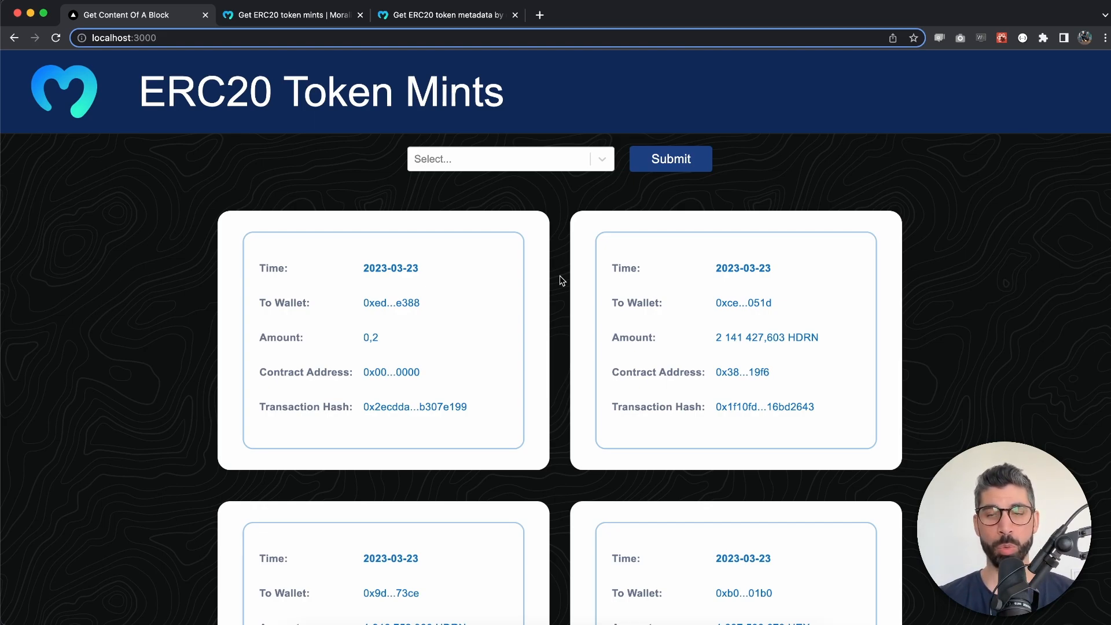
mouse_move(704, 324)
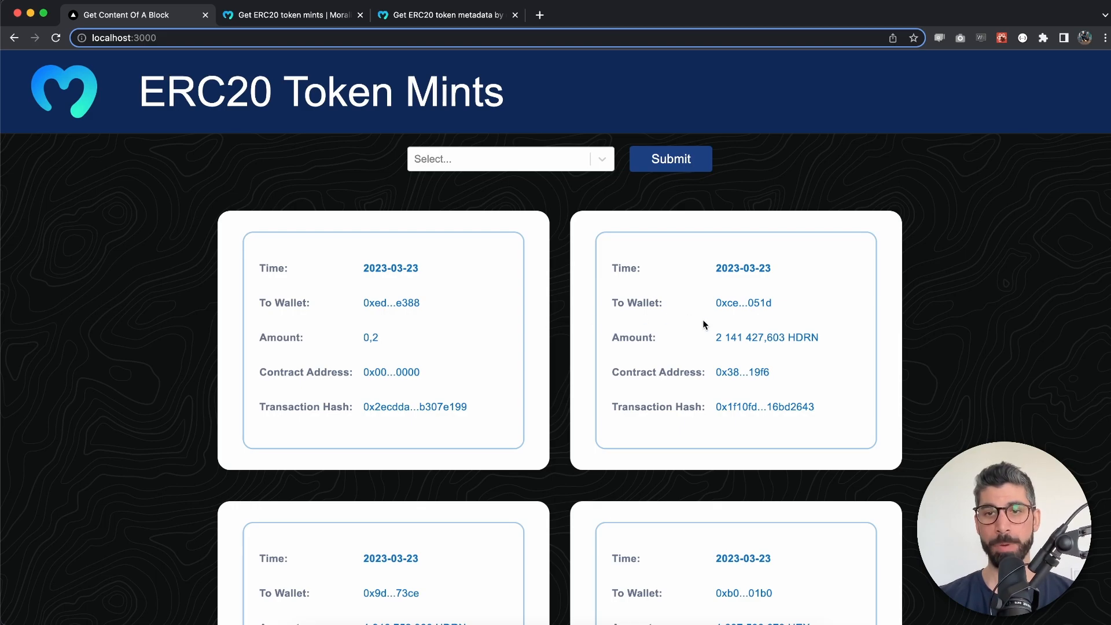
Review the current mint cards, highlighting the date, contract address and HEX token symbol.
double_click(803, 337)
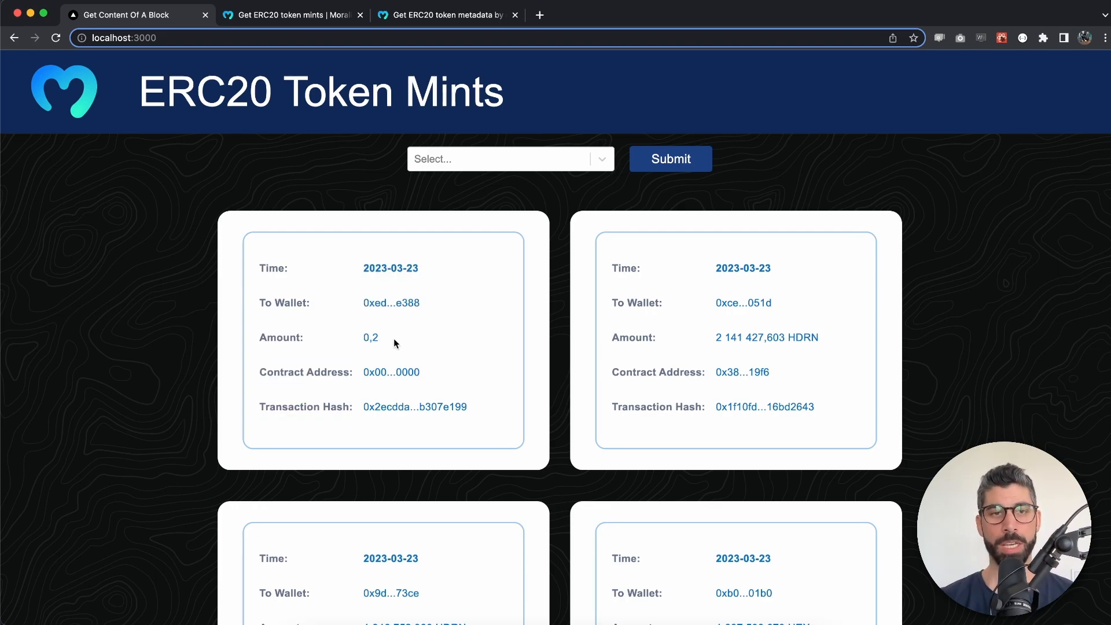
double_click(390, 267)
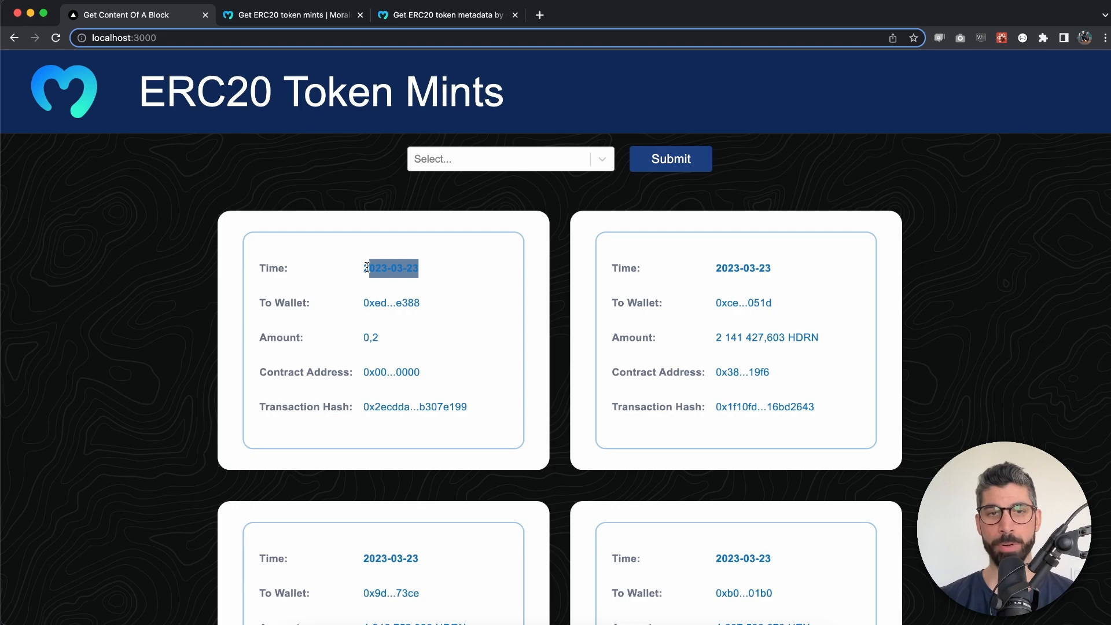
mouse_move(415, 305)
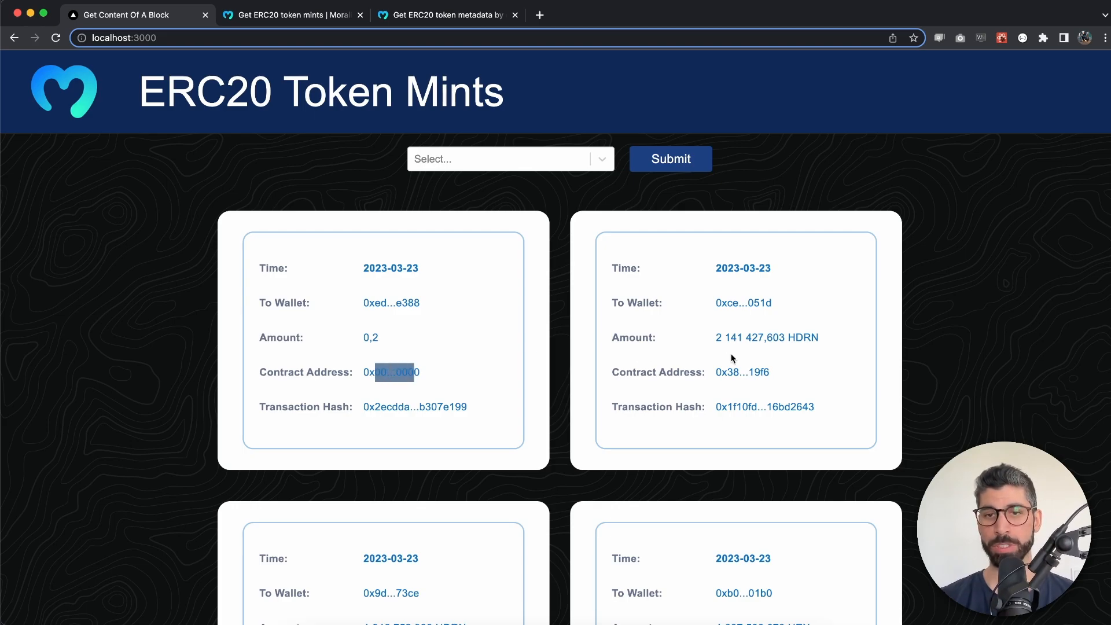
double_click(743, 371)
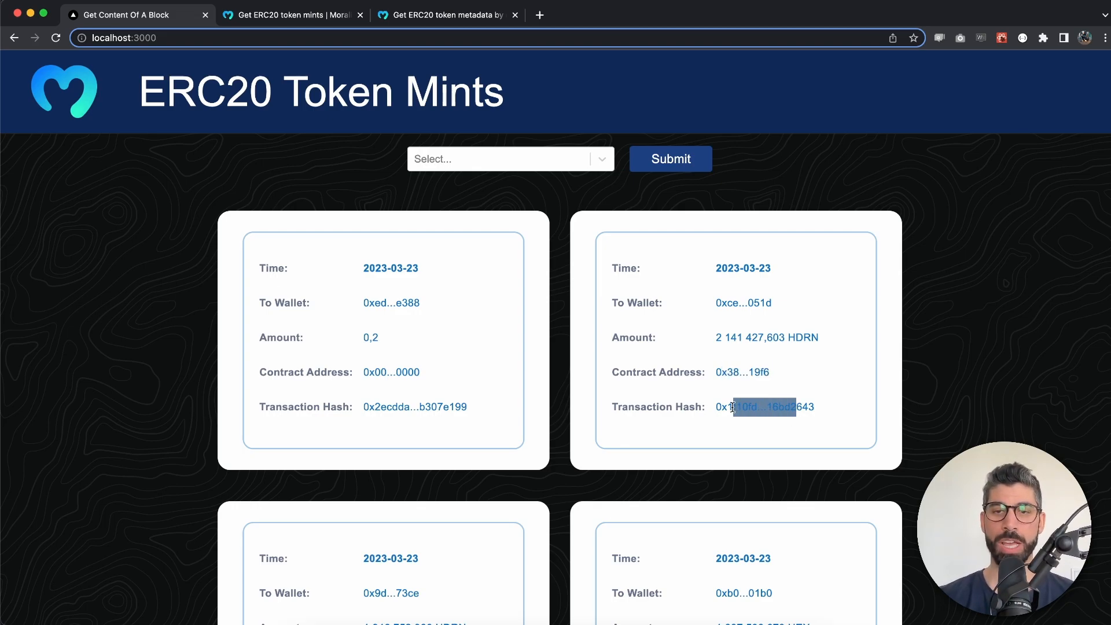
scroll(down, 3)
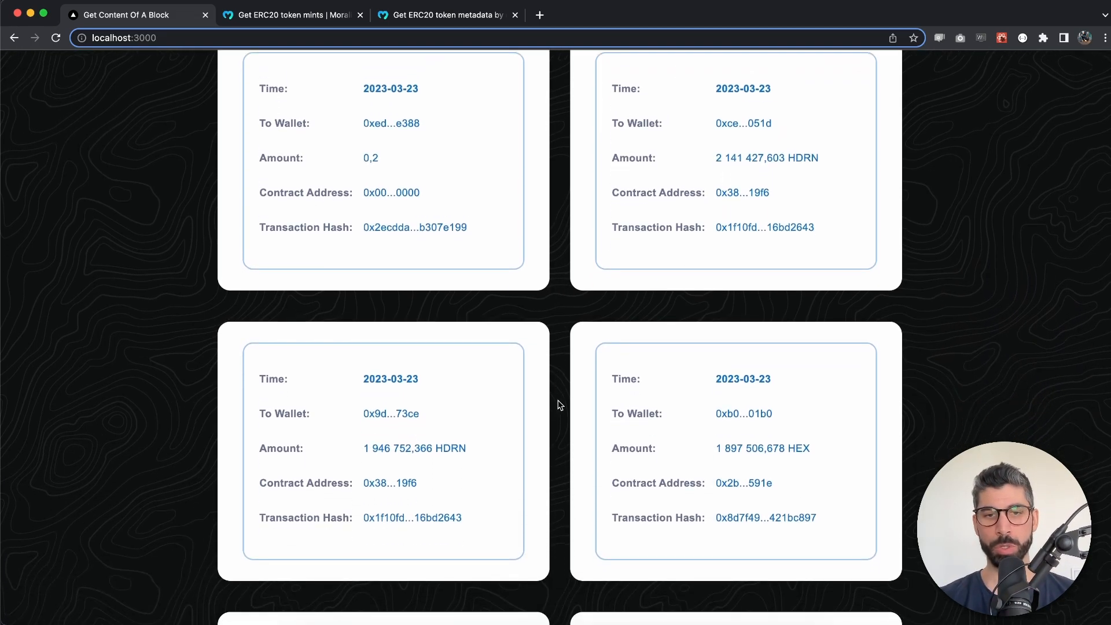
double_click(451, 448)
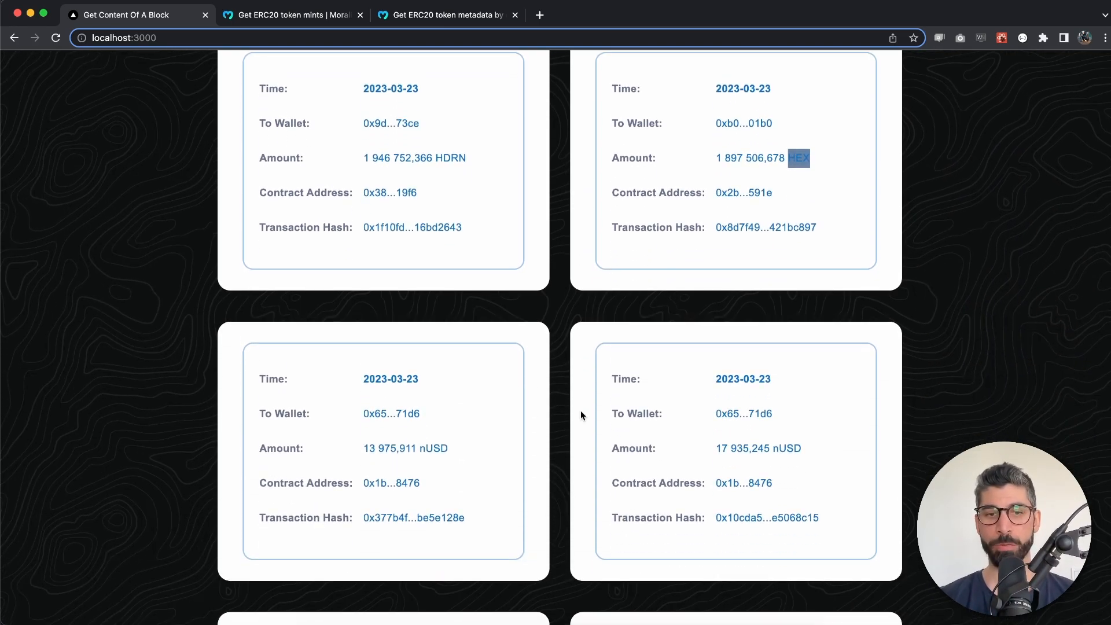
scroll(down, 3)
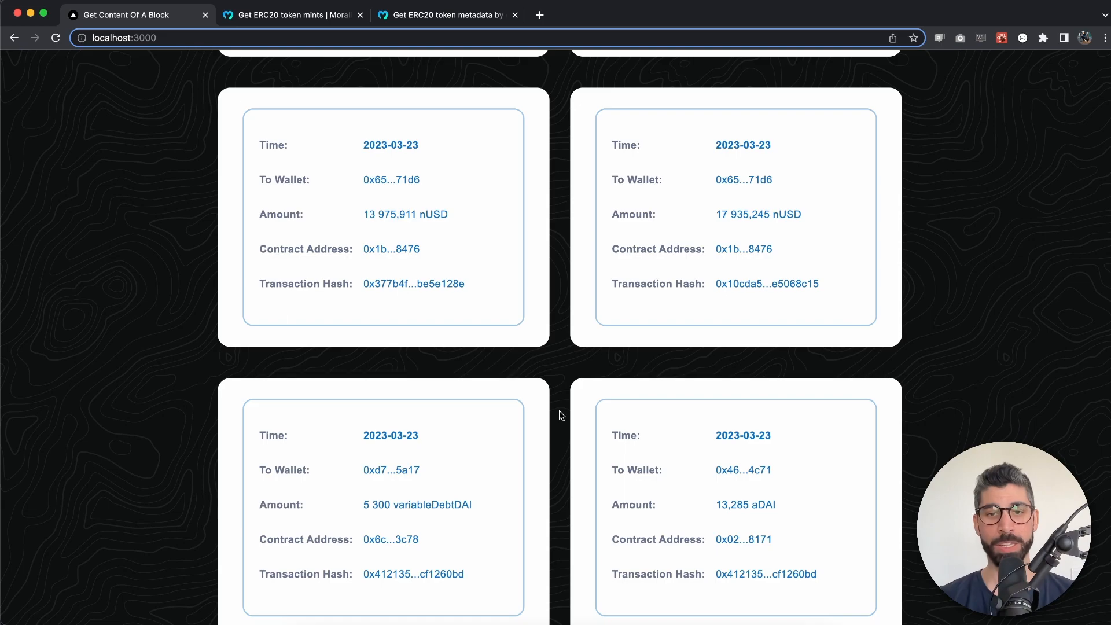
scroll(up, 3)
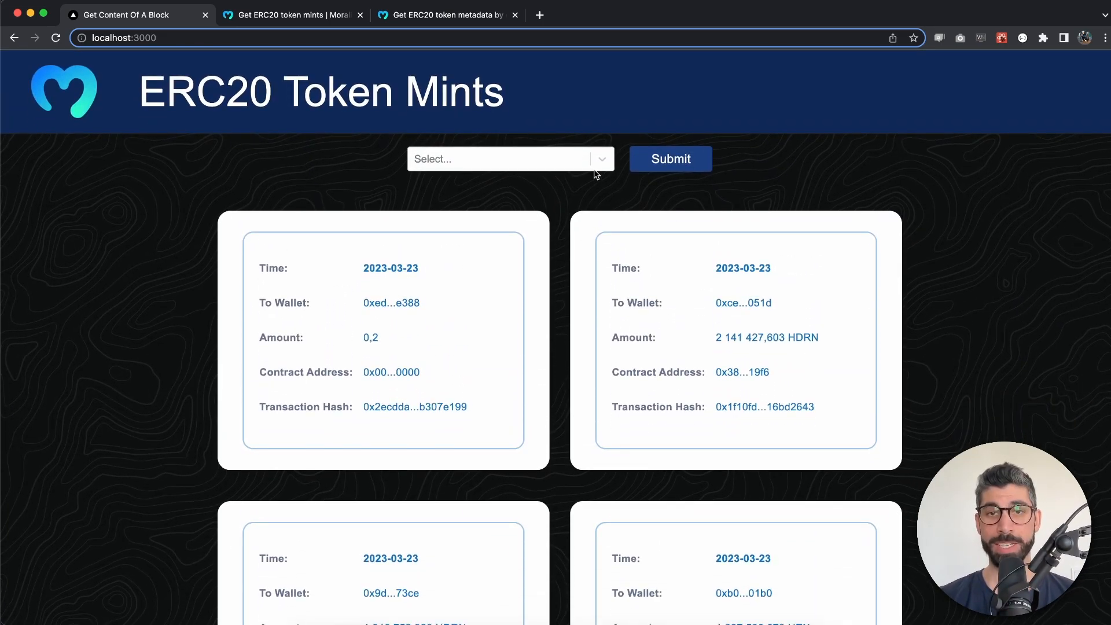
Fetch the recent token mints for the Arbitrum chain.
click(509, 159)
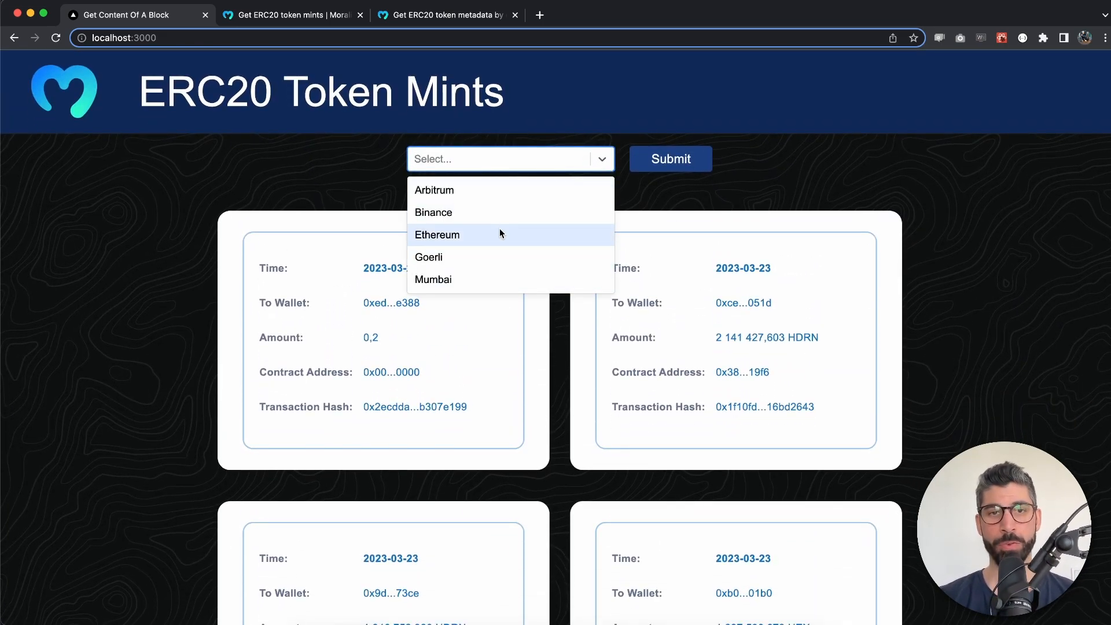
click(434, 190)
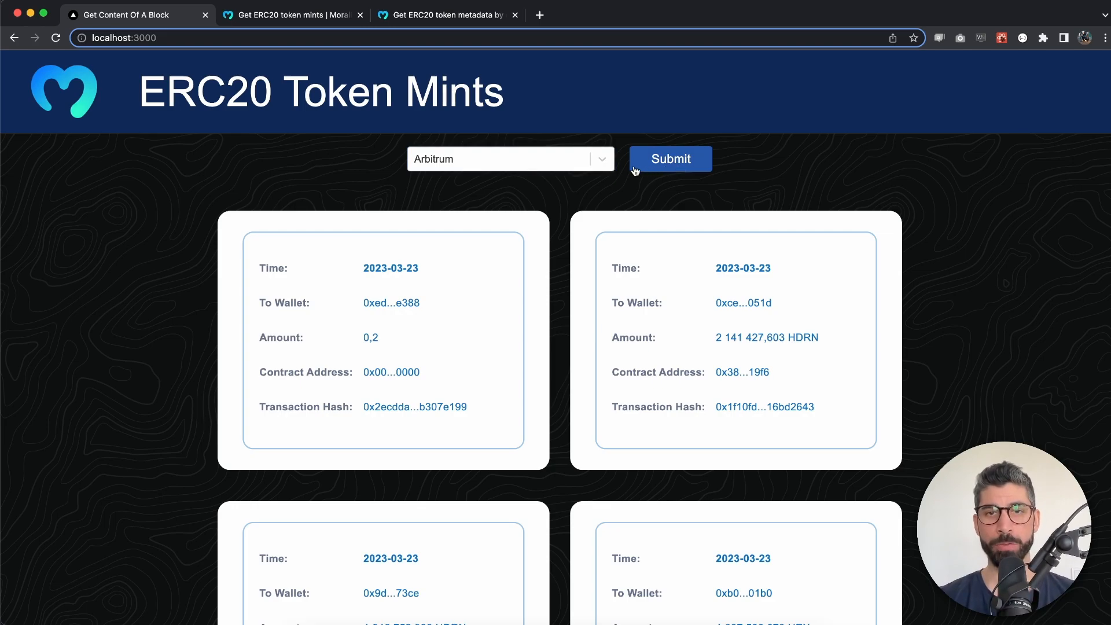
click(510, 159)
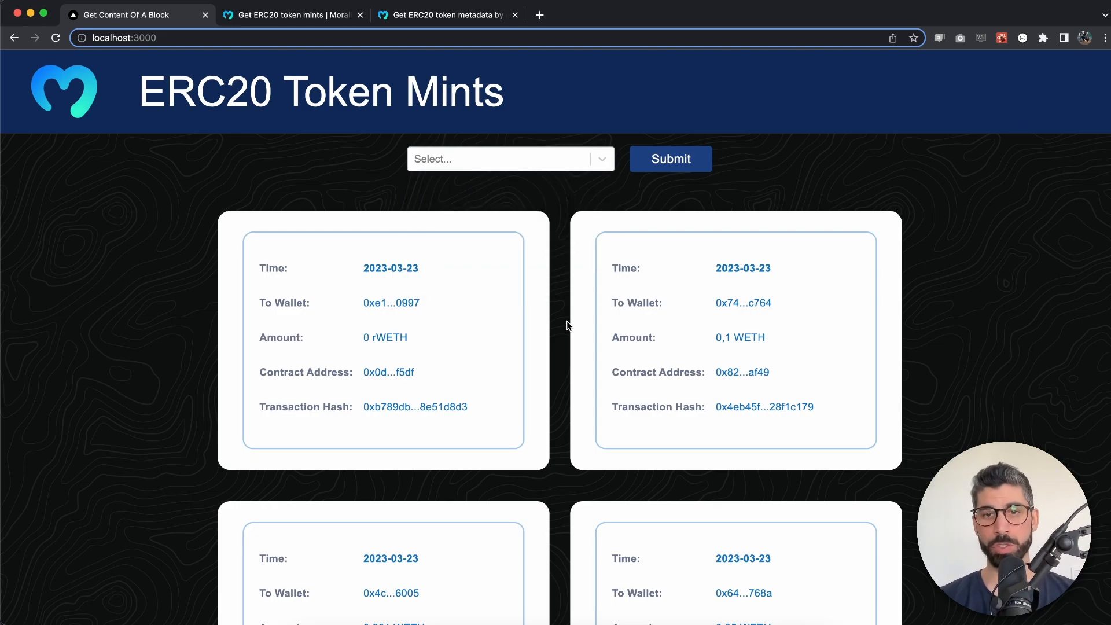
Look through the Arbitrum results, highlighting the WETH and KS2-RT token symbols.
double_click(750, 337)
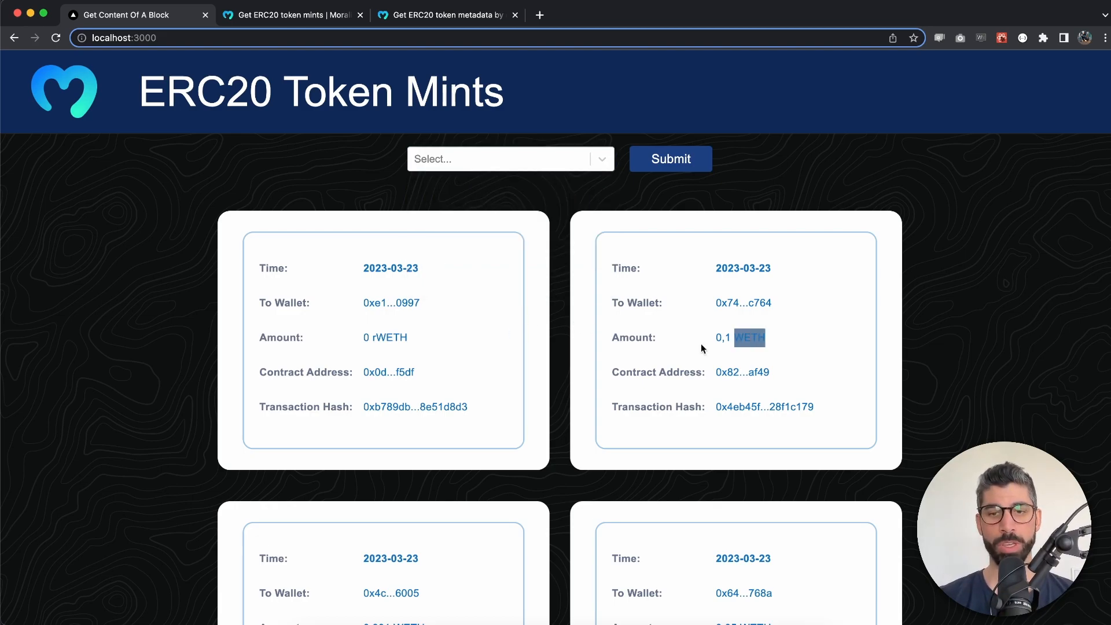
scroll(down, 3)
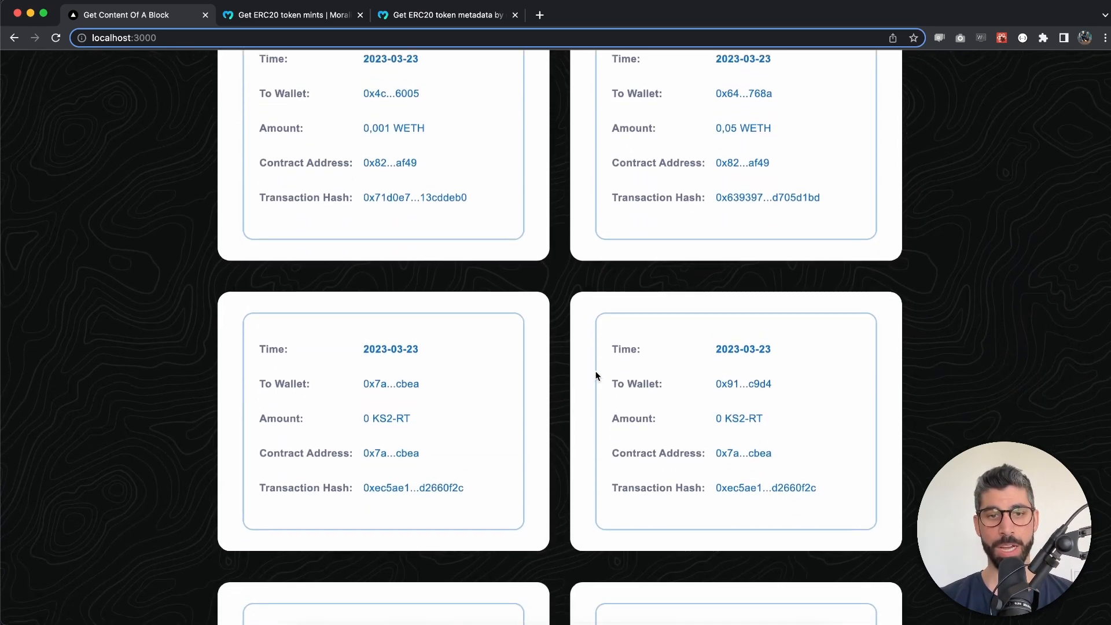
double_click(741, 403)
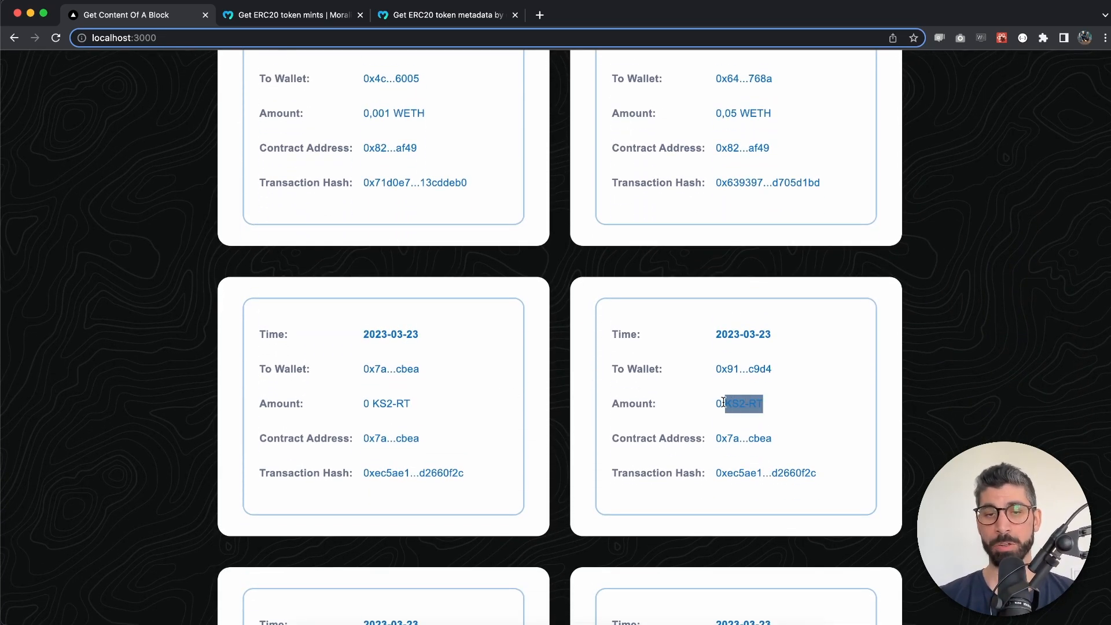
scroll(down, 3)
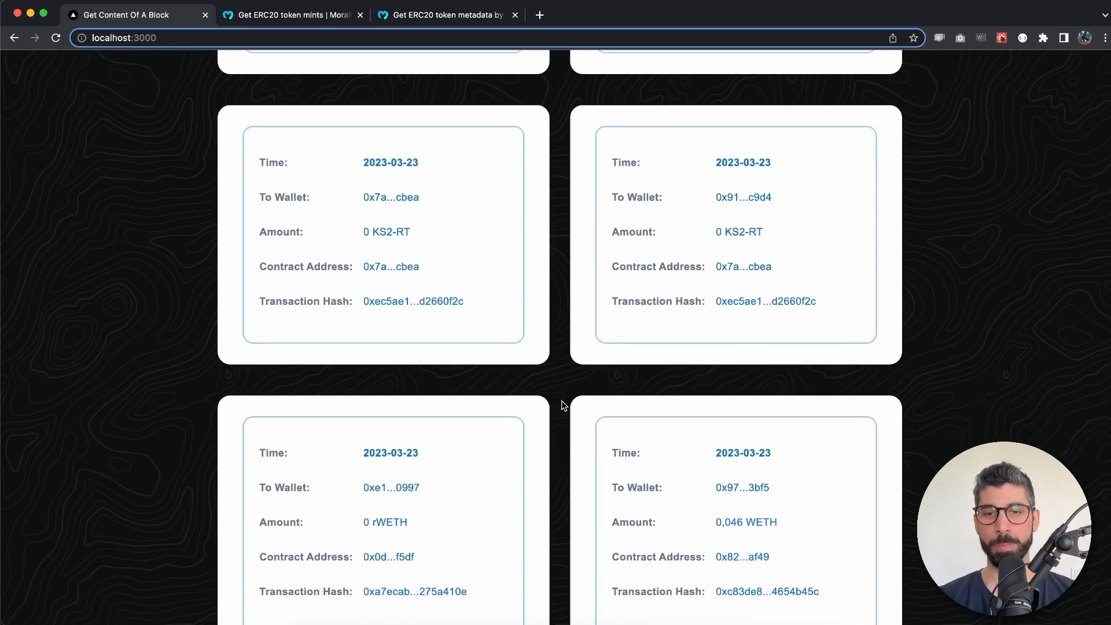
scroll(down, 3)
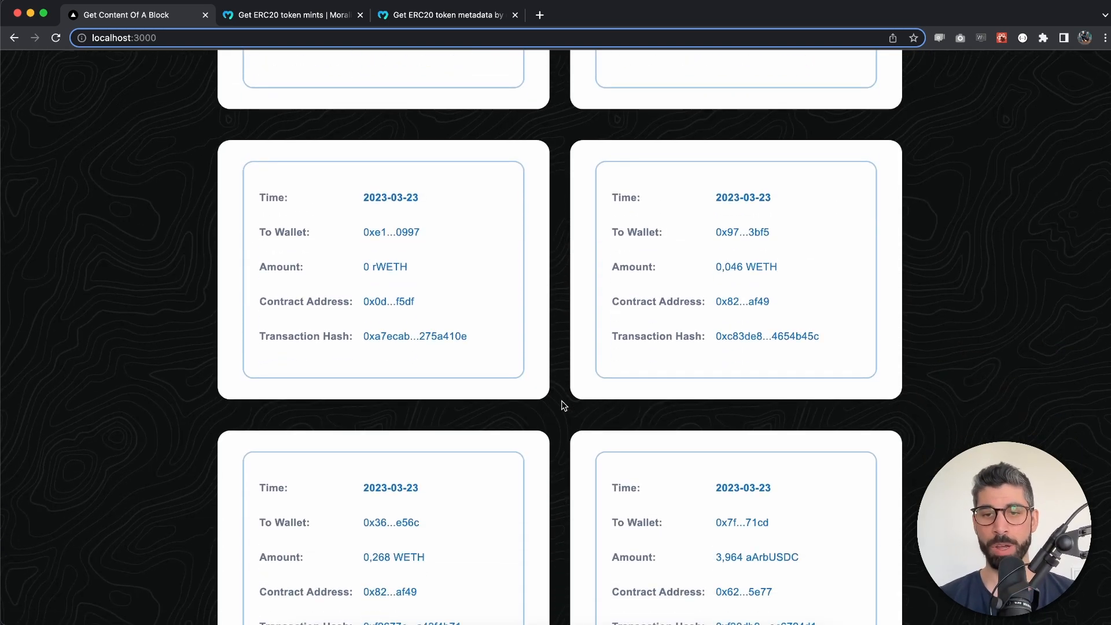
scroll(up, 3)
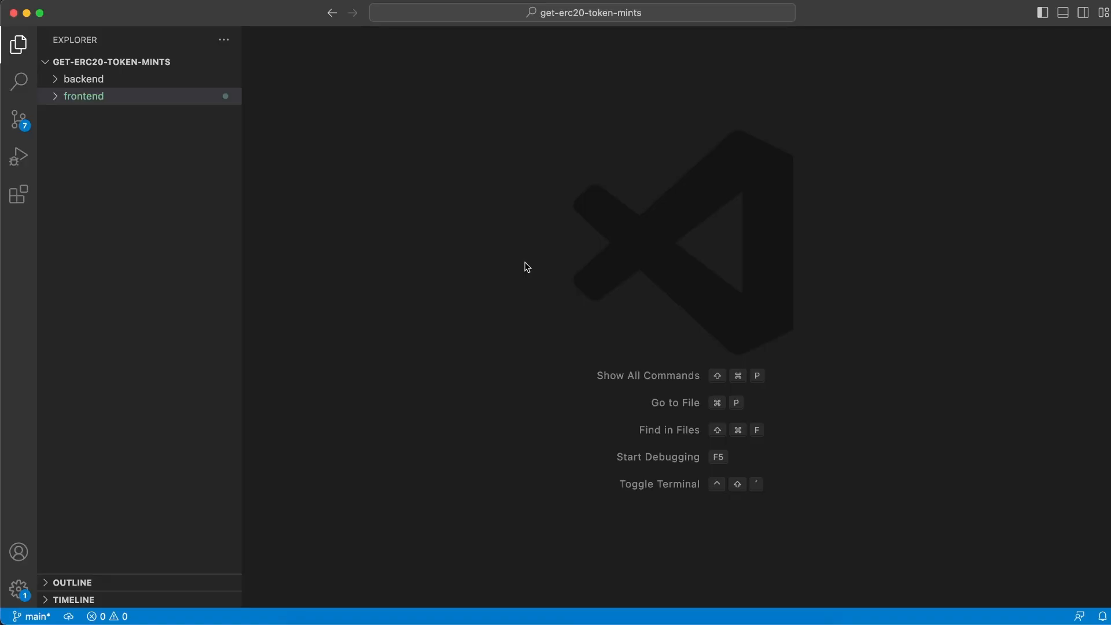
mouse_move(567, 35)
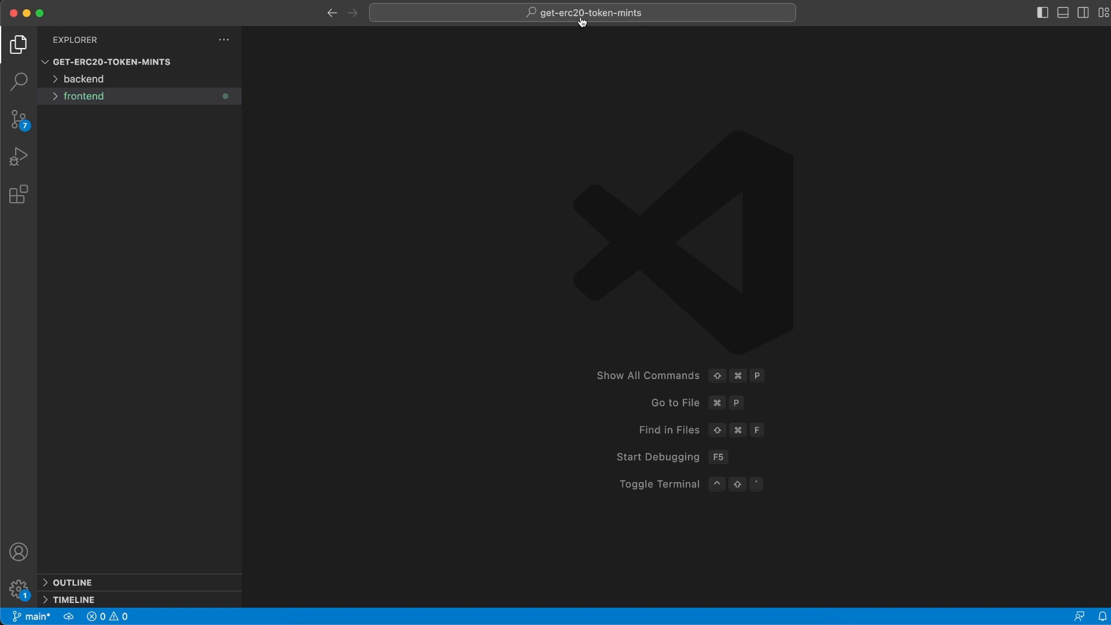
mouse_move(497, 77)
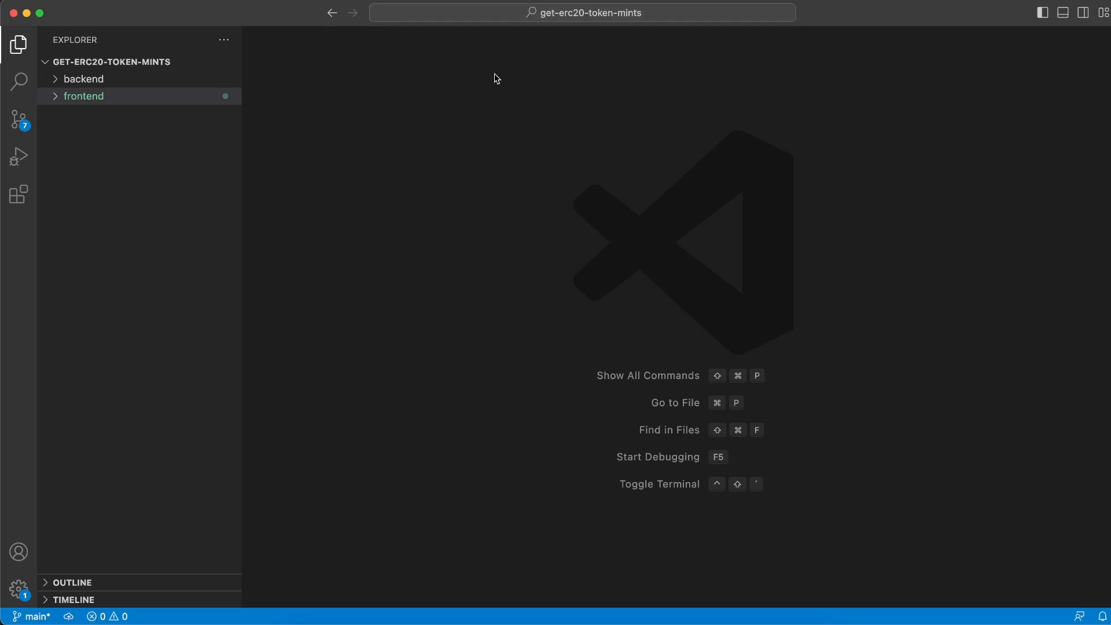
mouse_move(106, 99)
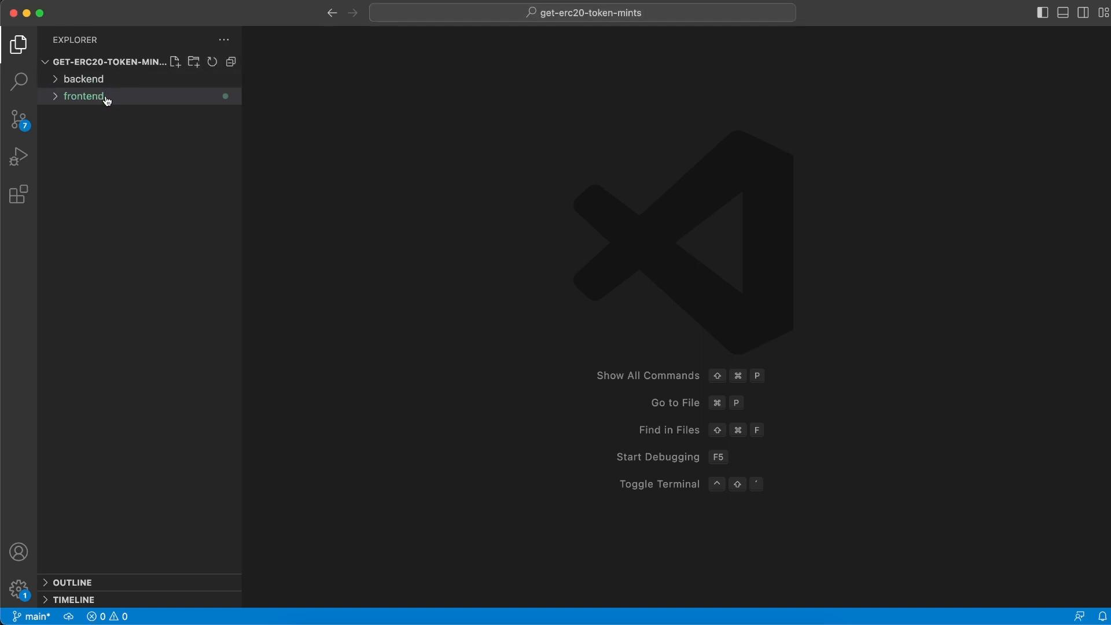
Show backend/package.json and its cors, dotenv, express and moralis dependencies block.
click(84, 79)
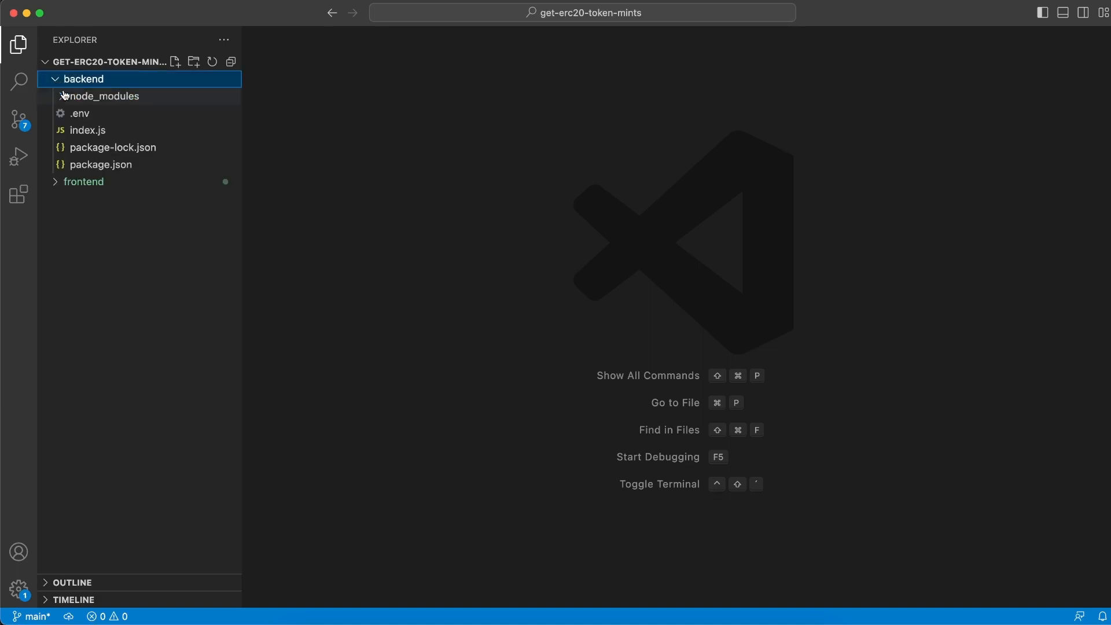
click(101, 165)
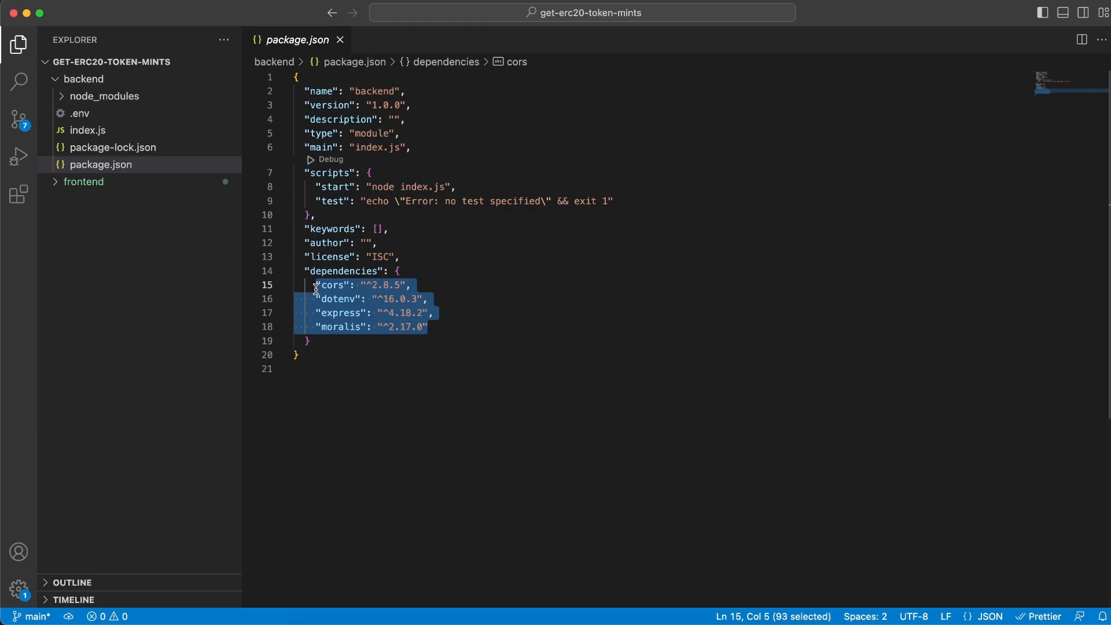
mouse_move(330, 295)
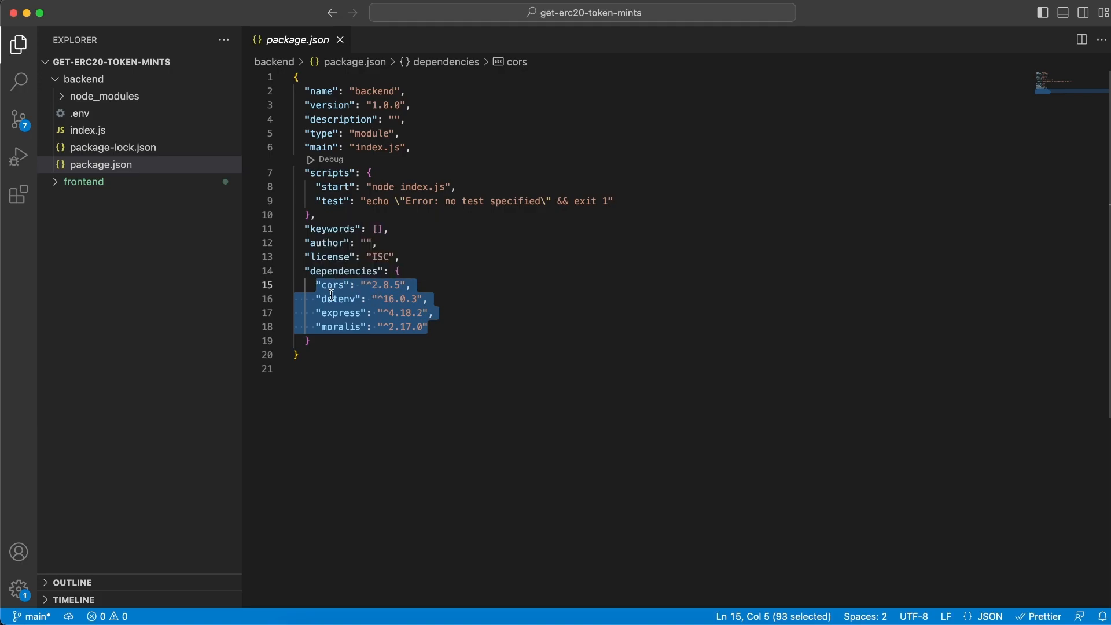
mouse_move(343, 312)
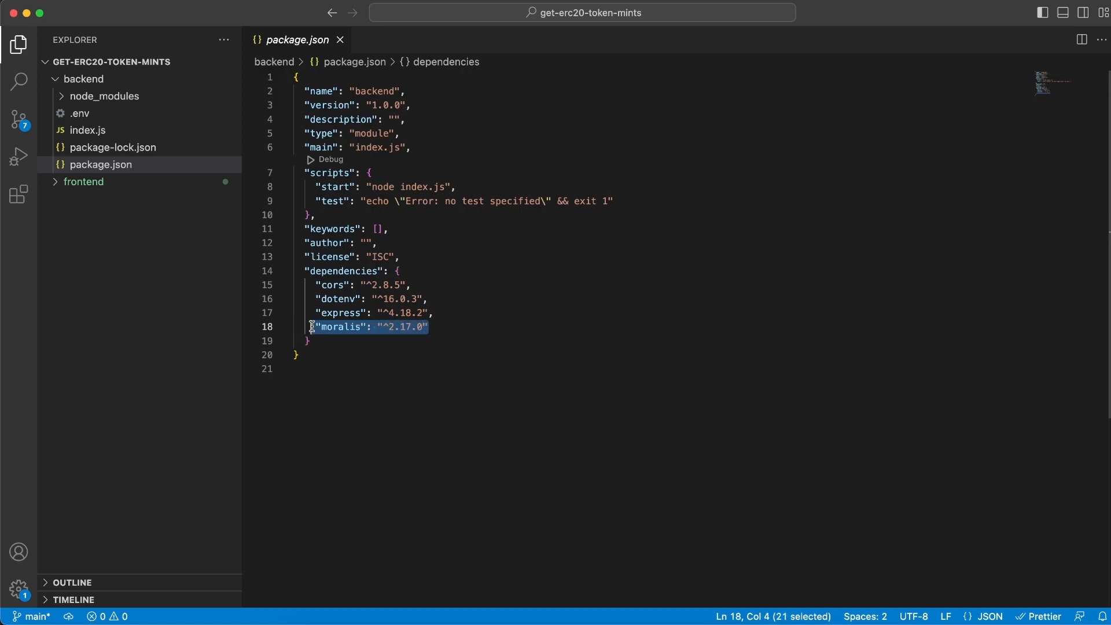
click(305, 340)
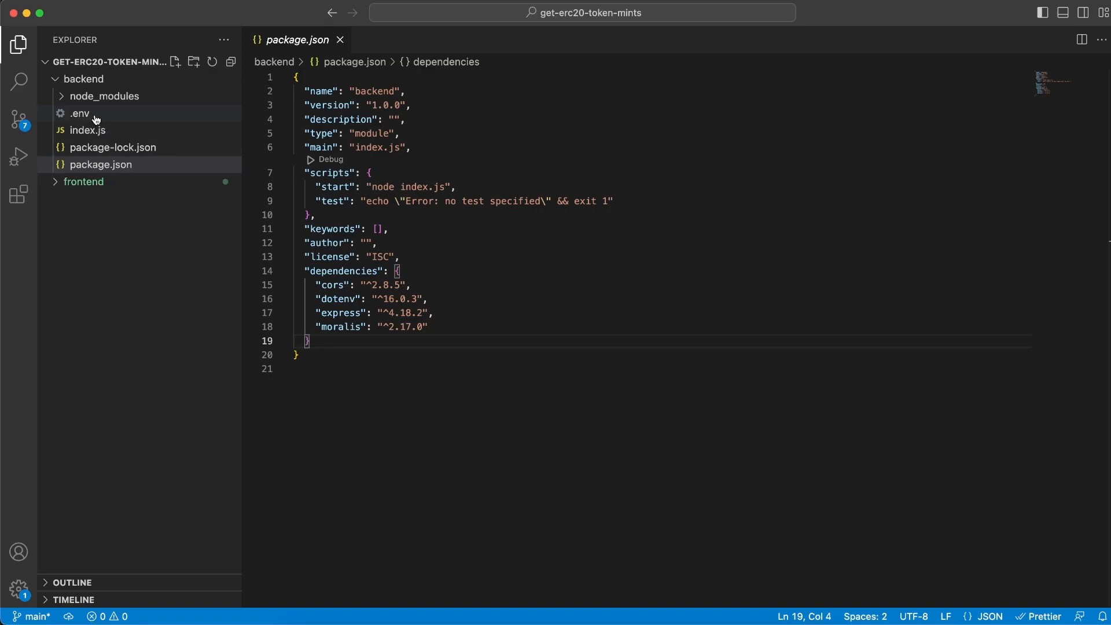
mouse_move(451, 251)
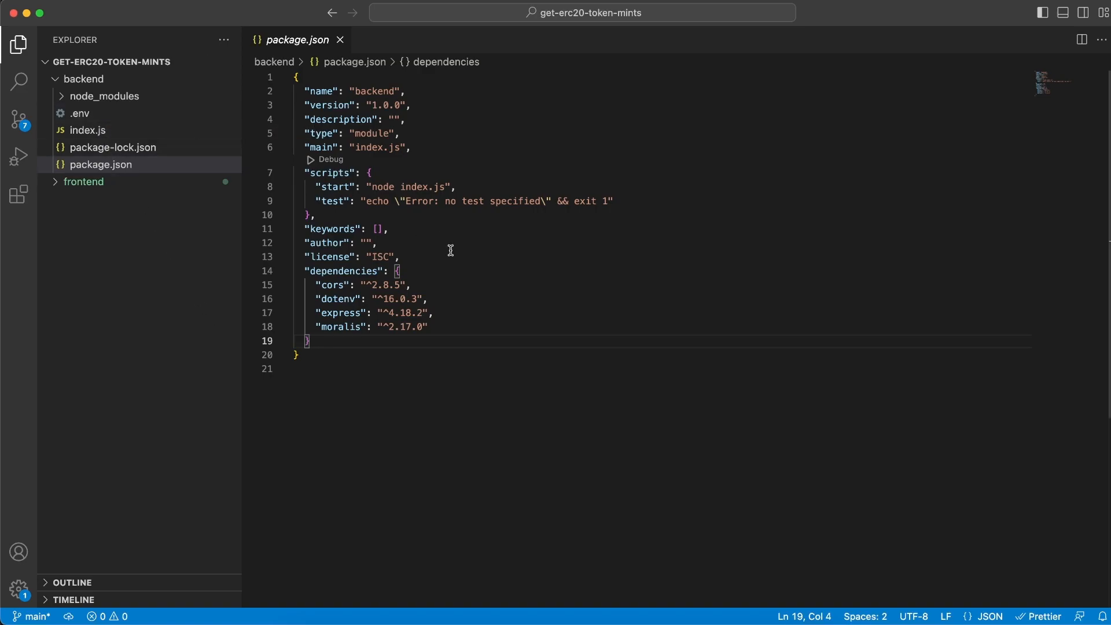
mouse_move(540, 331)
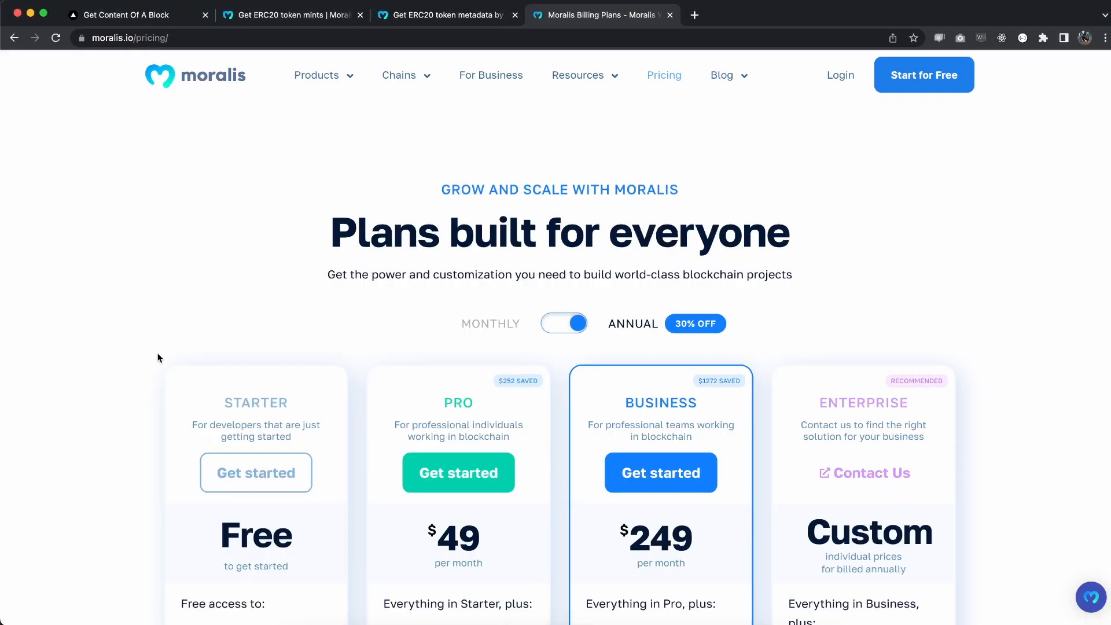
Review the Moralis pricing plans, then go to the admin dashboard Home page.
scroll(down, 3)
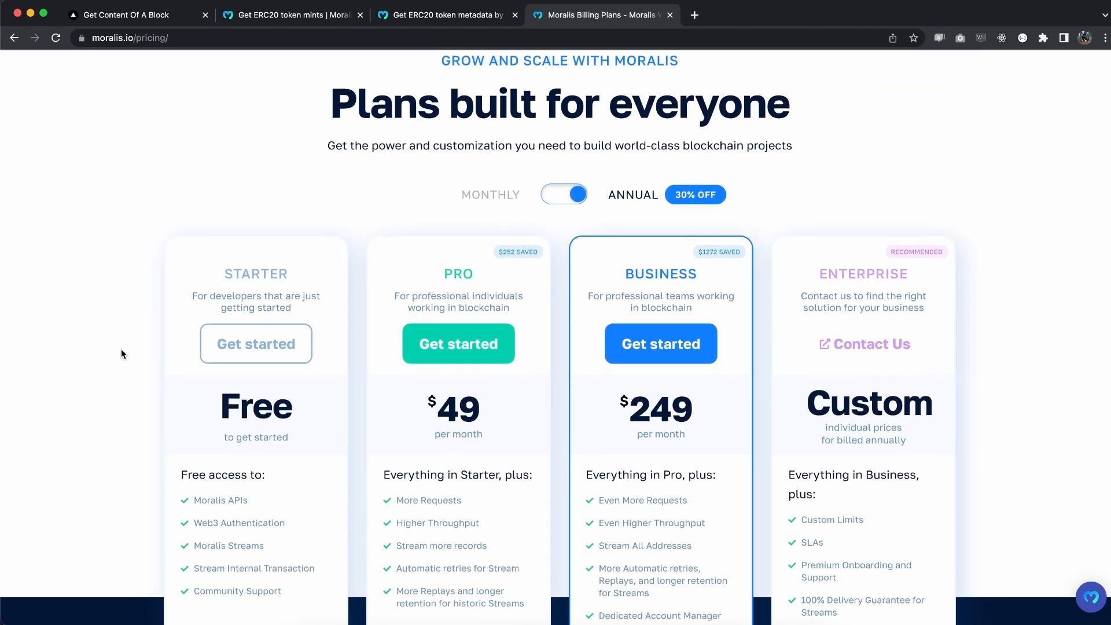
mouse_move(248, 318)
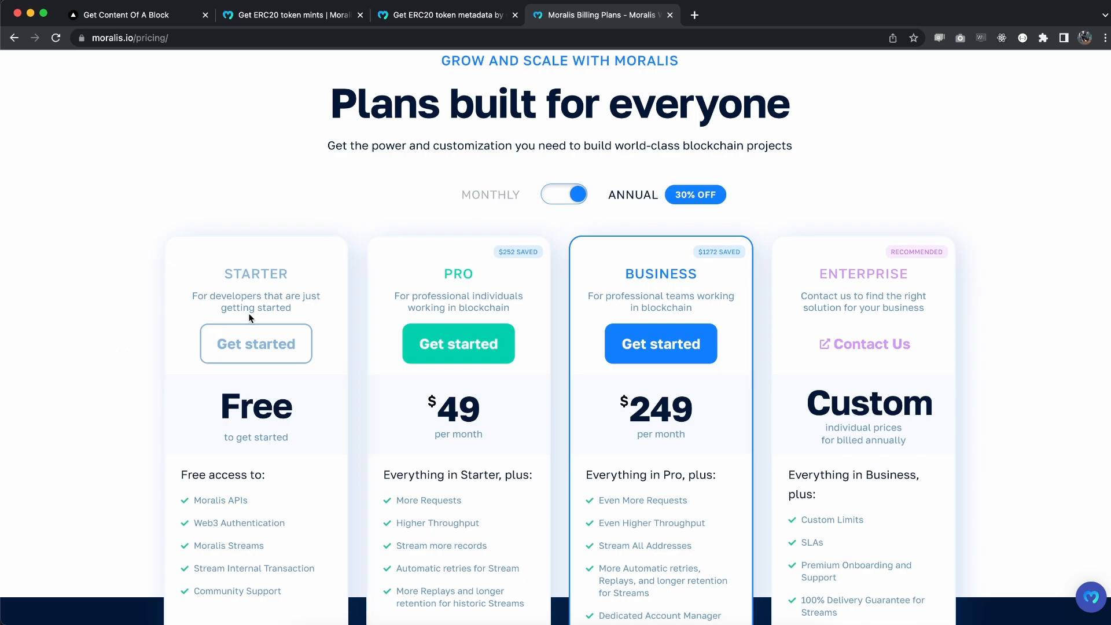
mouse_move(138, 312)
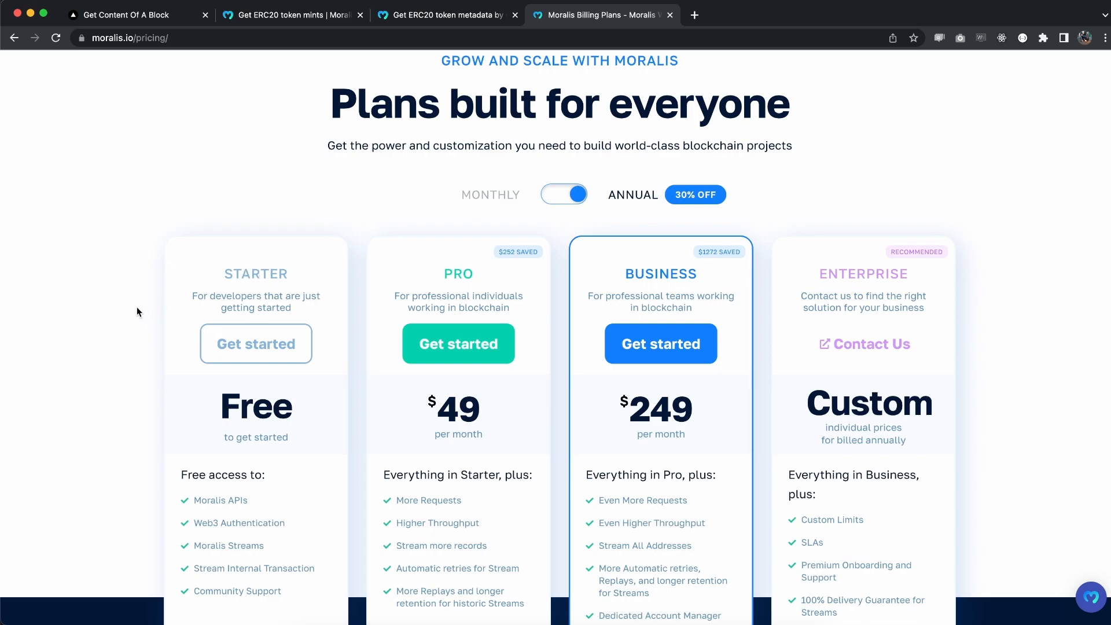
scroll(down, 3)
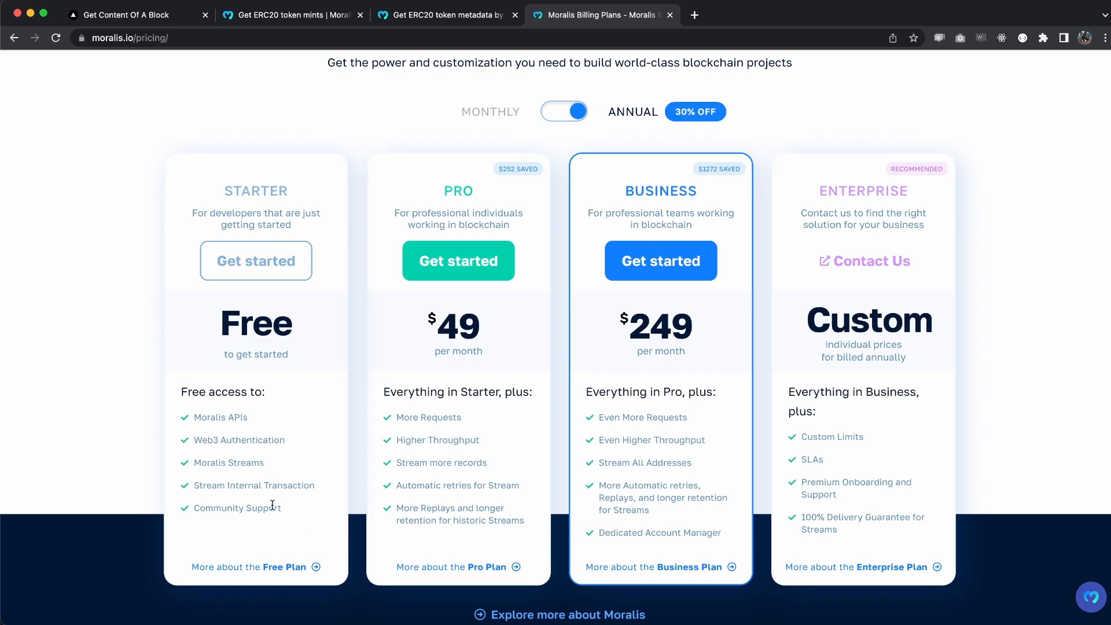
mouse_move(362, 372)
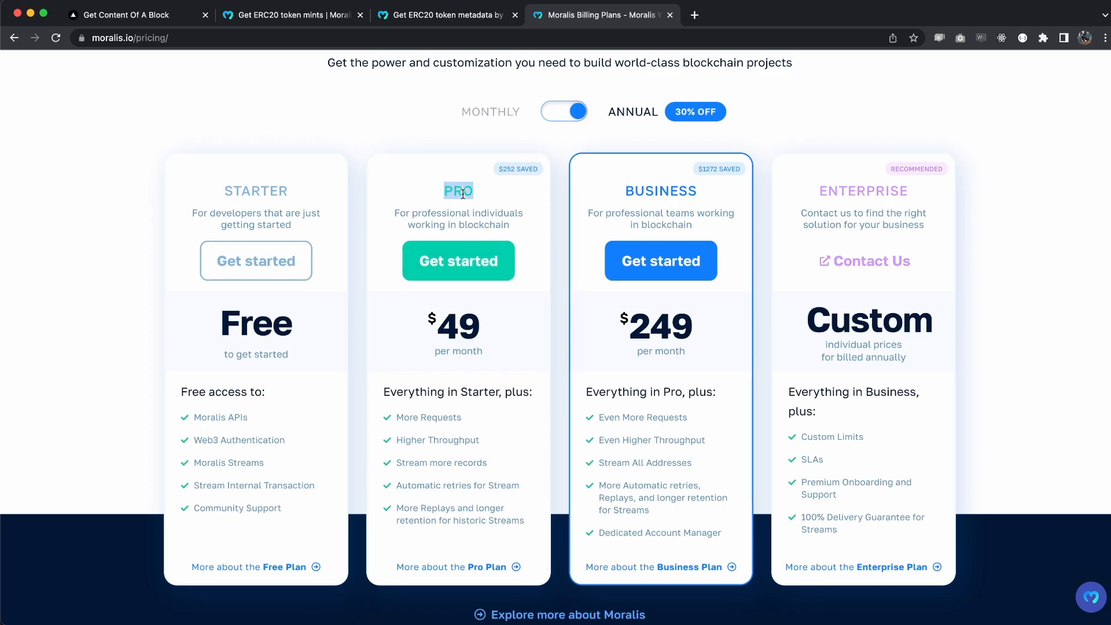
mouse_move(532, 221)
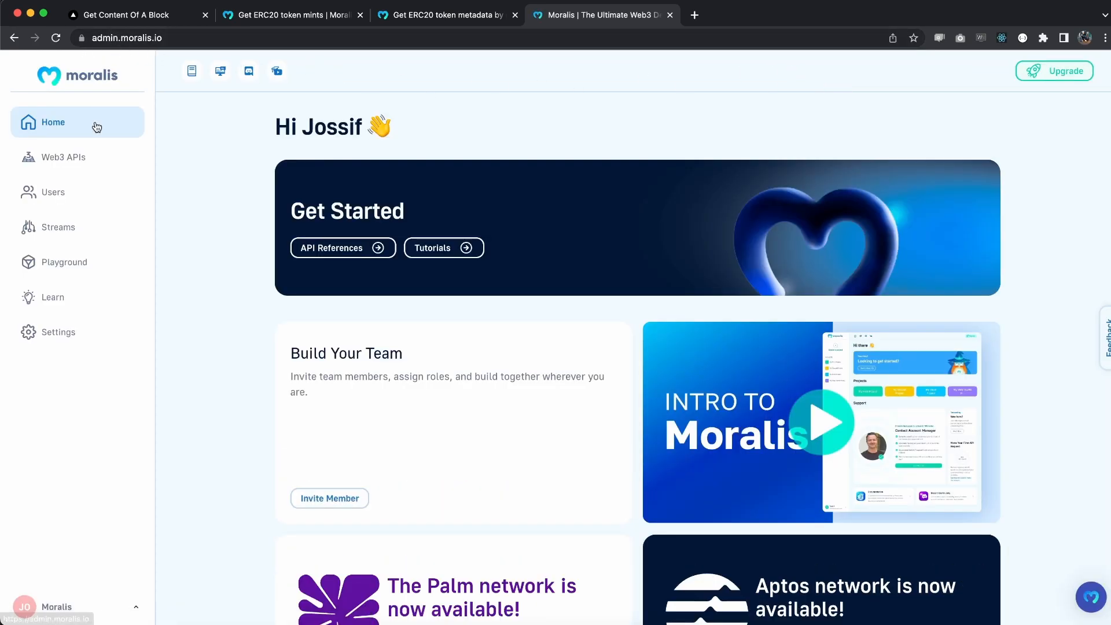
click(62, 157)
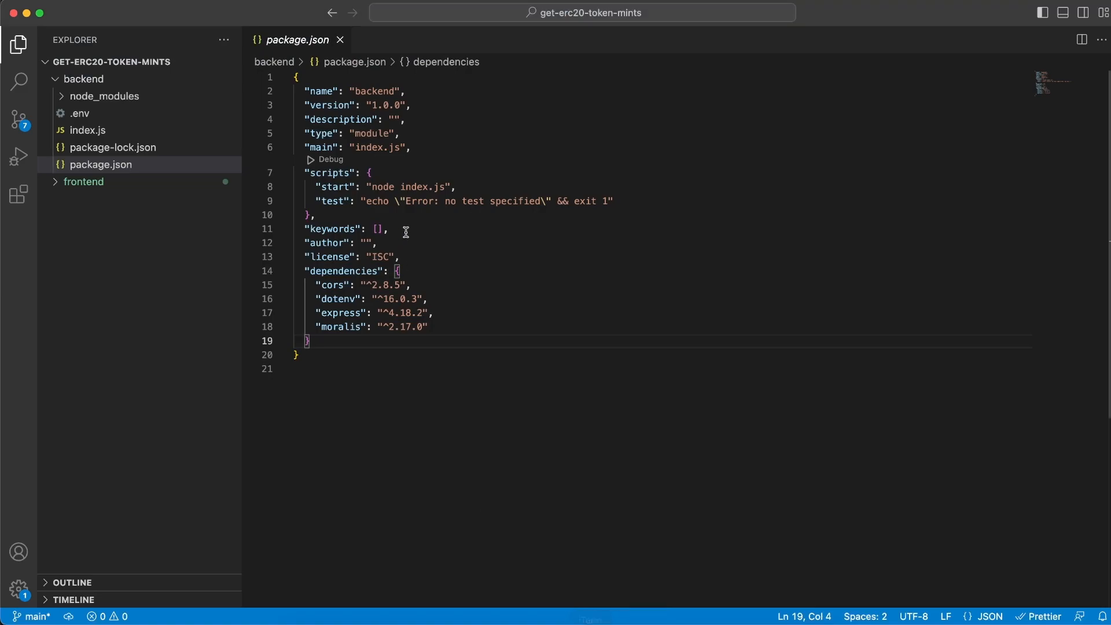
mouse_move(122, 118)
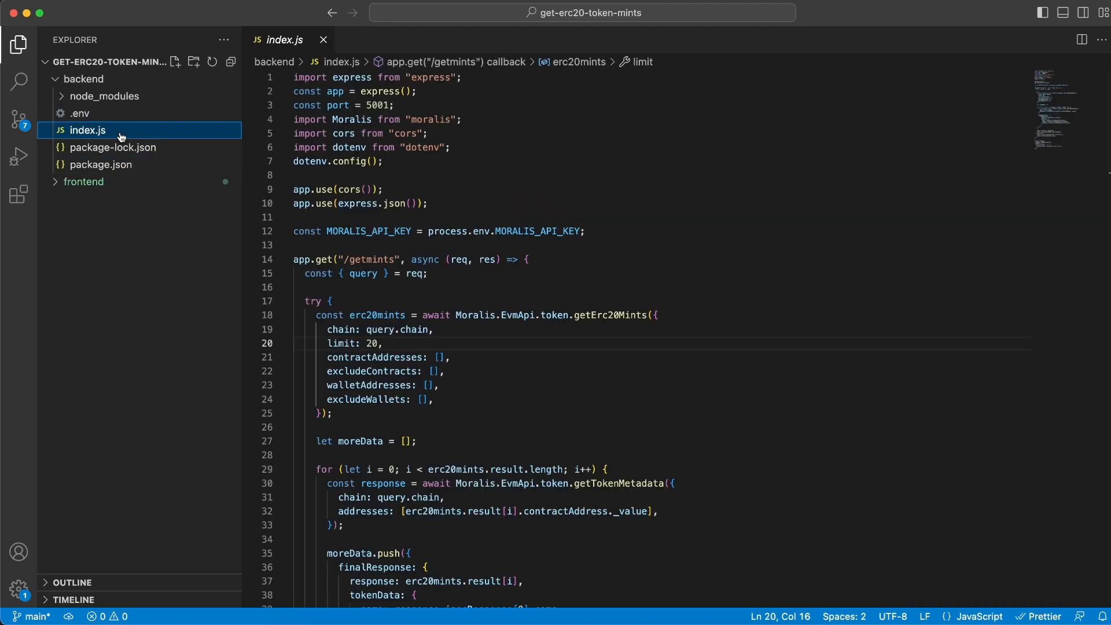
mouse_move(474, 181)
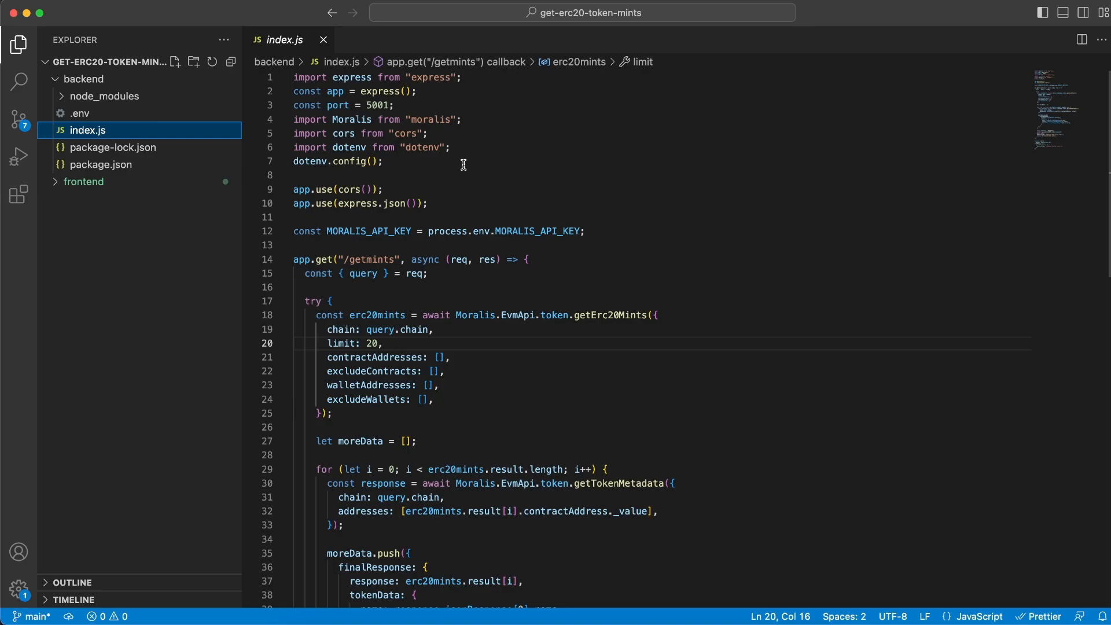
mouse_move(396, 92)
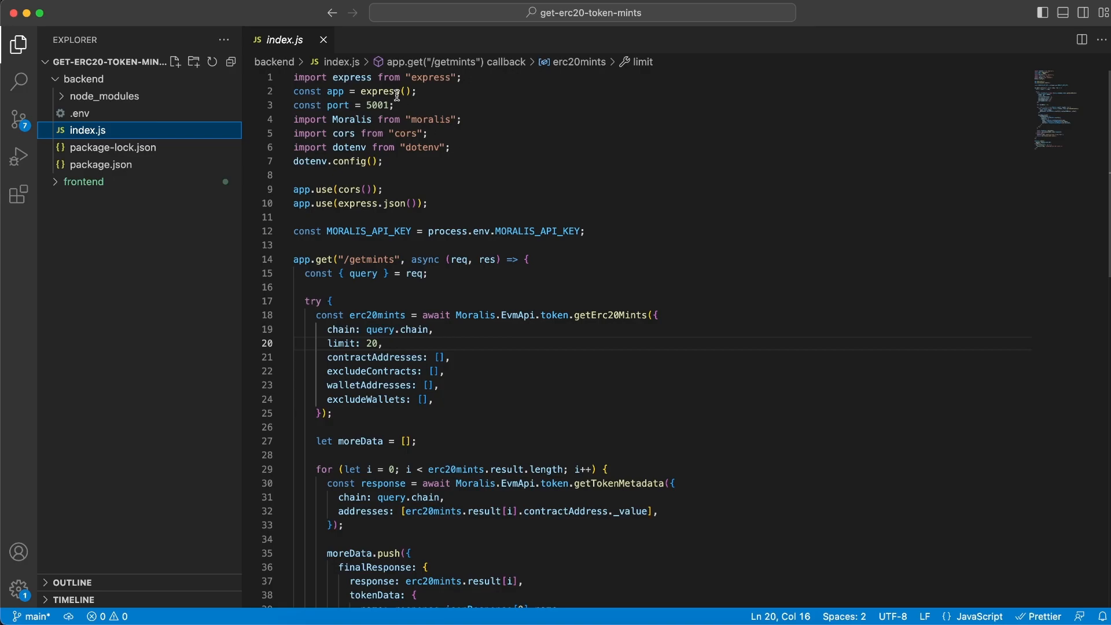
Point out the server port 5001 and look through the getmints route and API key setup.
double_click(379, 105)
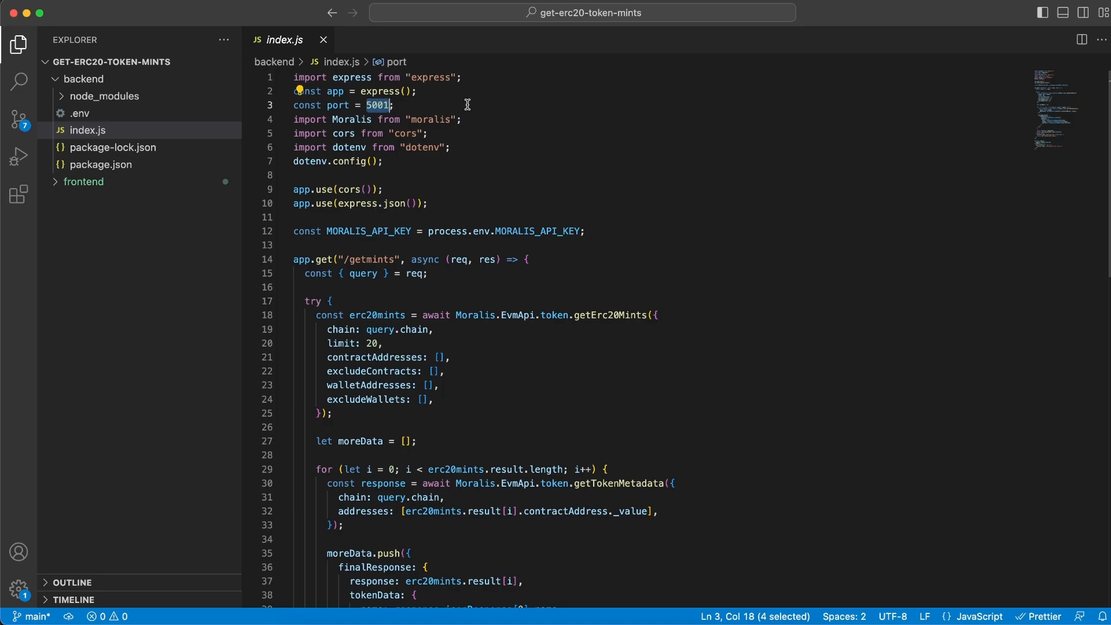
mouse_move(595, 241)
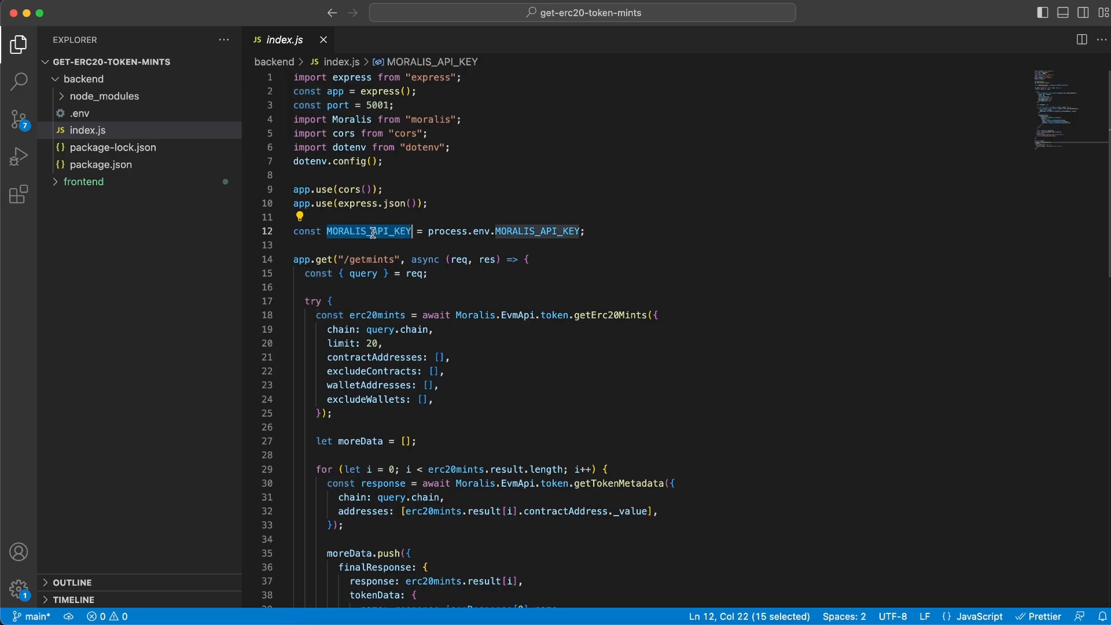
scroll(down, 3)
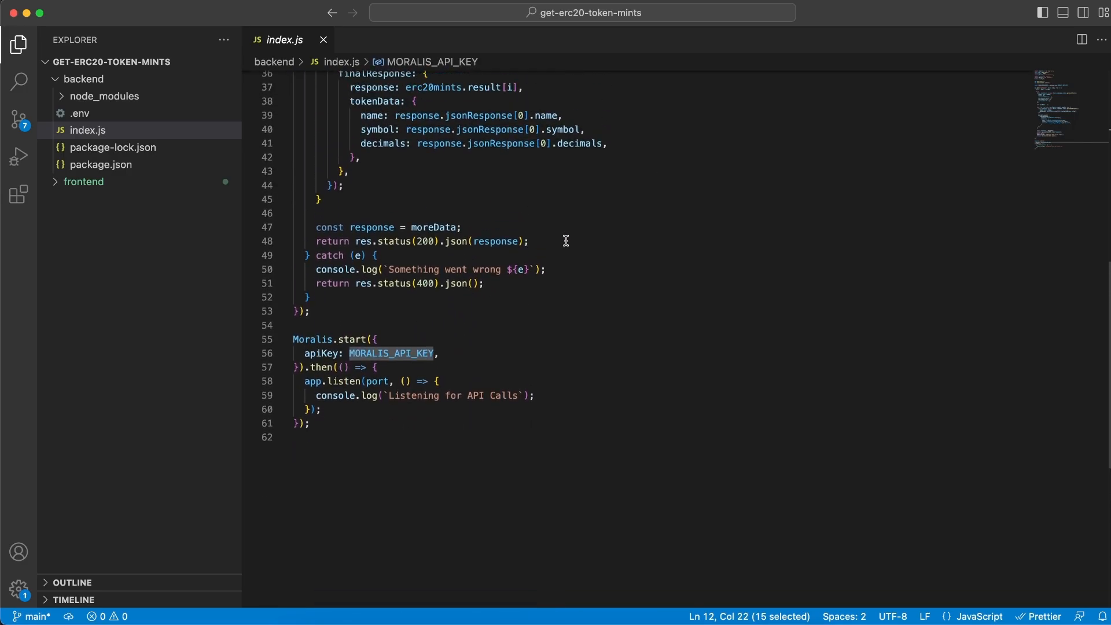
mouse_move(466, 369)
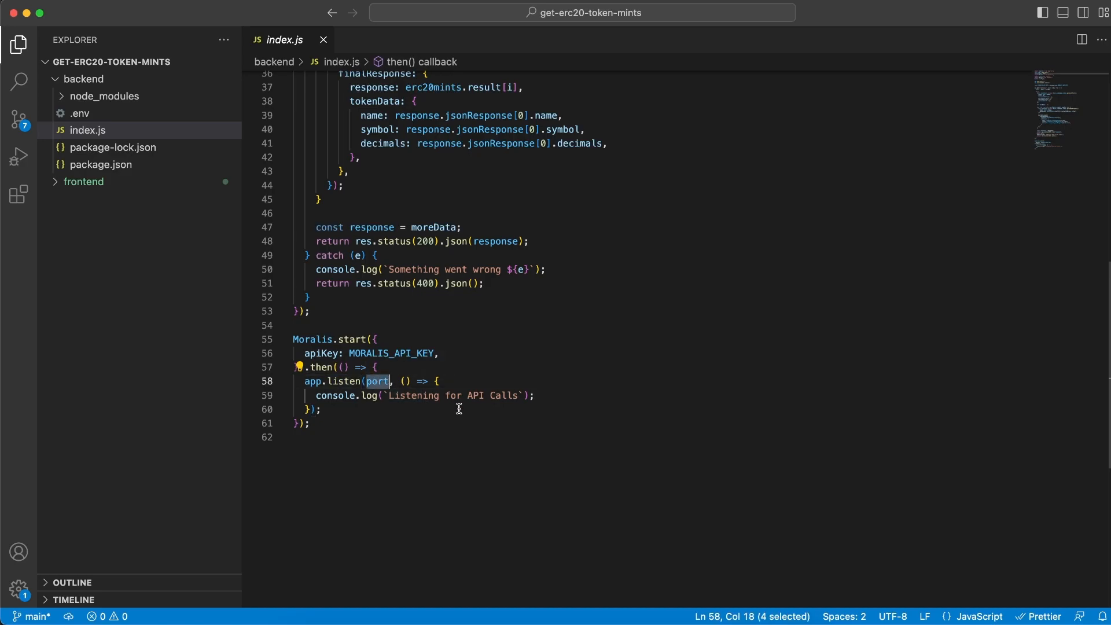
scroll(up, 3)
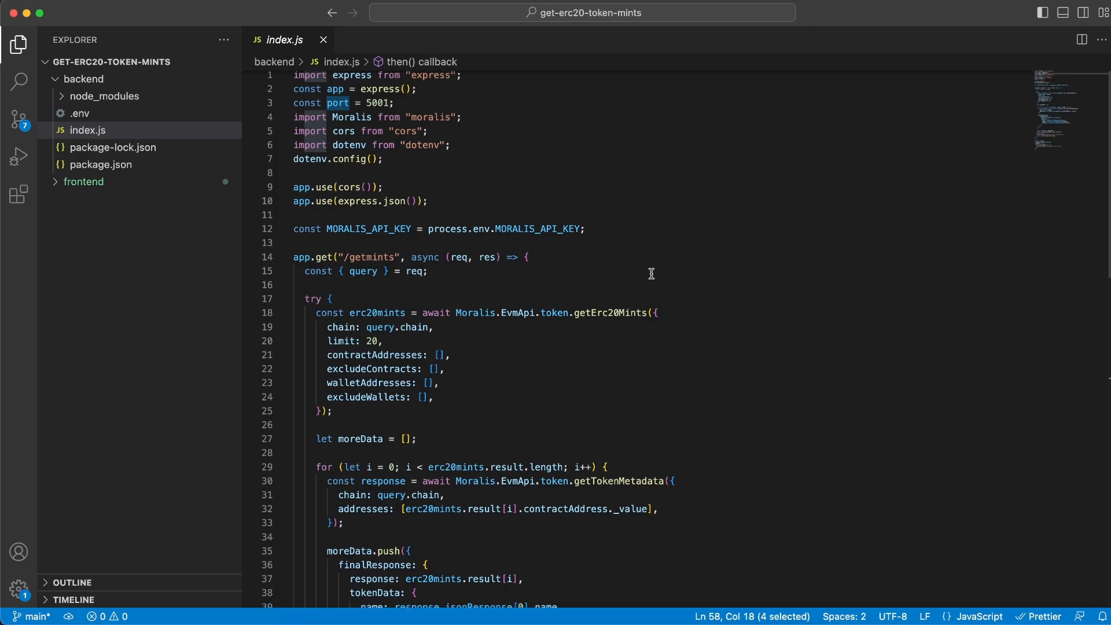
scroll(down, 3)
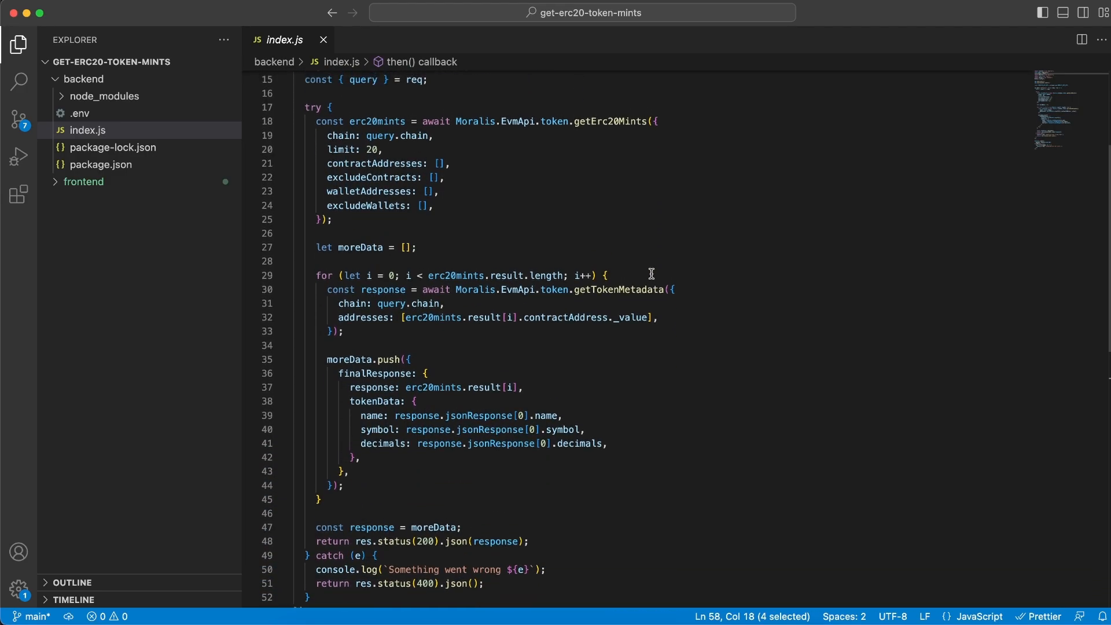
scroll(up, 3)
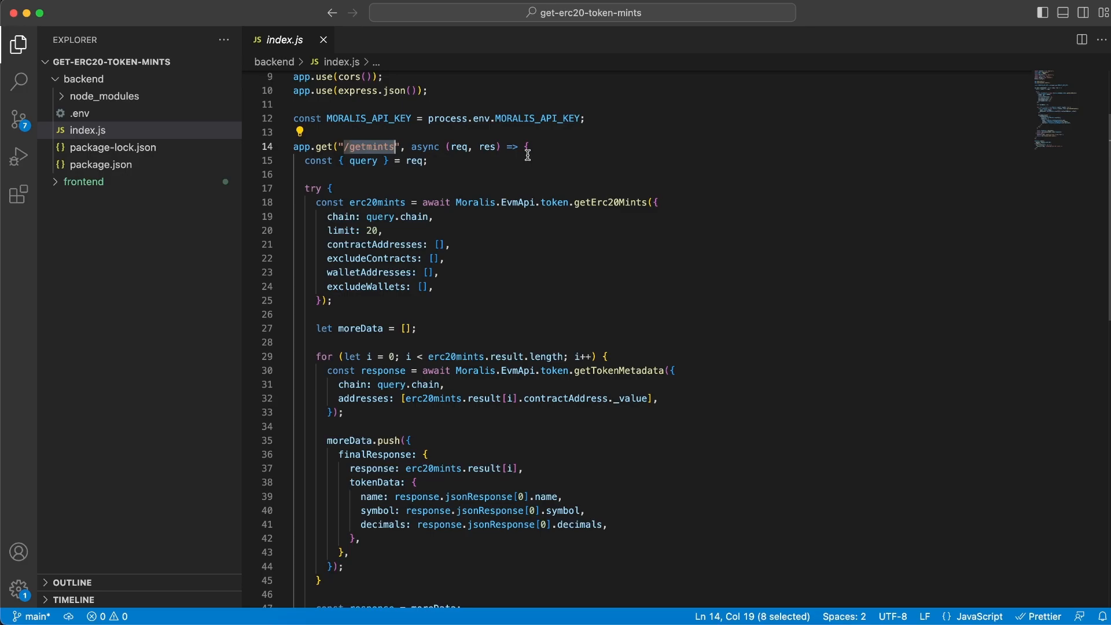
mouse_move(398, 160)
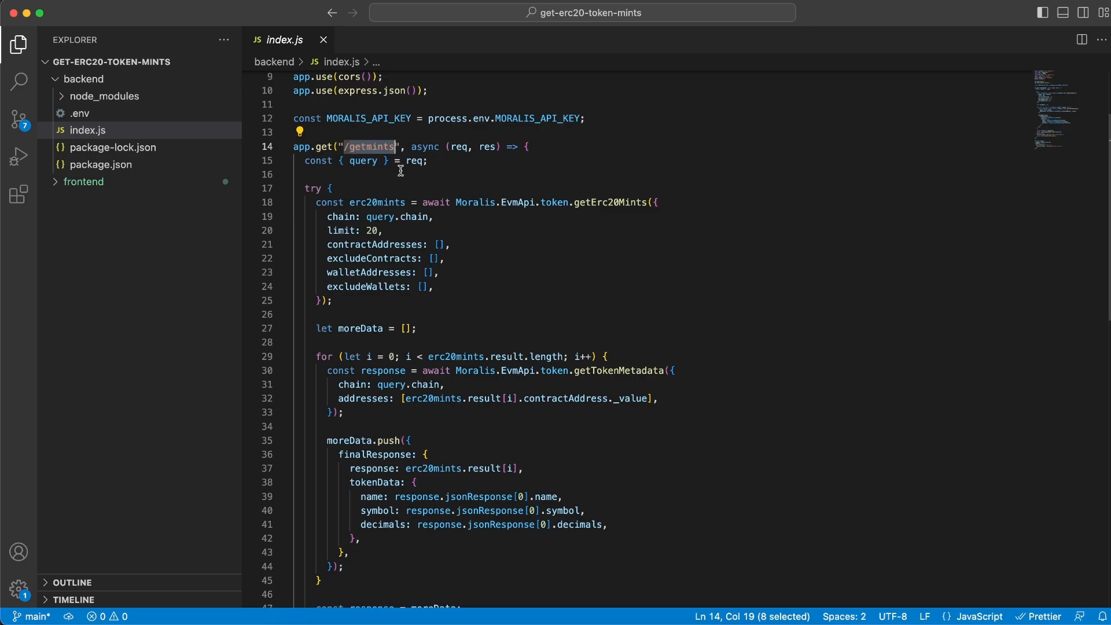
mouse_move(408, 178)
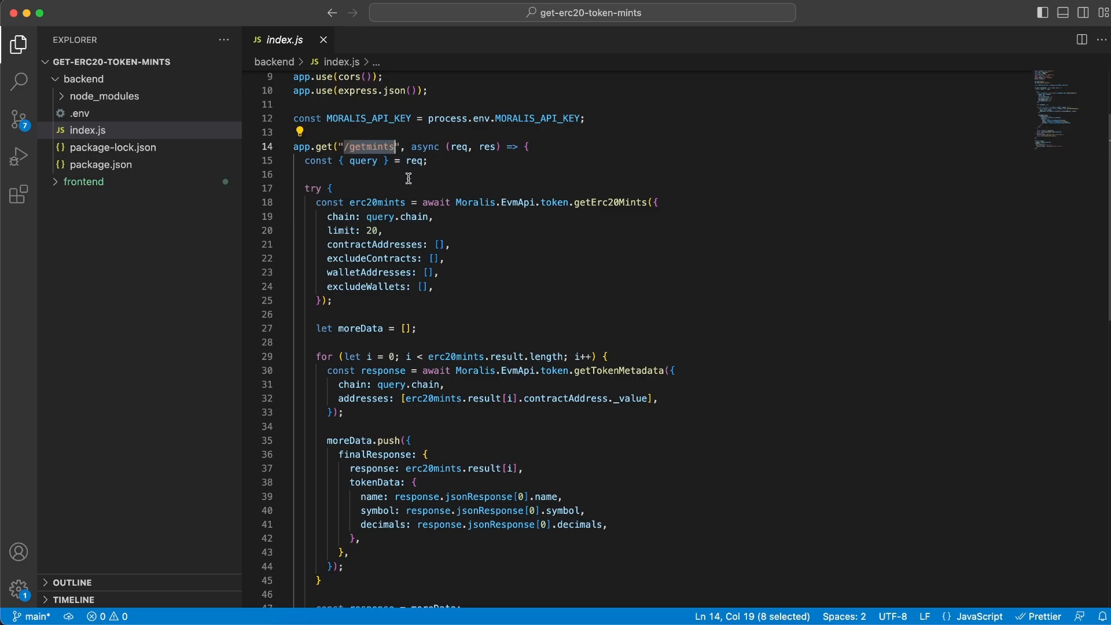
double_click(362, 161)
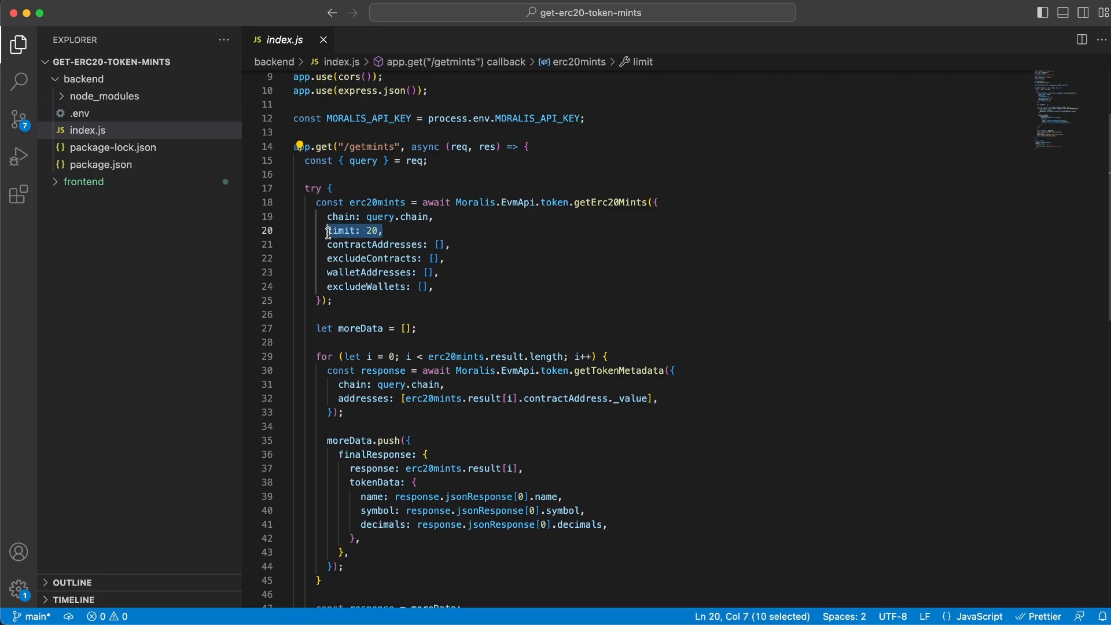
mouse_move(396, 233)
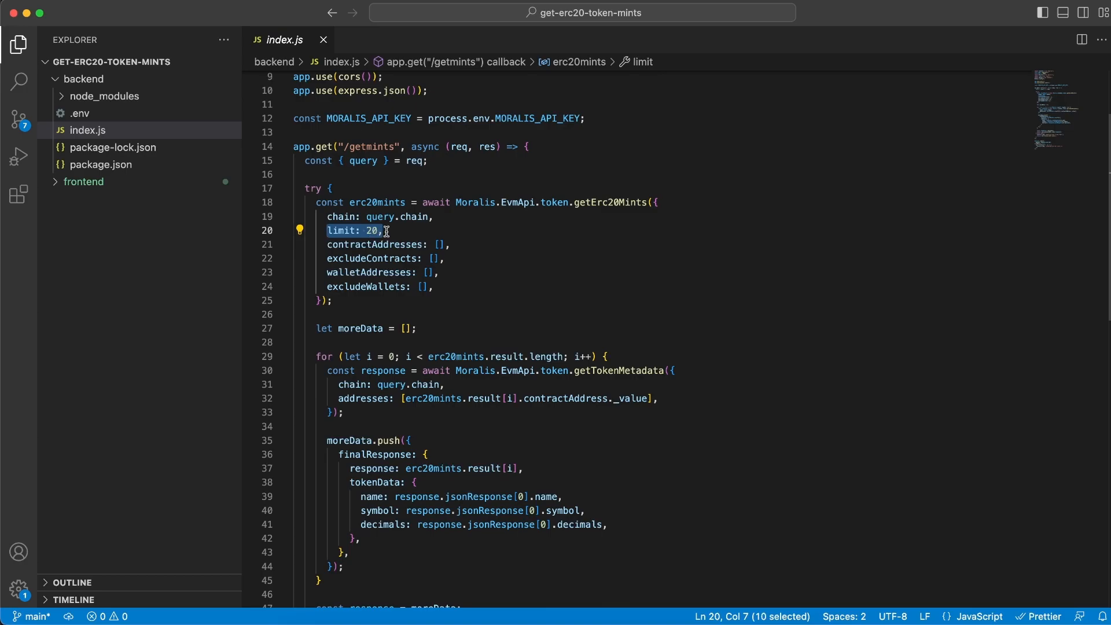
click(390, 232)
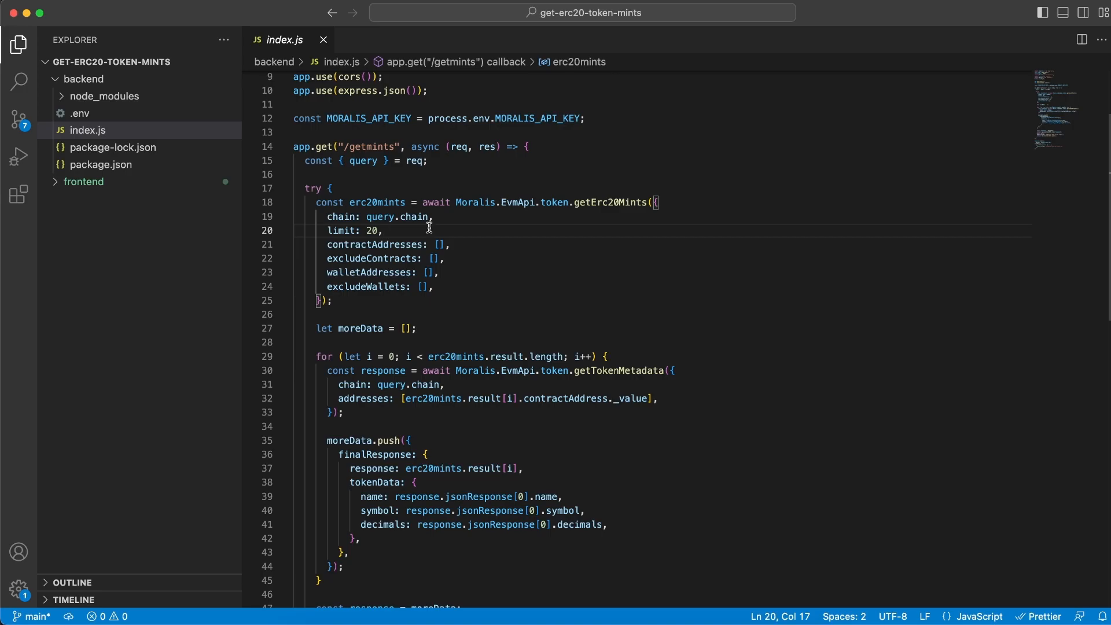
double_click(369, 147)
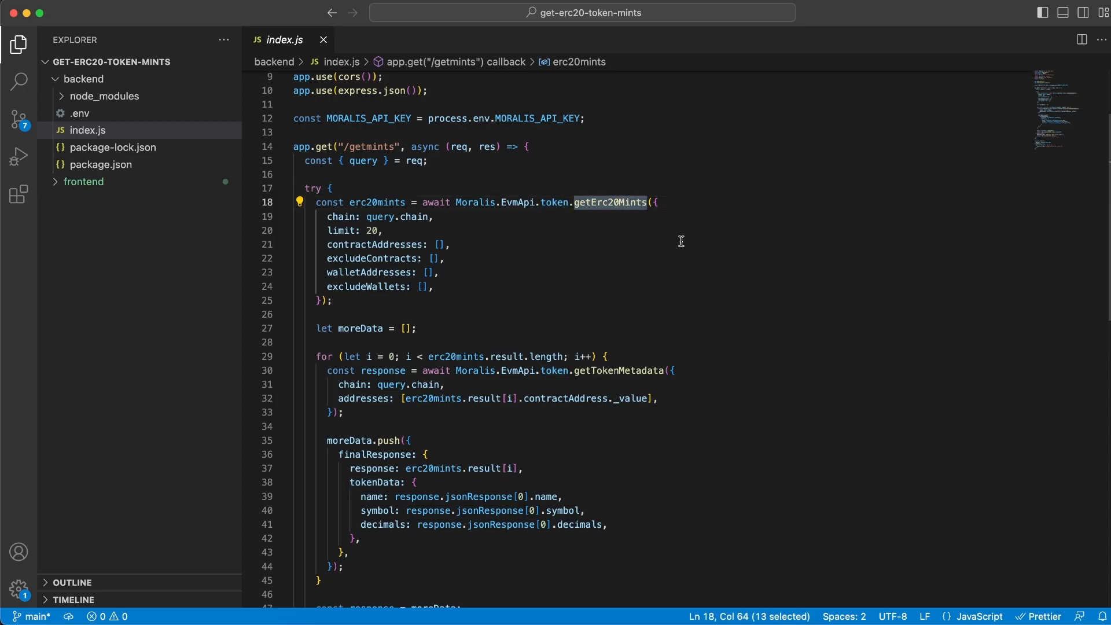
mouse_move(536, 242)
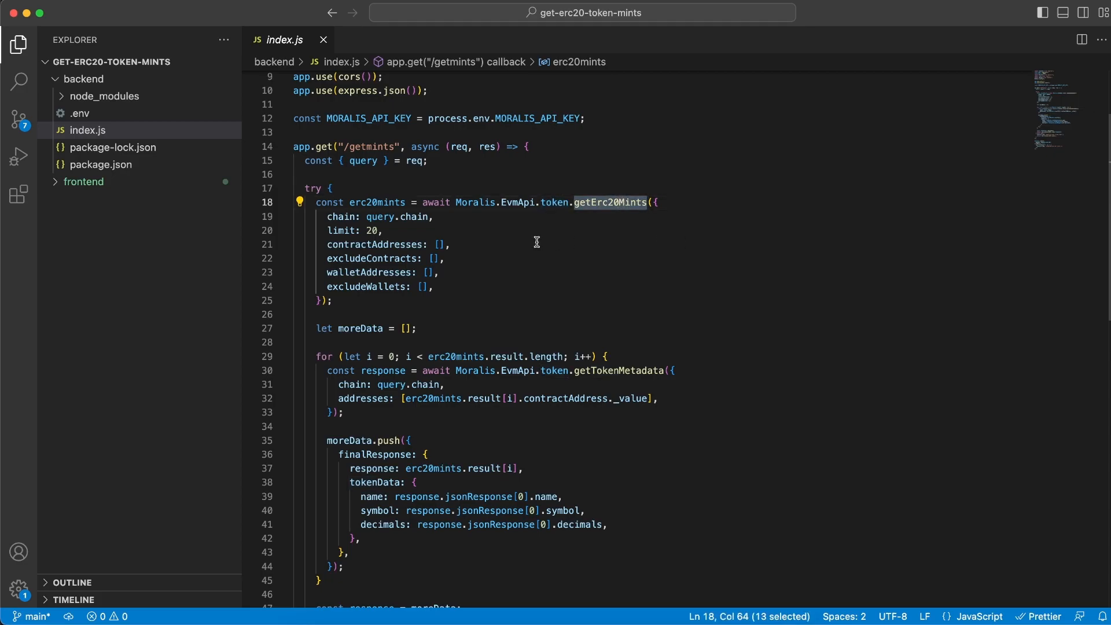
double_click(377, 202)
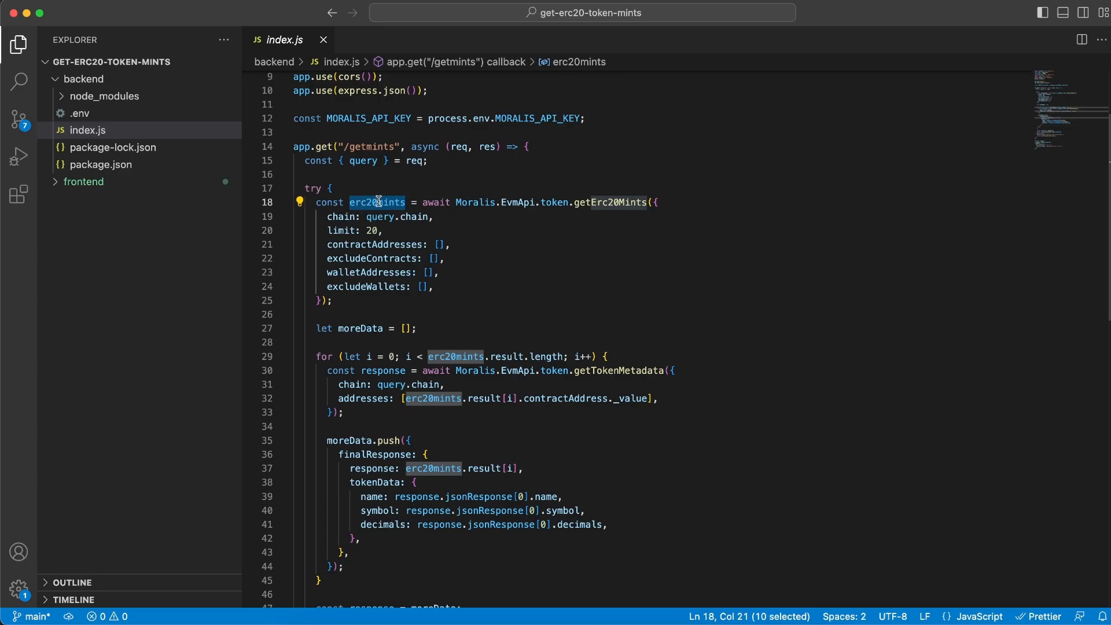
mouse_move(378, 201)
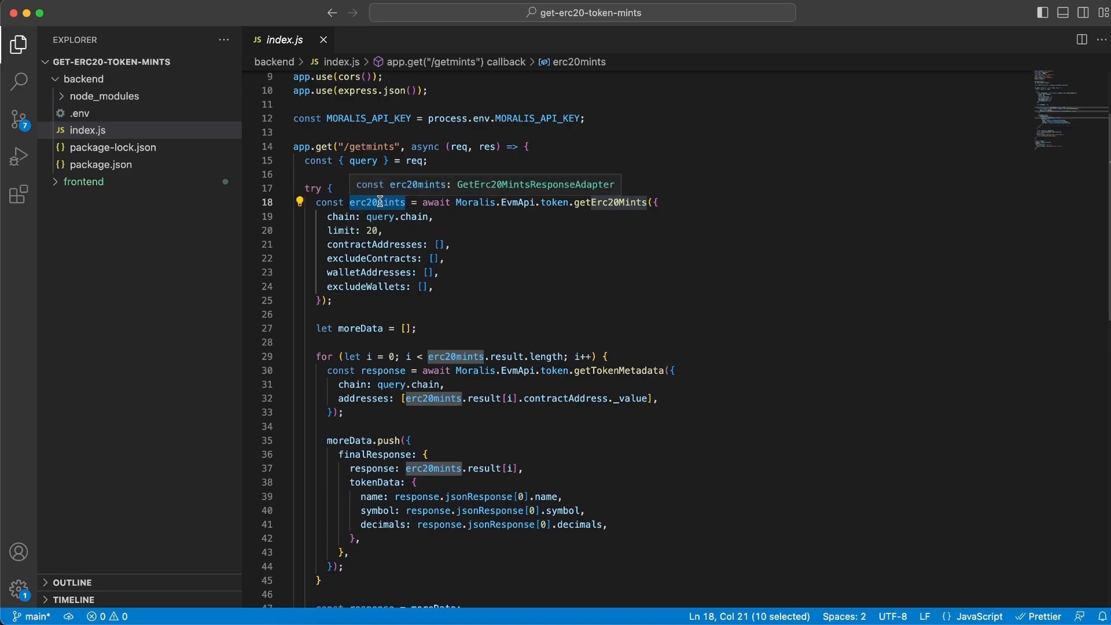
mouse_move(391, 225)
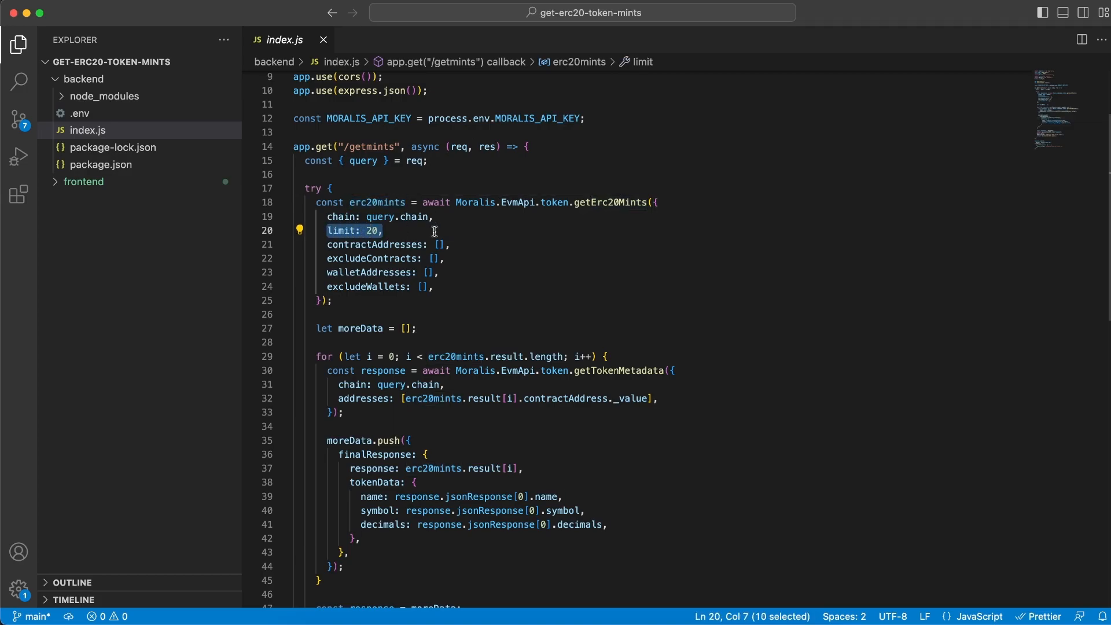
mouse_move(548, 357)
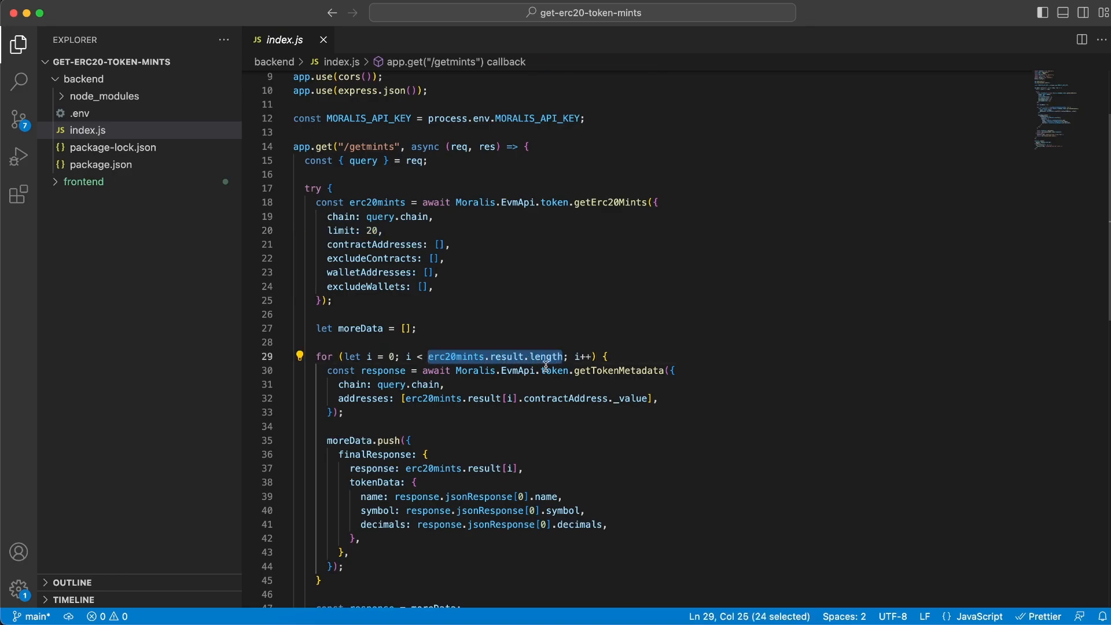
scroll(down, 3)
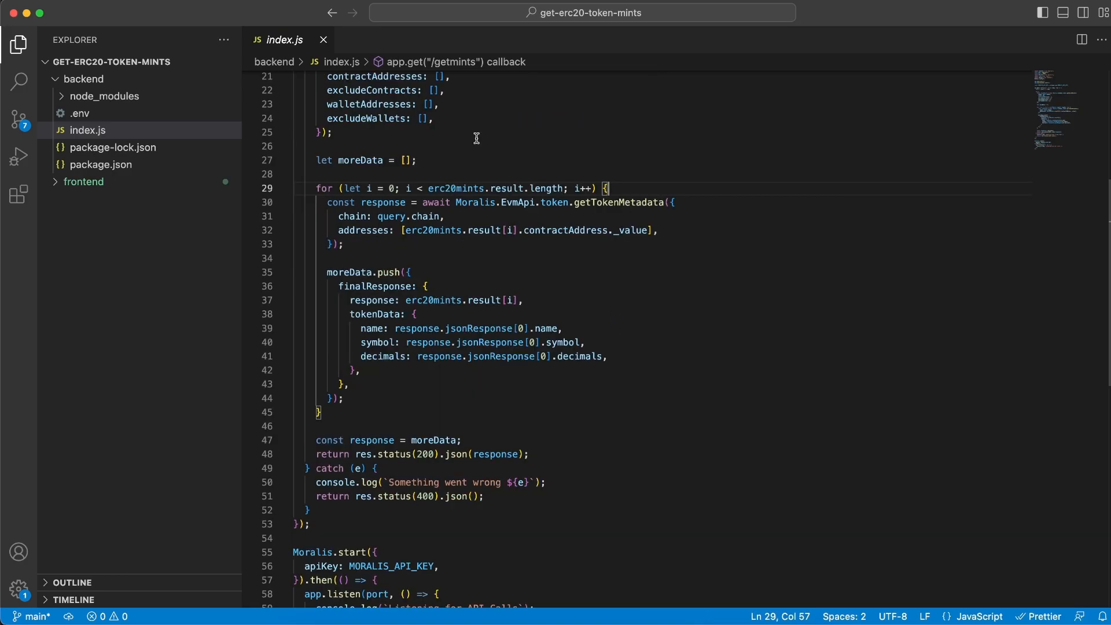
mouse_move(452, 187)
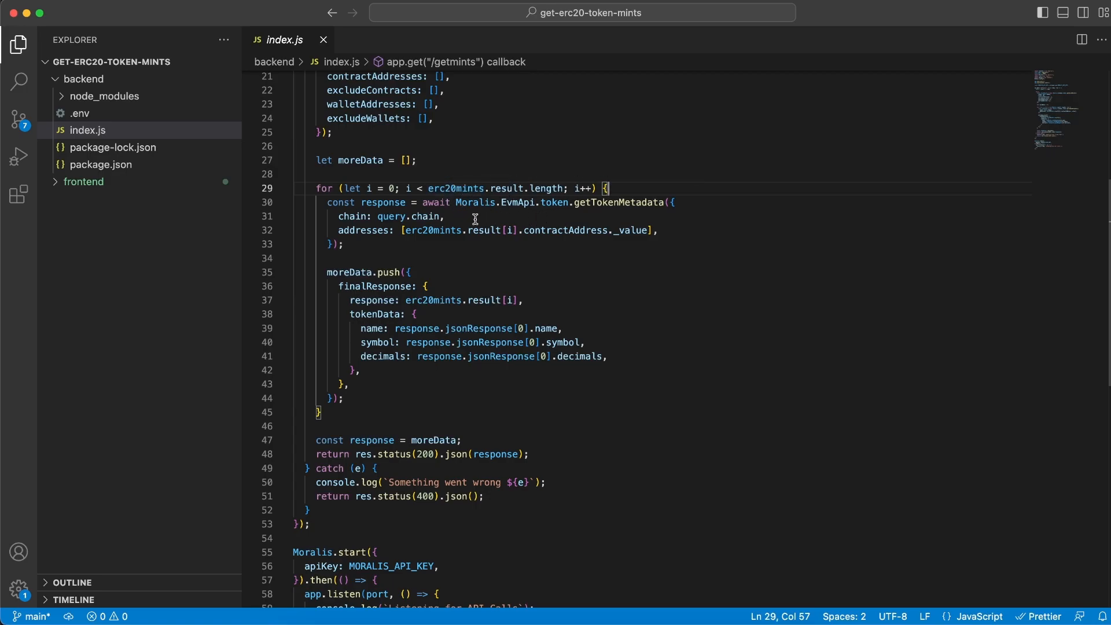
double_click(565, 229)
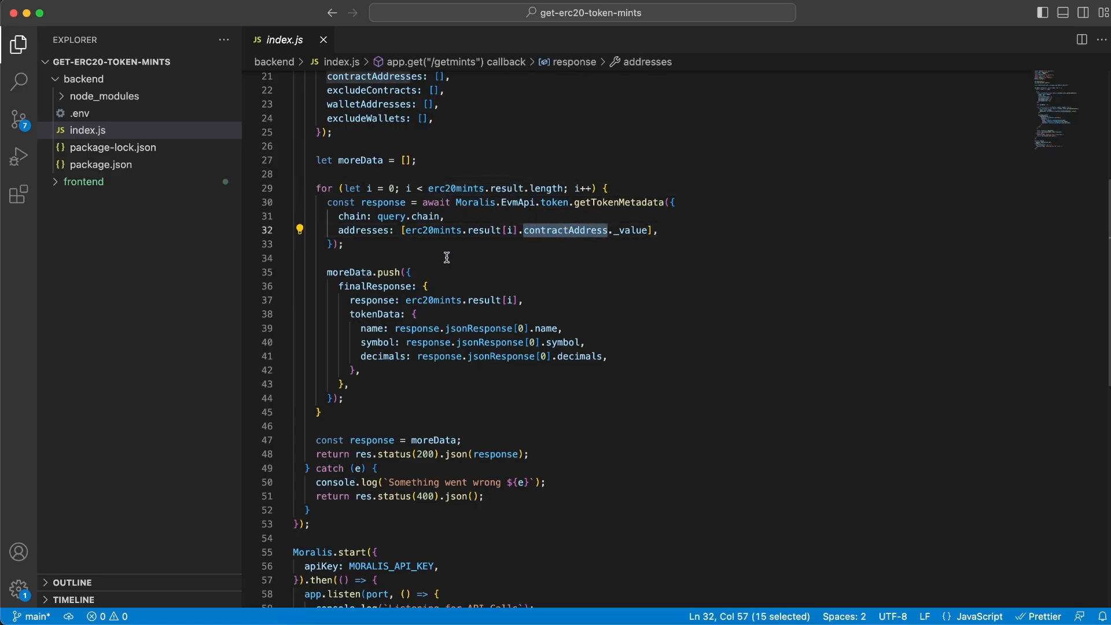
scroll(up, 3)
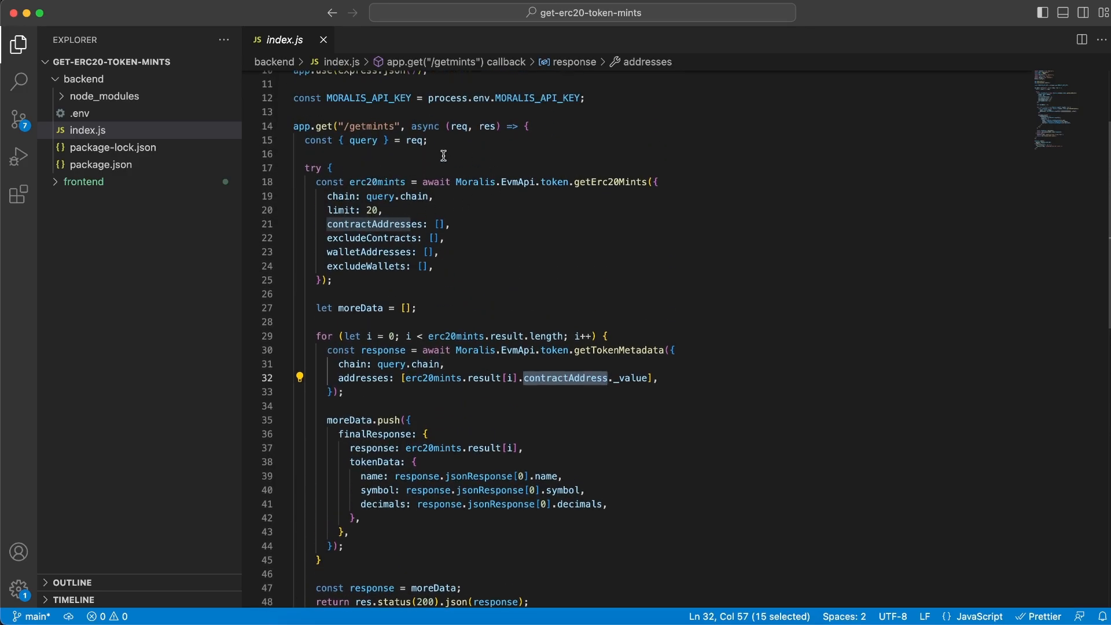
mouse_move(426, 239)
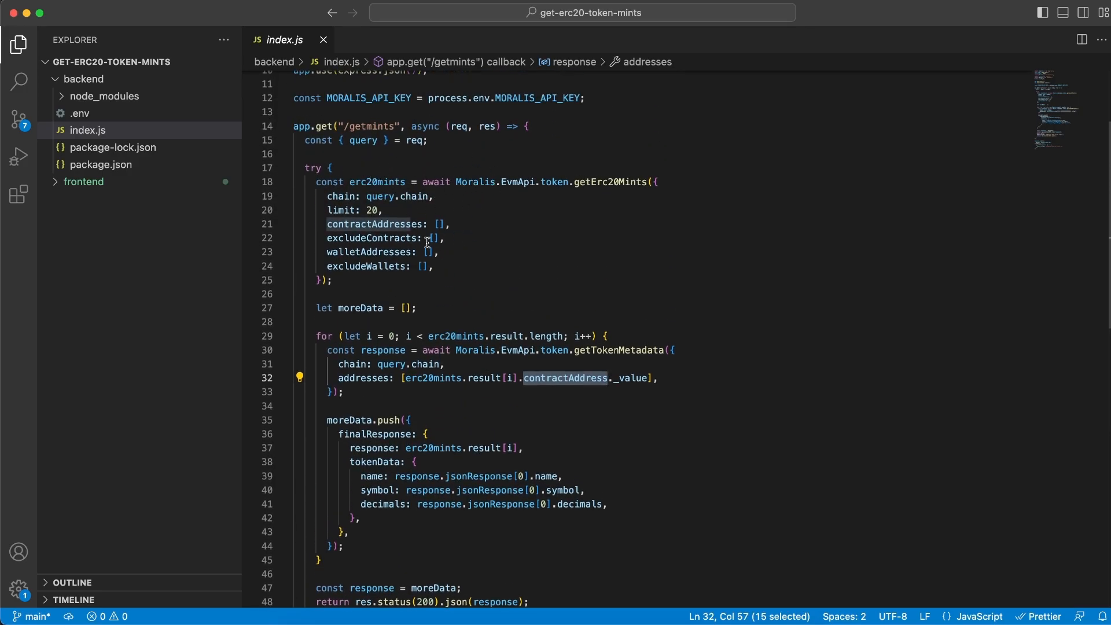
mouse_move(617, 353)
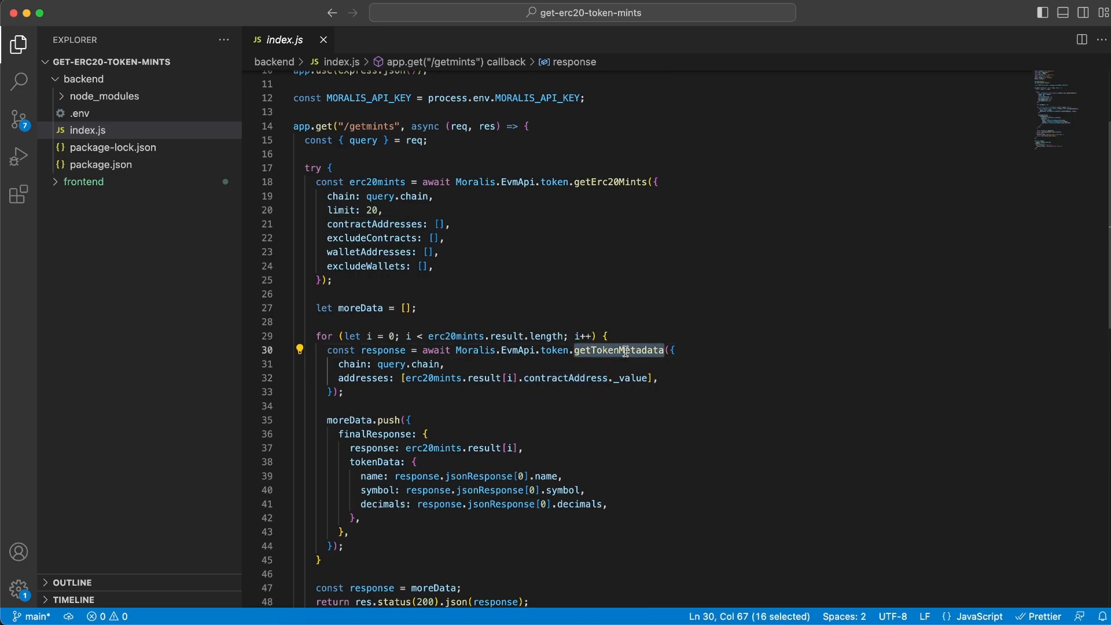
mouse_move(701, 347)
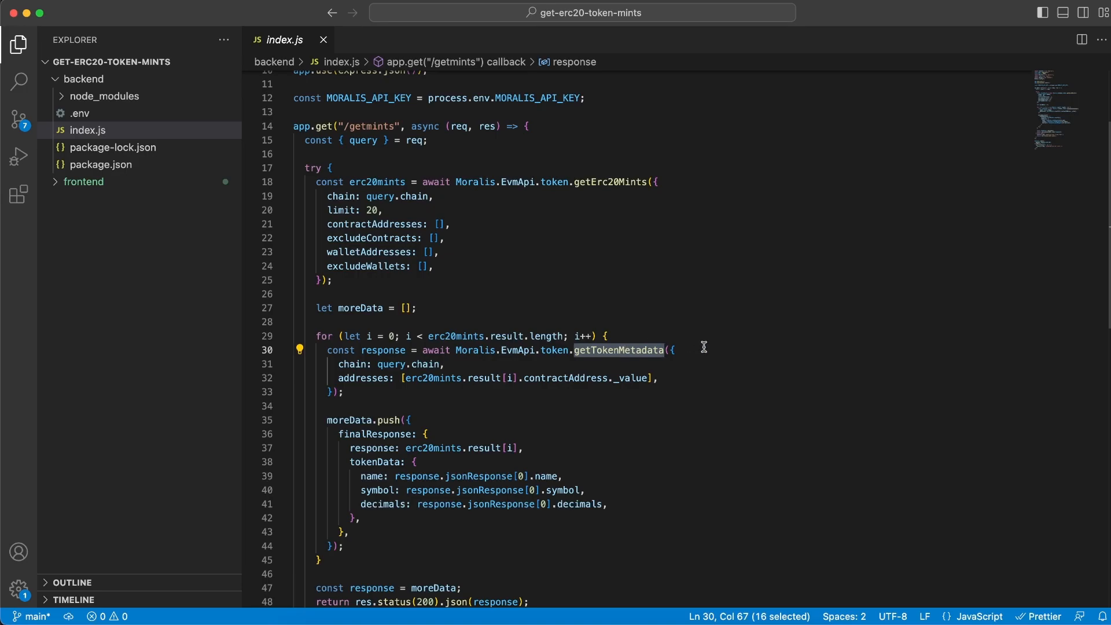
mouse_move(376, 407)
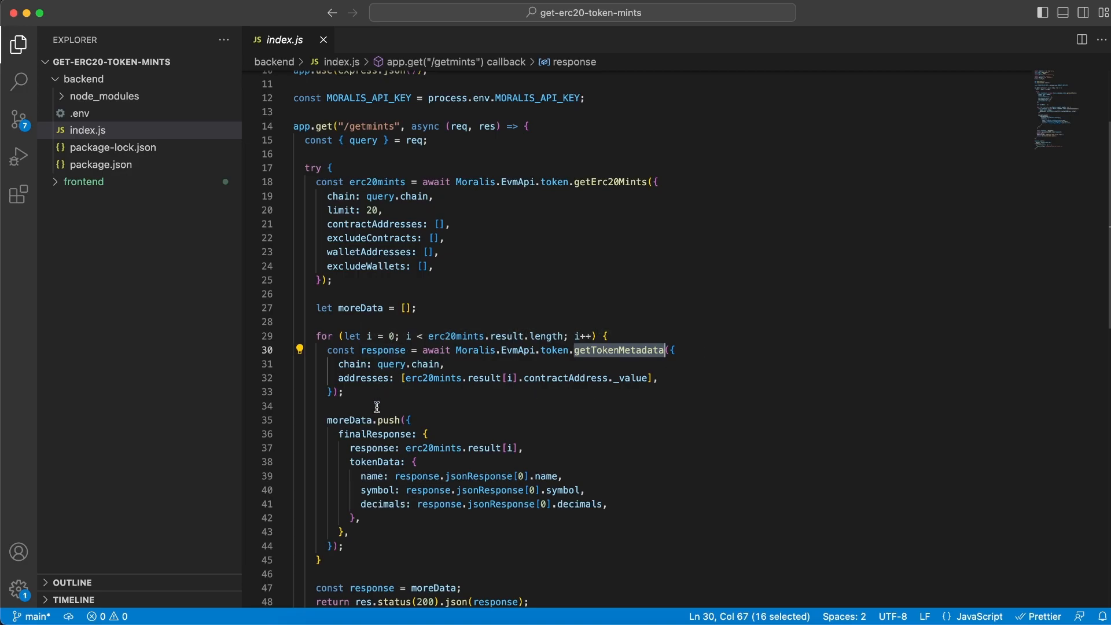
mouse_move(623, 503)
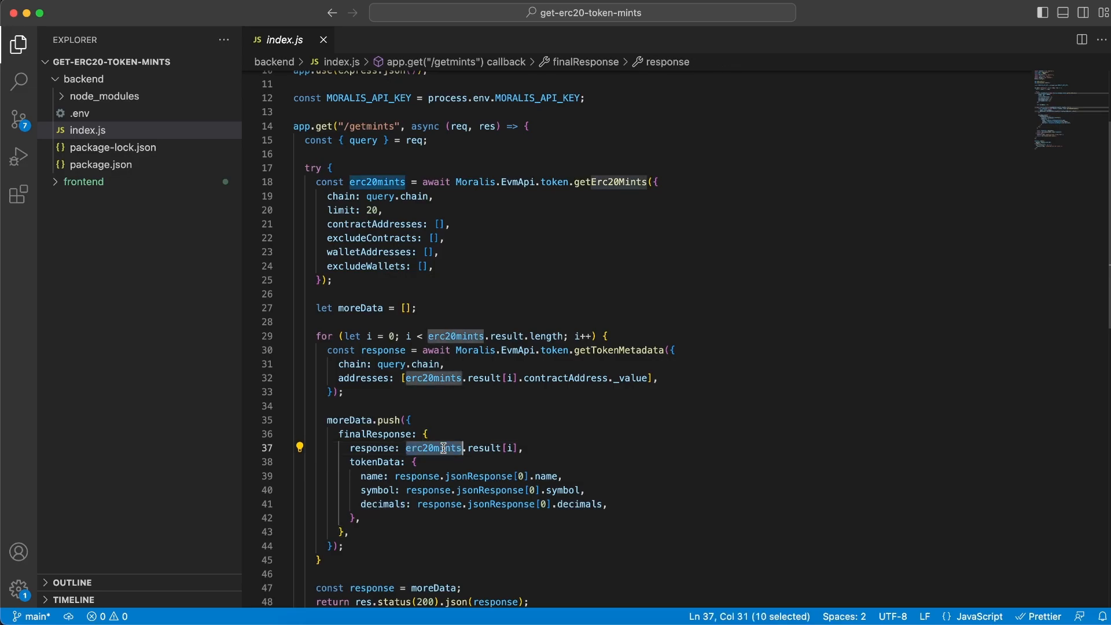
double_click(376, 434)
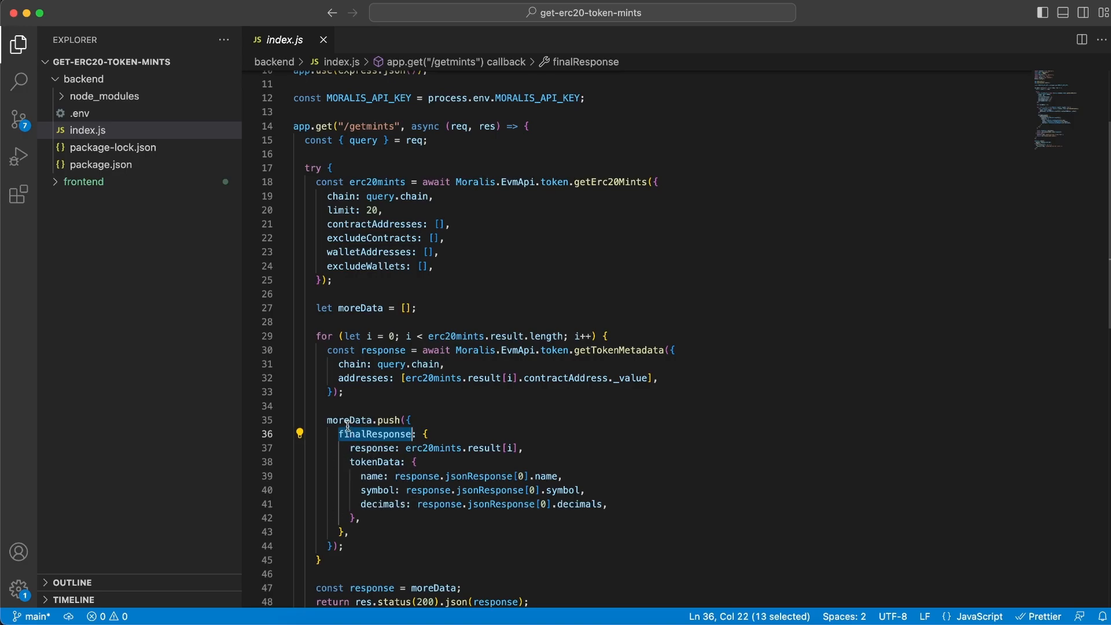
double_click(349, 420)
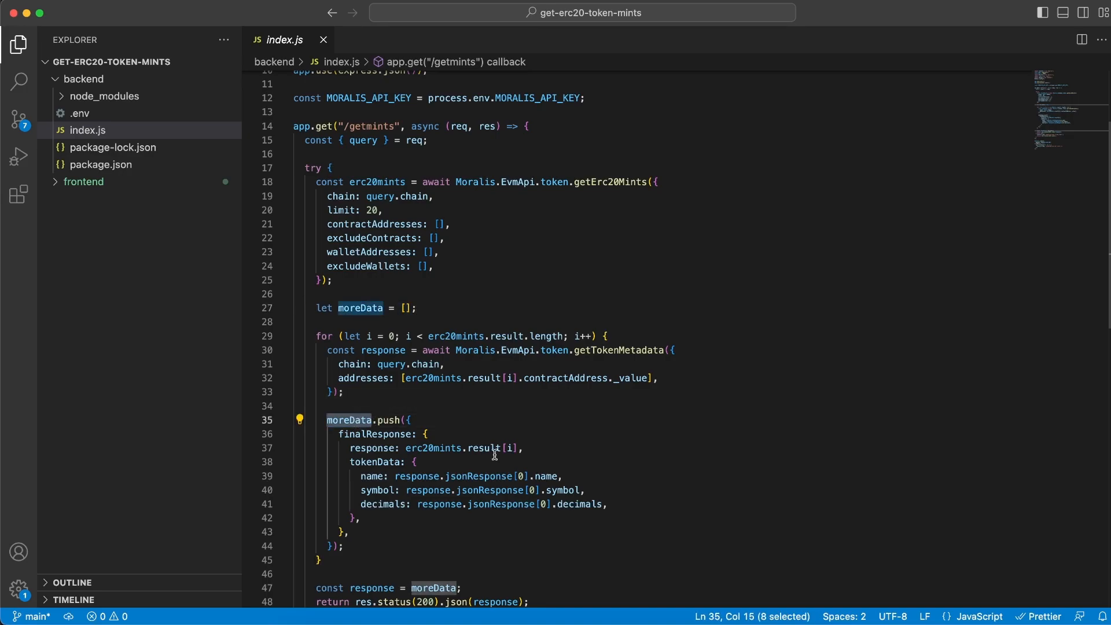
scroll(down, 3)
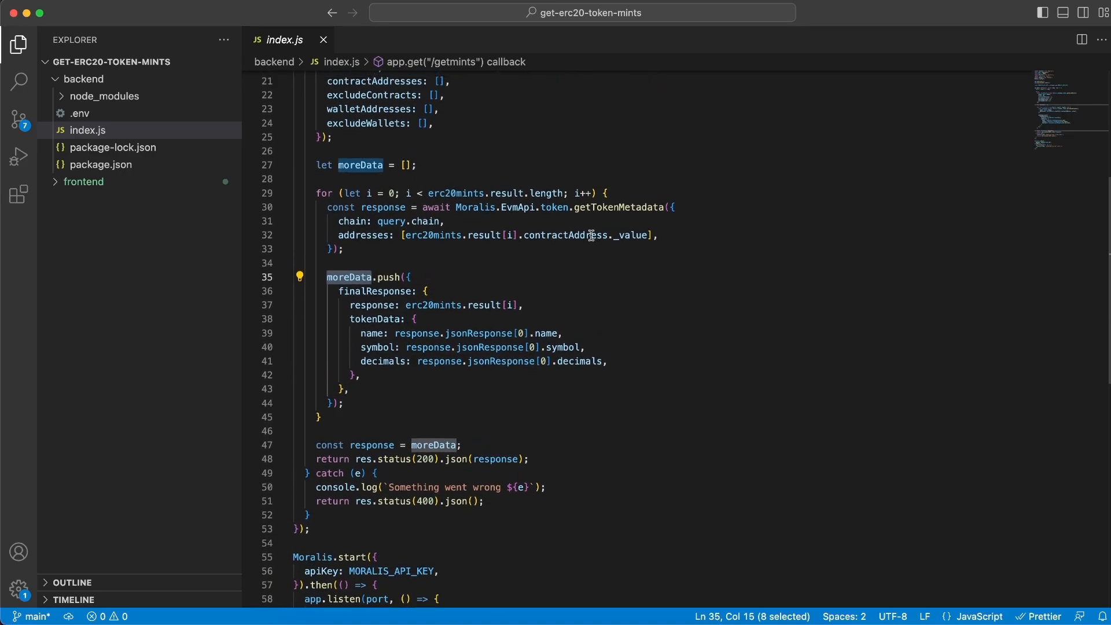
mouse_move(469, 447)
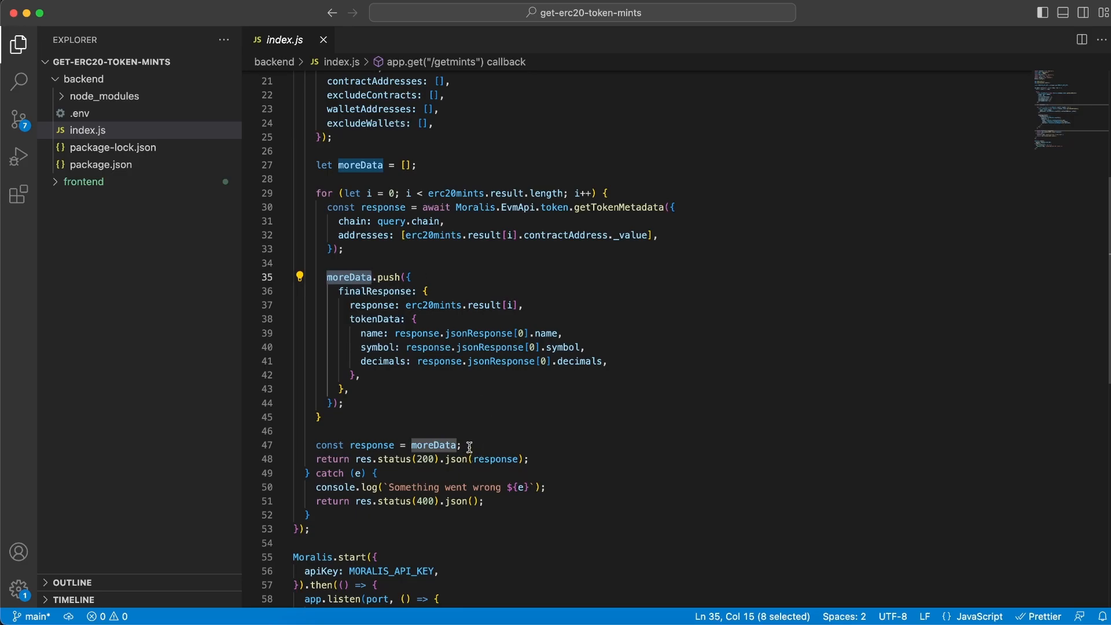
double_click(372, 444)
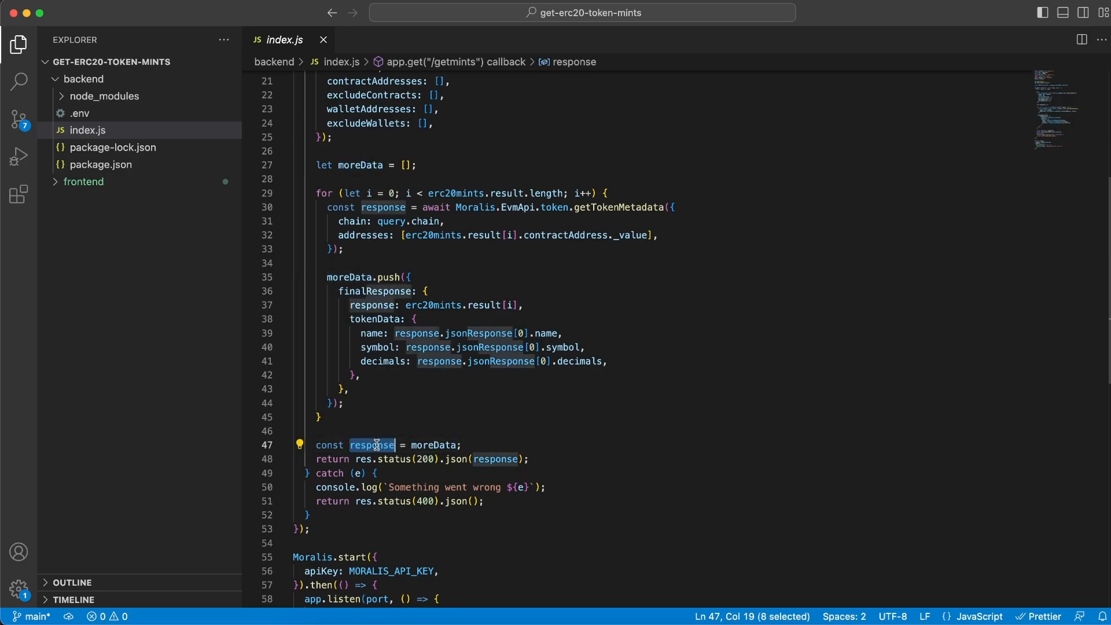
mouse_move(494, 460)
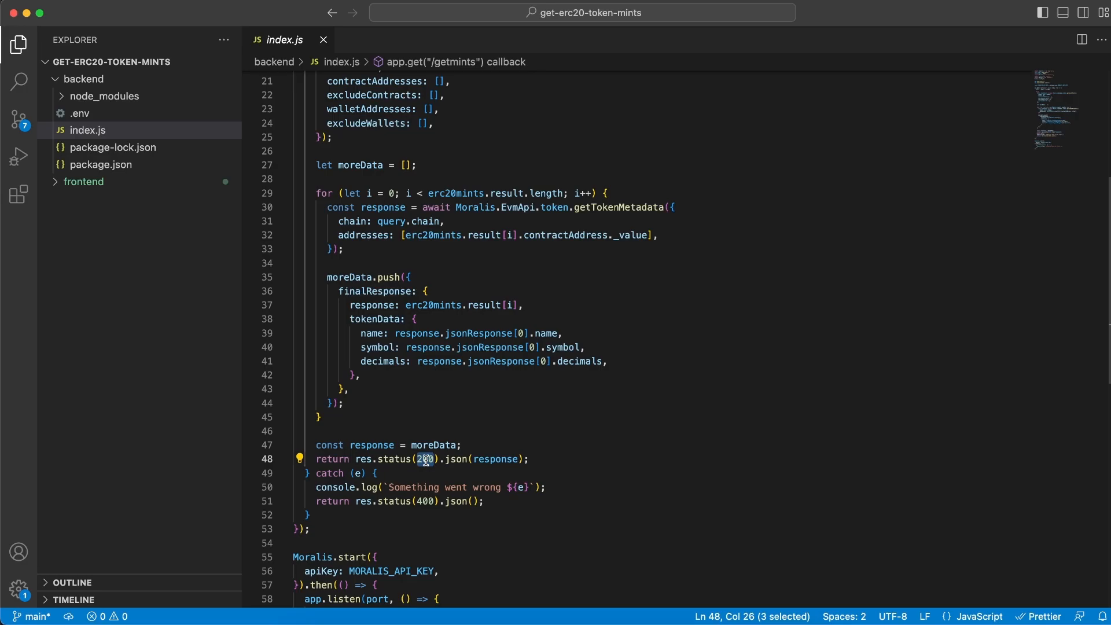
scroll(up, 3)
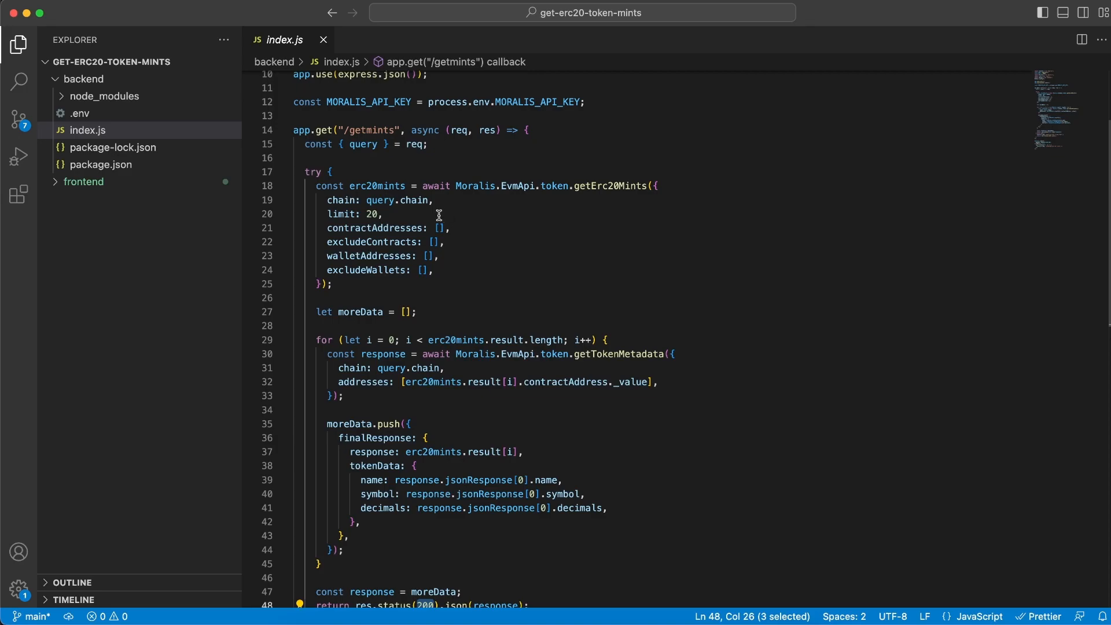
mouse_move(674, 390)
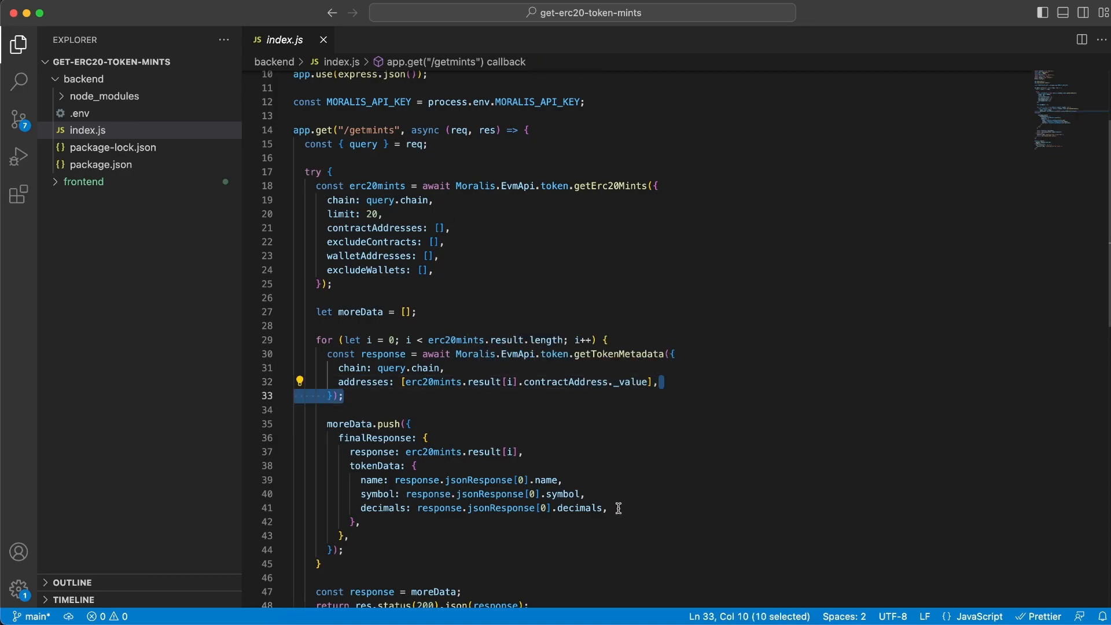
click(524, 453)
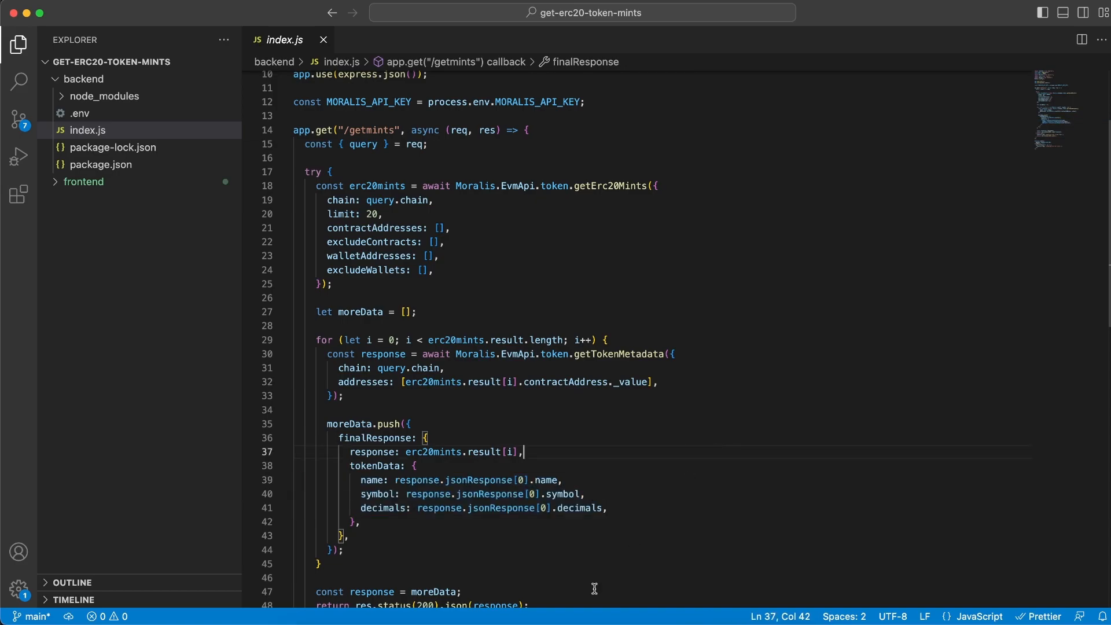
Run the Get ERC20 token mints sample request via Try It.
click(291, 14)
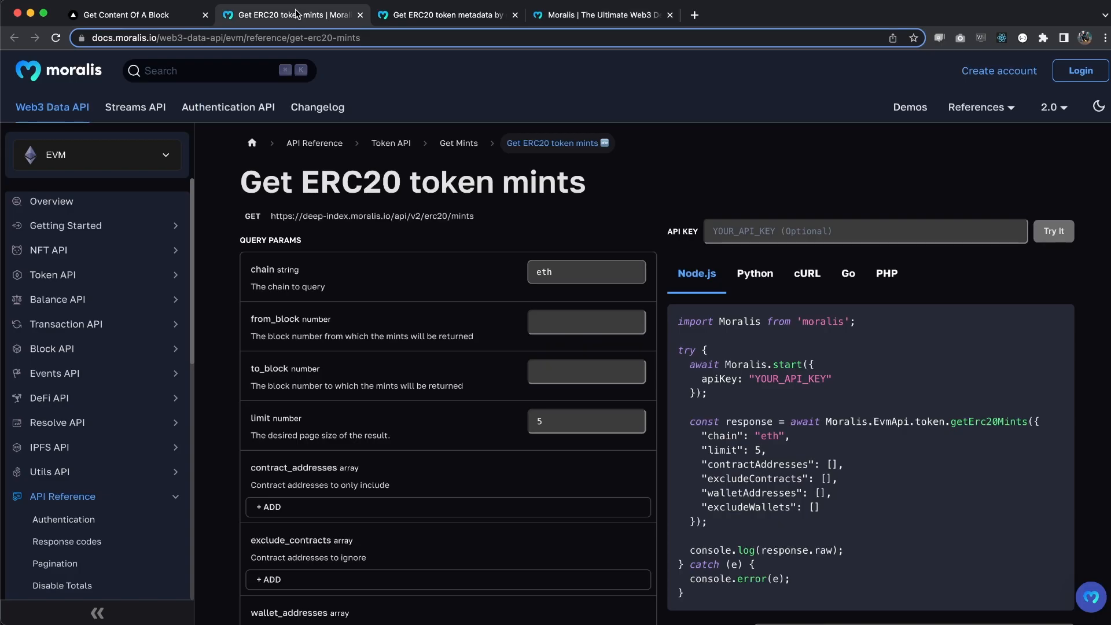
mouse_move(981, 419)
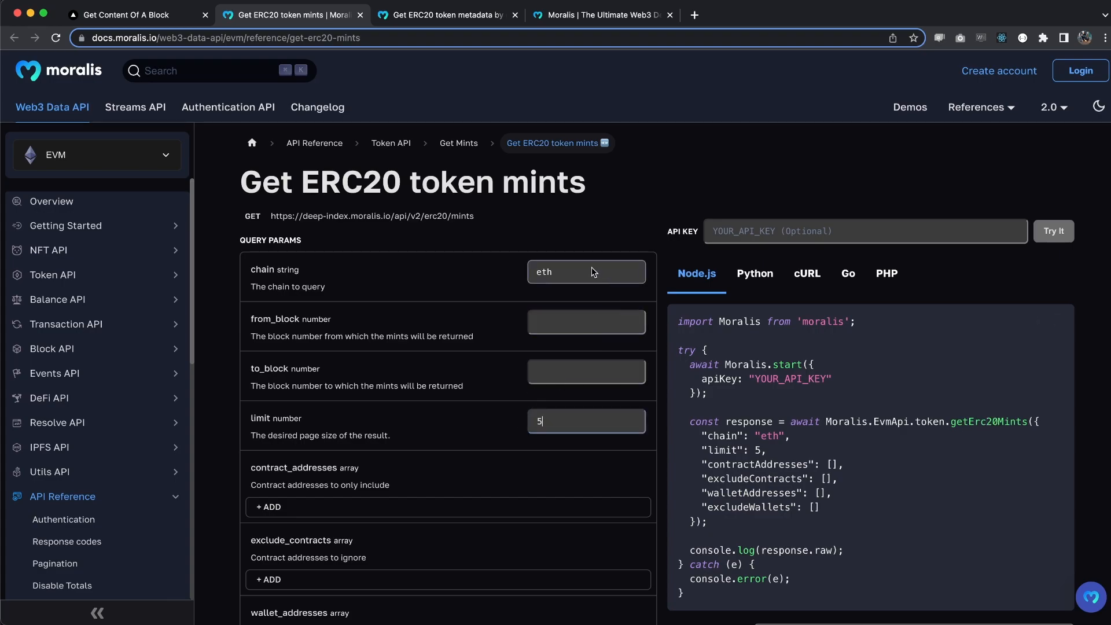
scroll(down, 3)
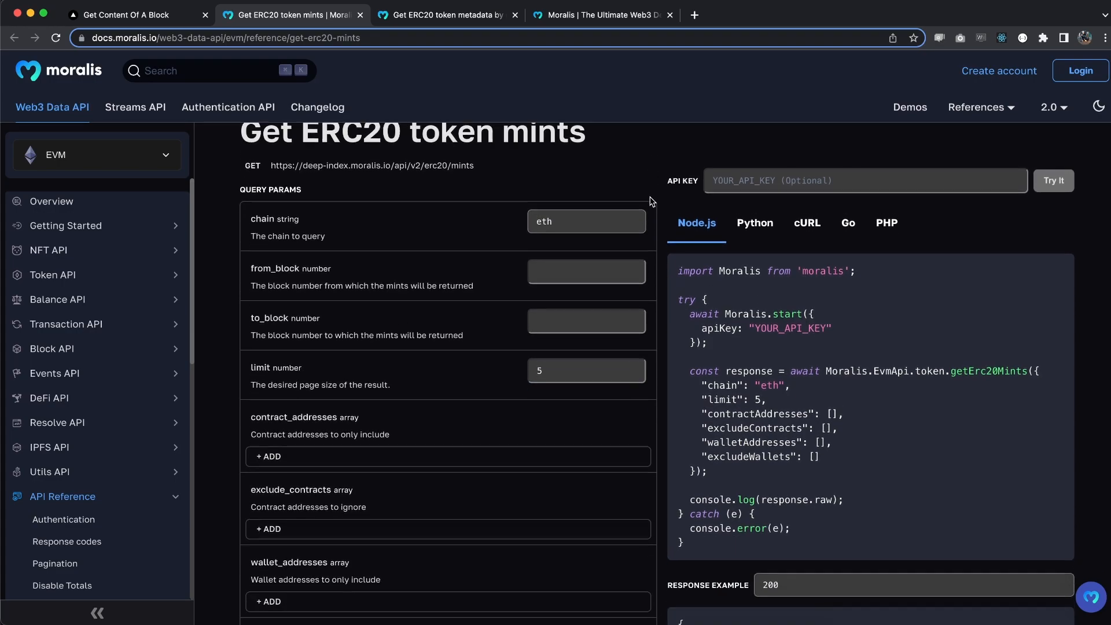
scroll(down, 3)
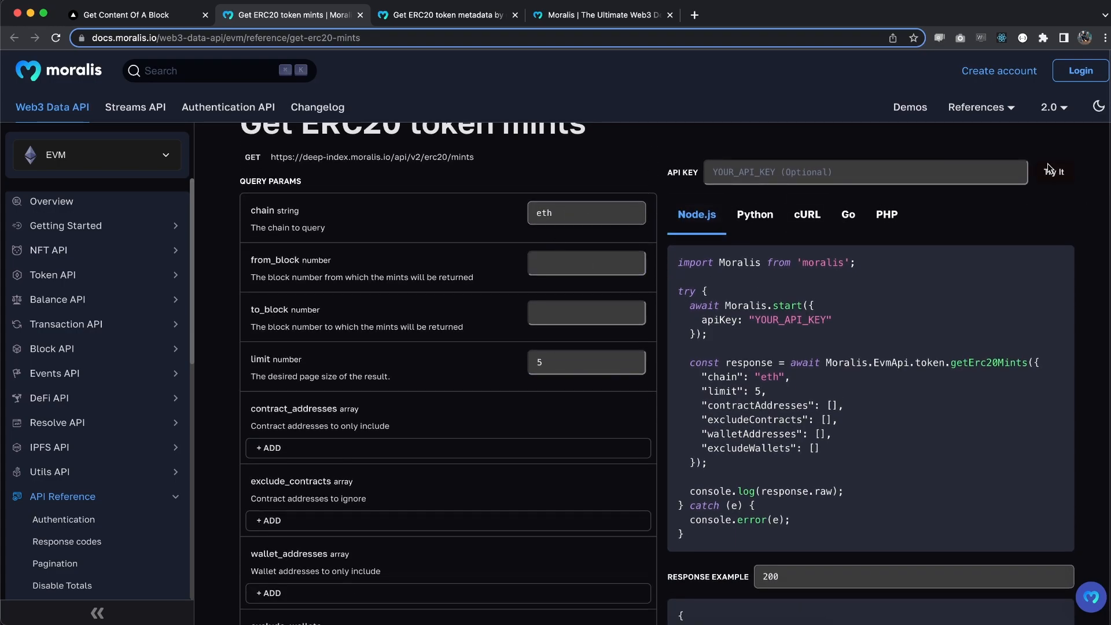
click(1054, 172)
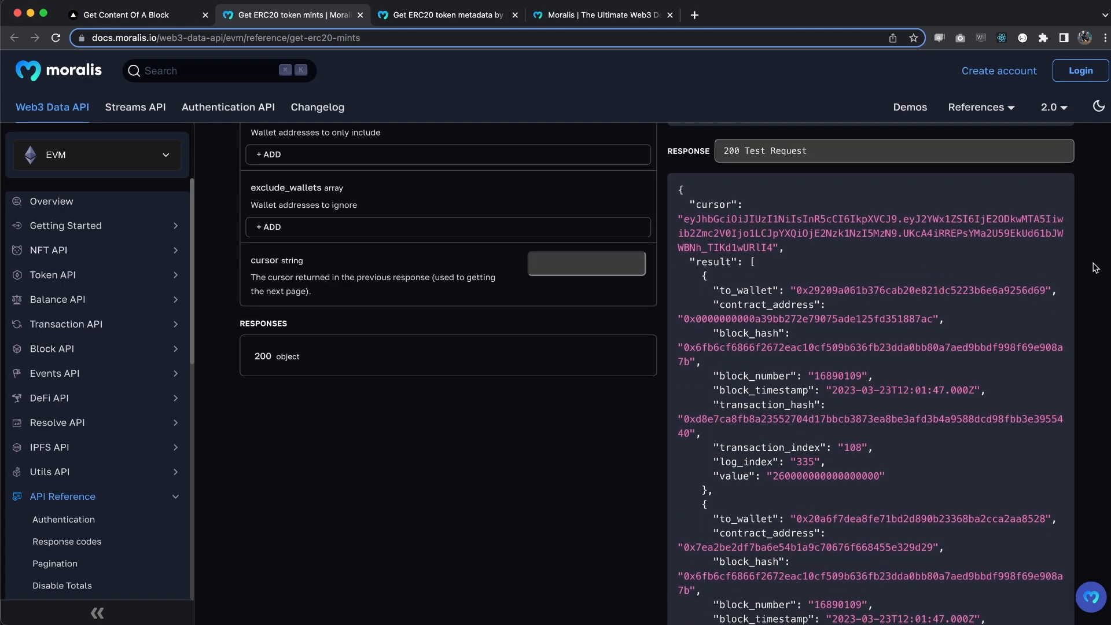
Inspect the 200 JSON response and its list of mint result entries.
scroll(down, 3)
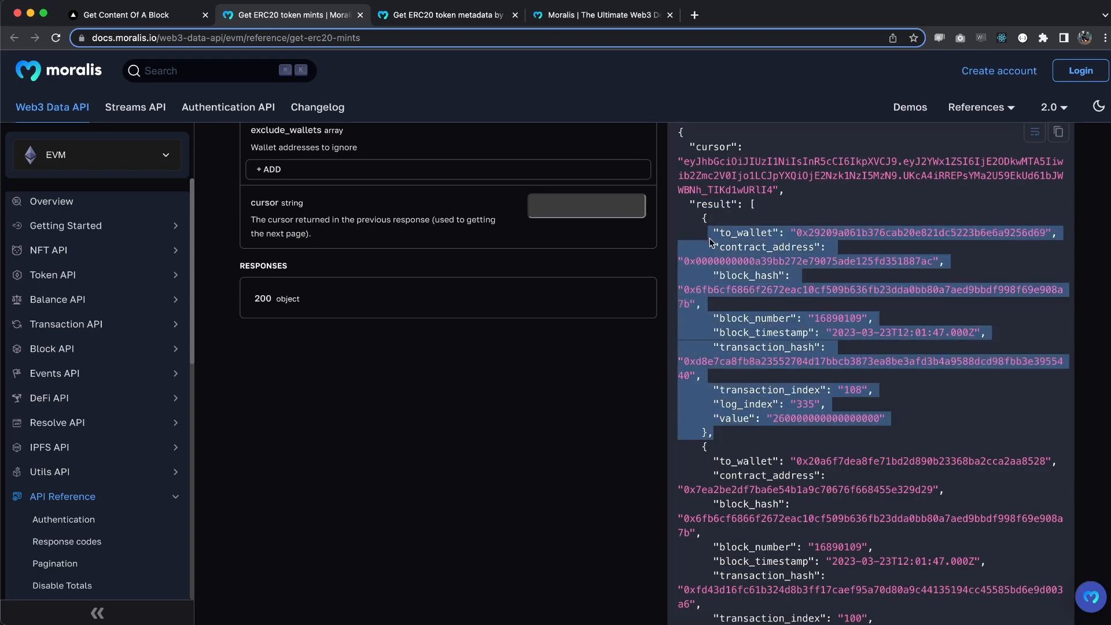
scroll(down, 3)
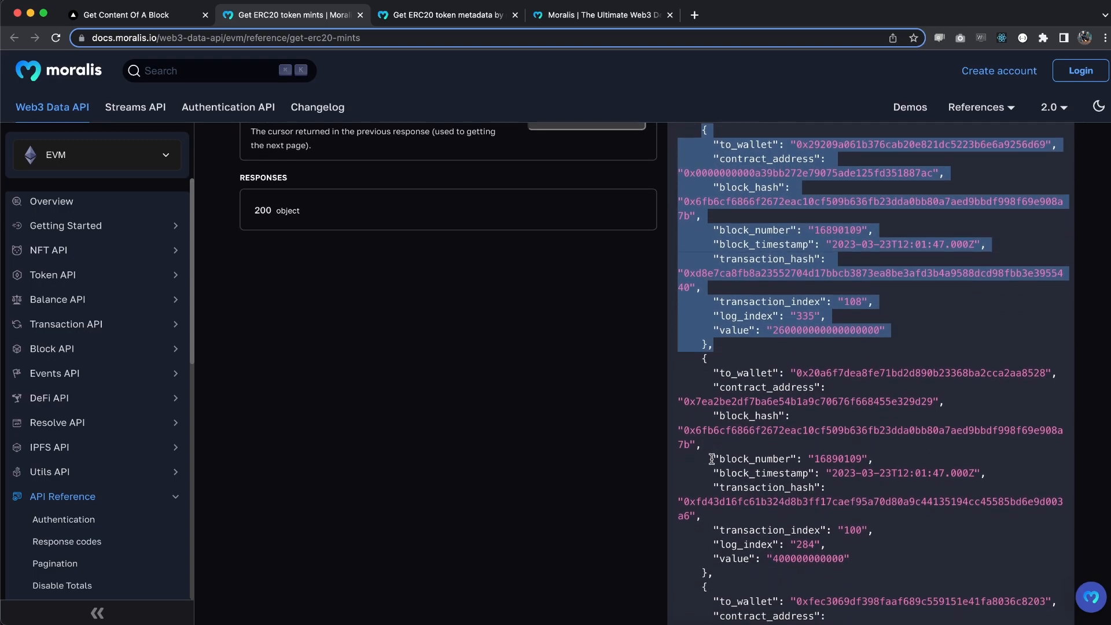
scroll(up, 3)
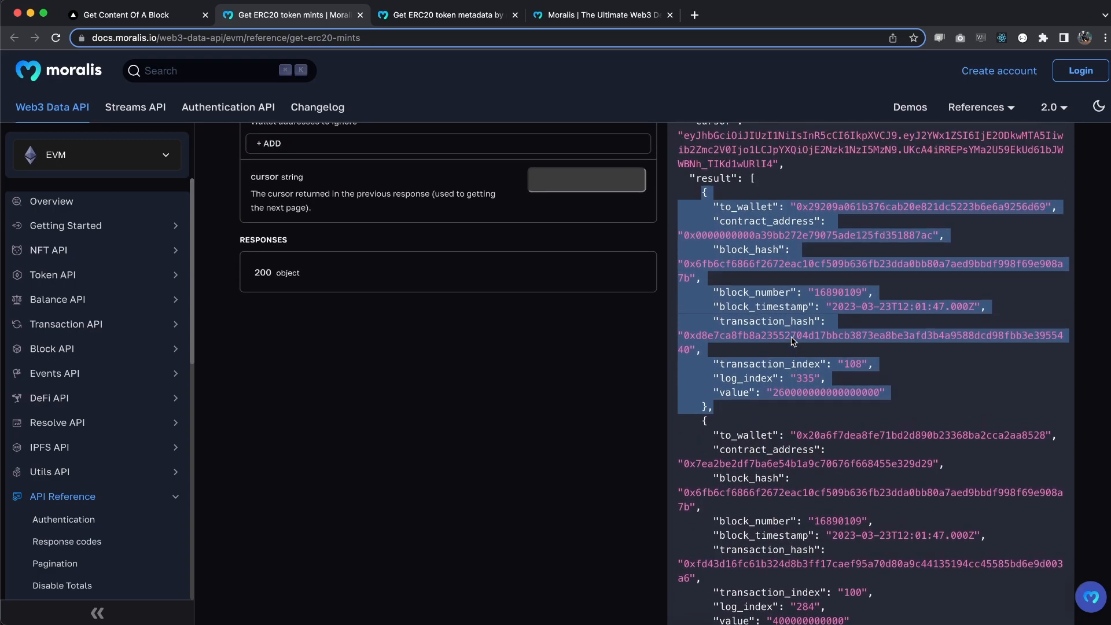
scroll(up, 3)
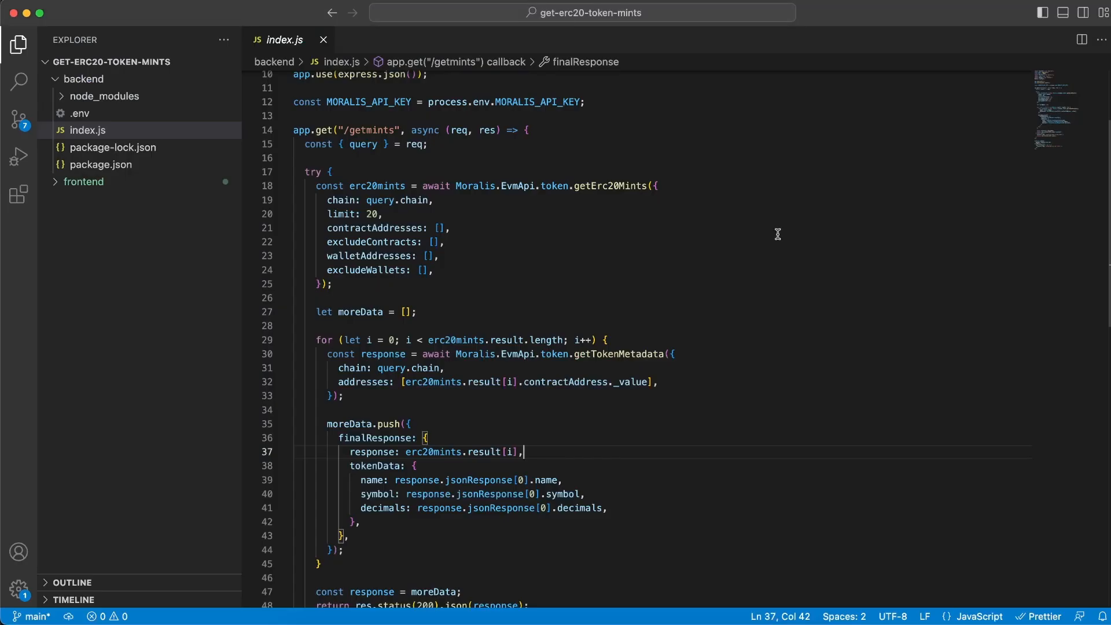
Highlight the chain option in both the mints call and the metadata call.
double_click(564, 383)
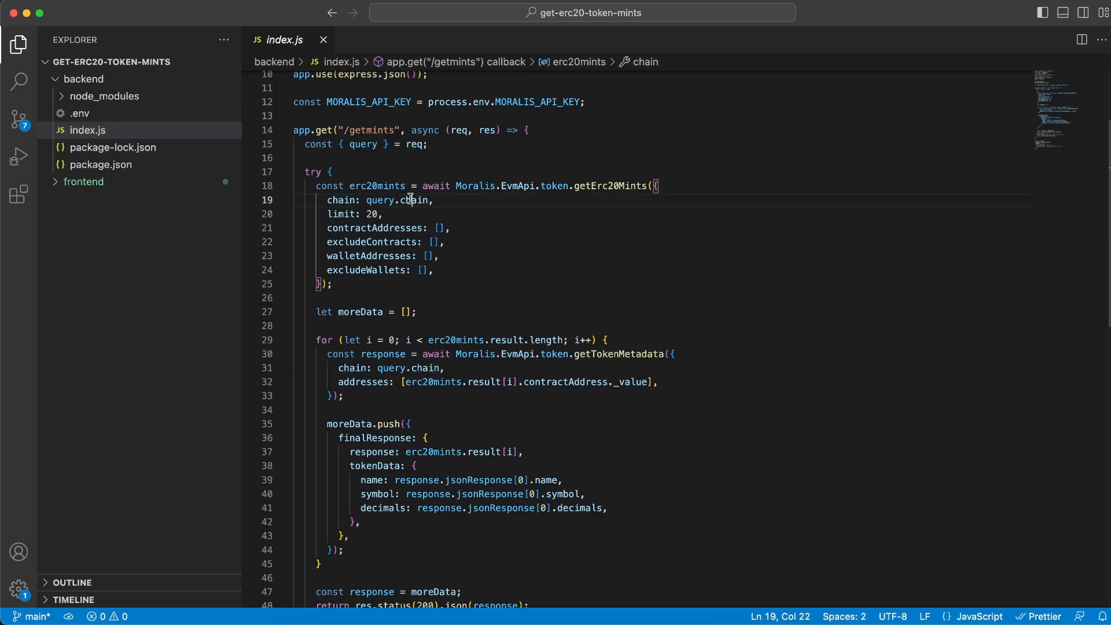
double_click(425, 369)
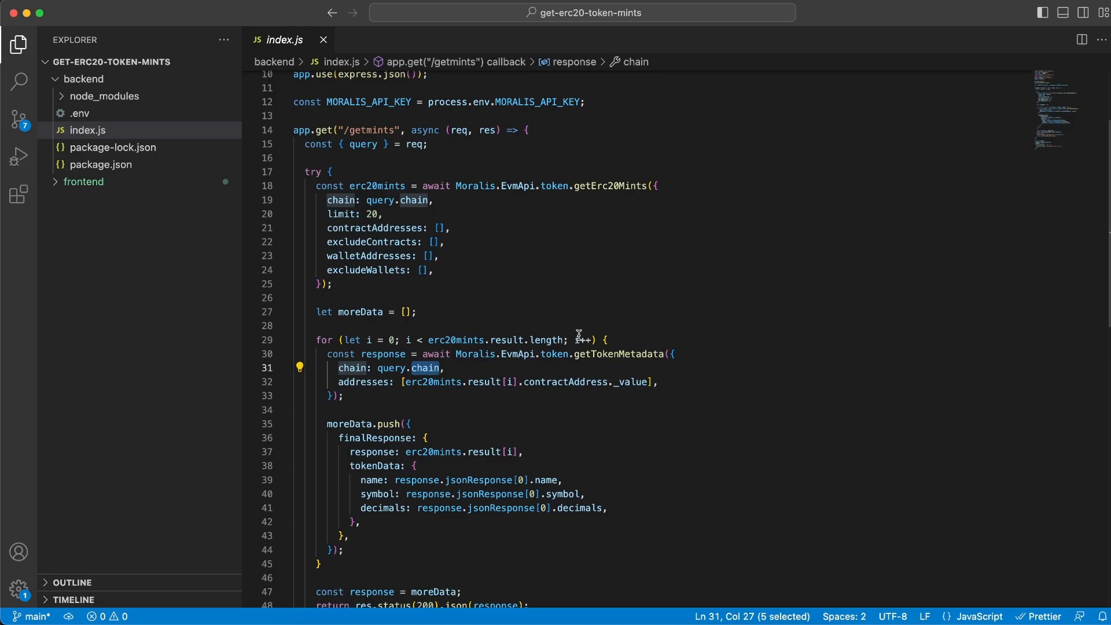
Select the first mint's contract_address in the response and bring up the token metadata docs.
click(292, 13)
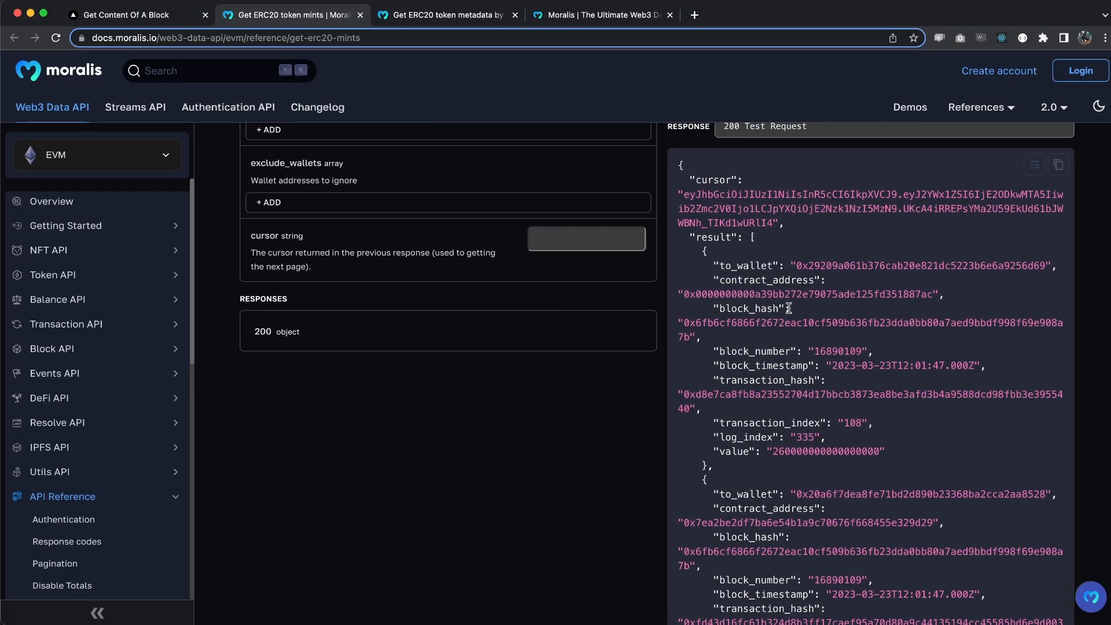
double_click(809, 294)
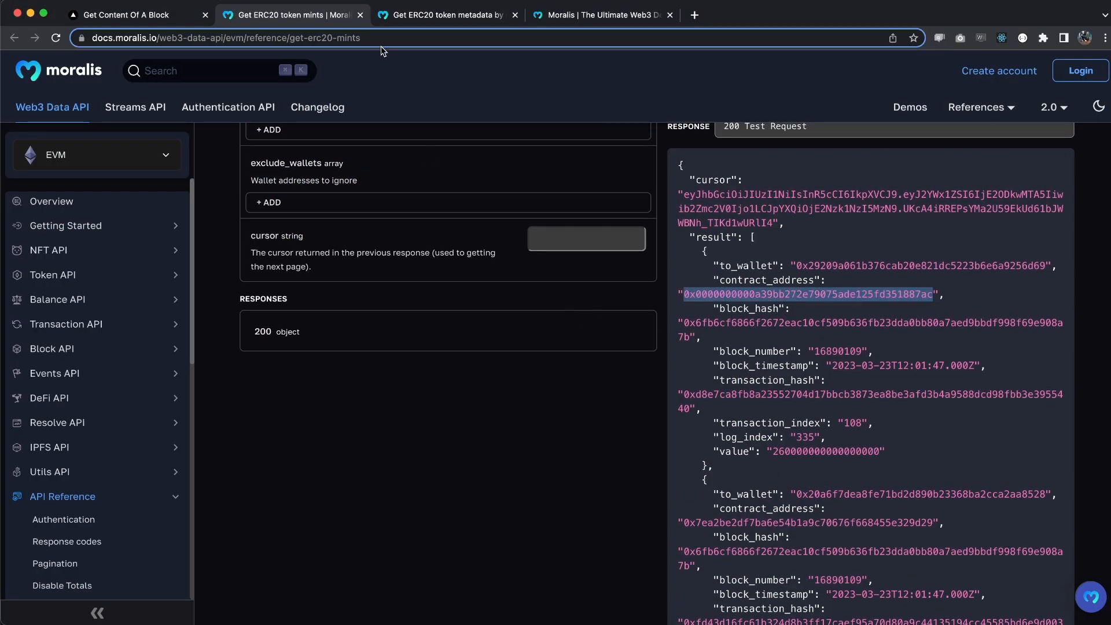
click(447, 15)
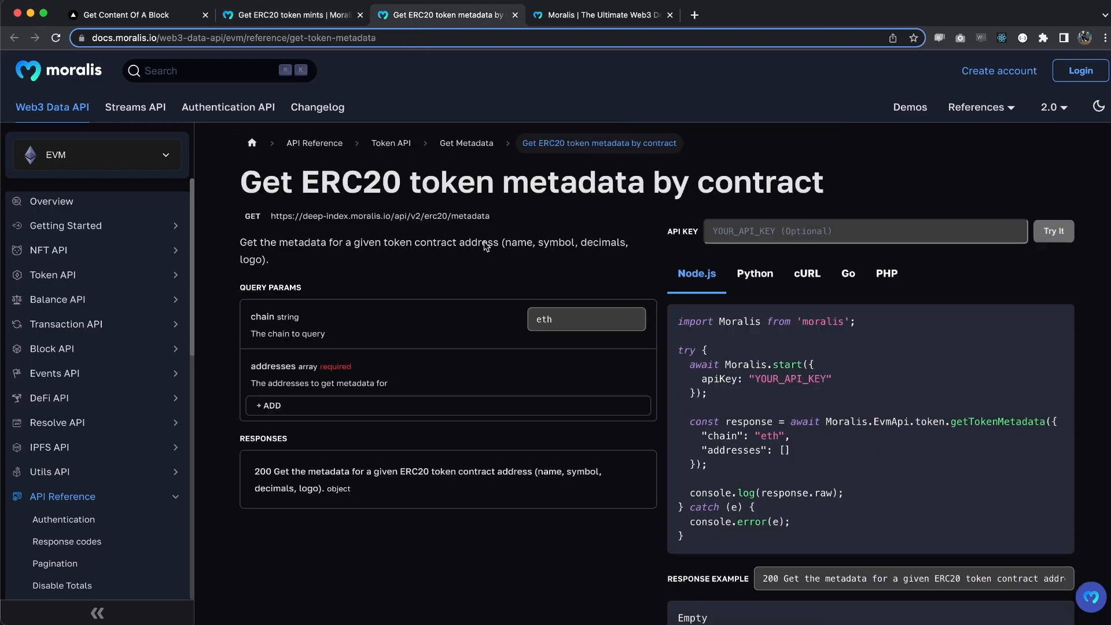
mouse_move(1013, 419)
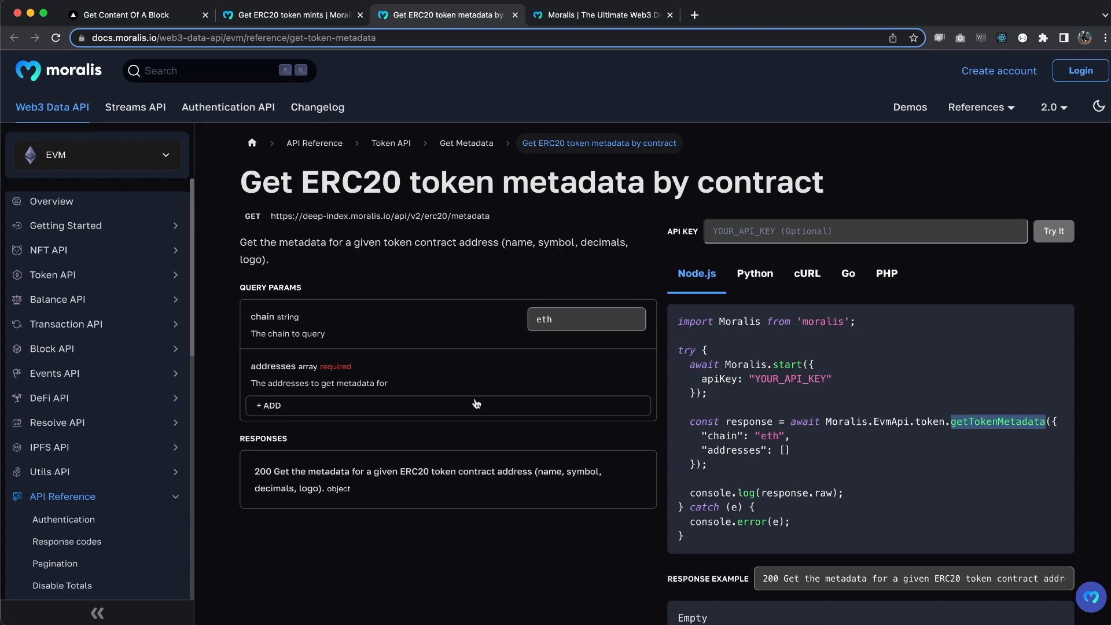
Add an entry under addresses for the copied contract address in the metadata query.
click(267, 405)
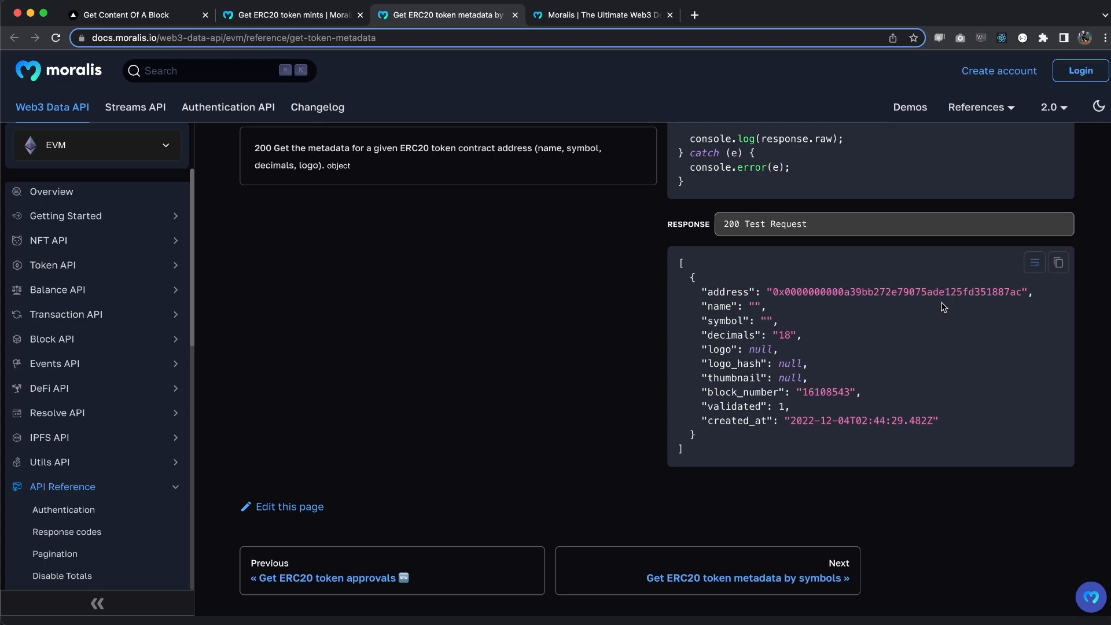
mouse_move(728, 326)
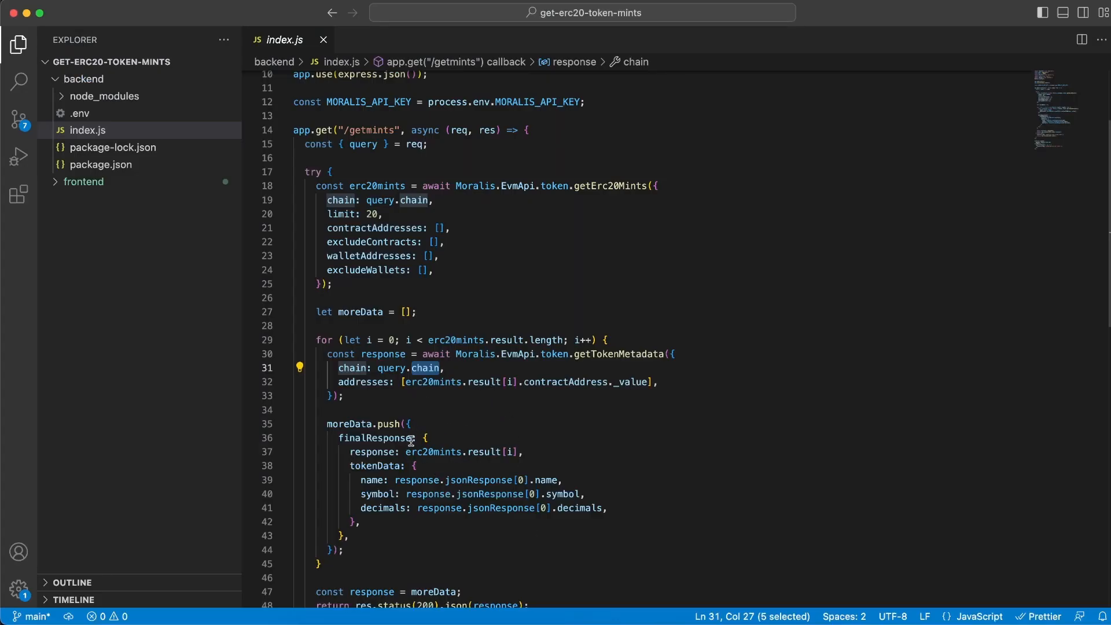
mouse_move(427, 494)
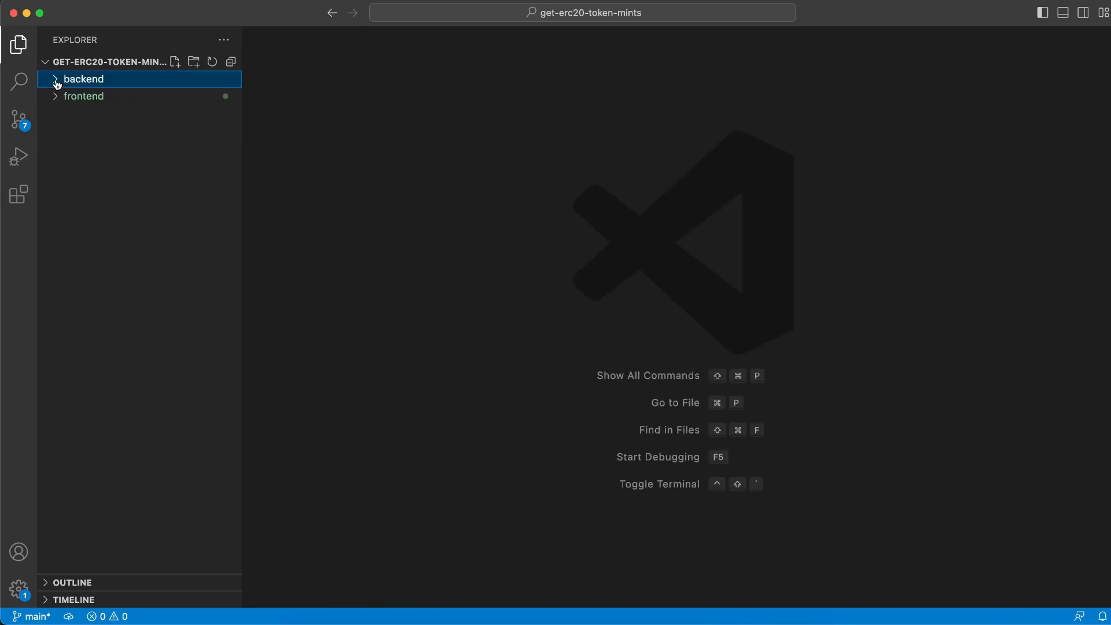
Expand frontend > pages and show index.js rendering the Header and Main components.
click(83, 96)
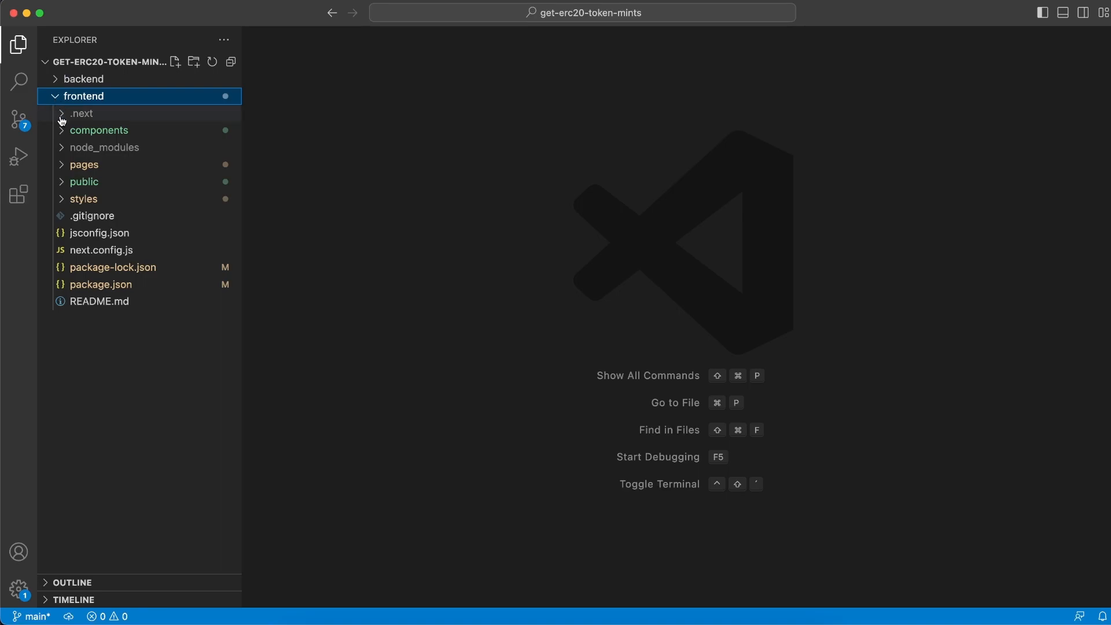
click(100, 285)
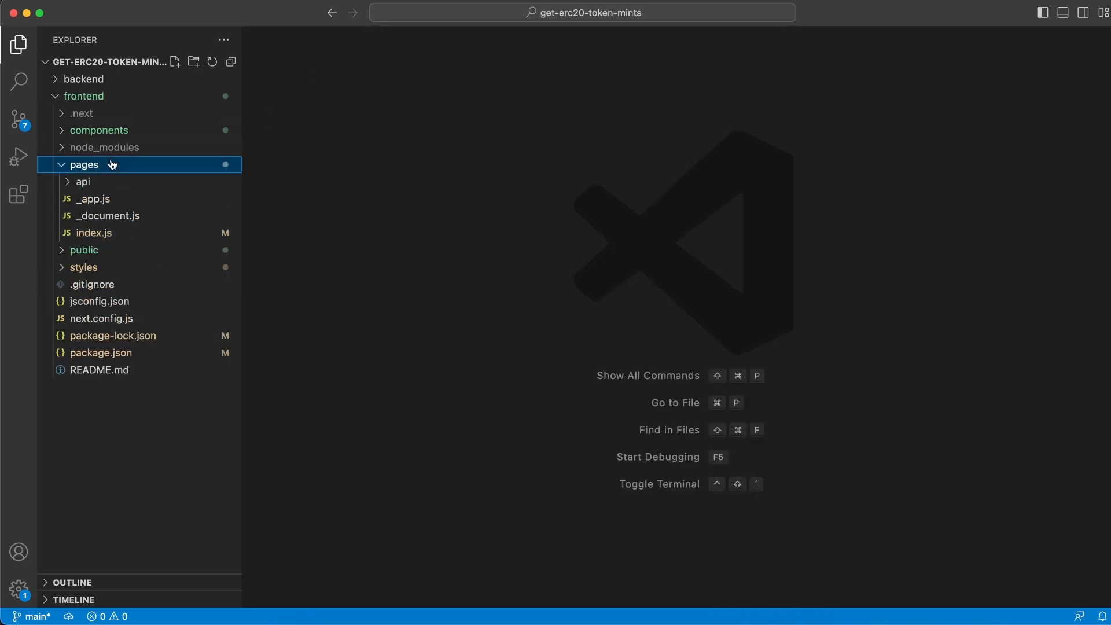
click(94, 232)
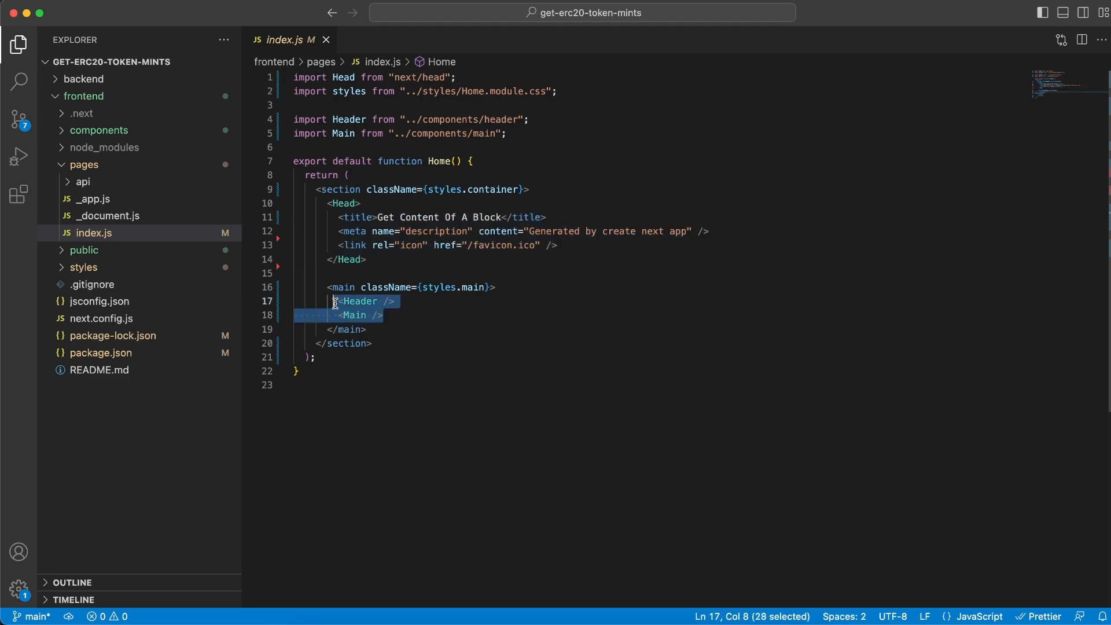
mouse_move(186, 270)
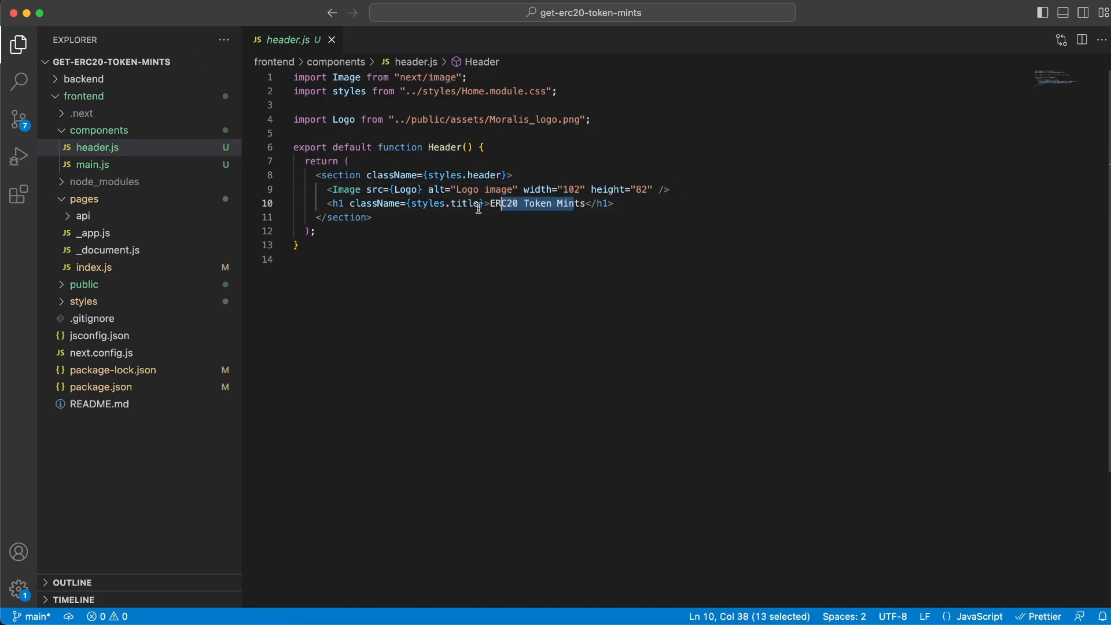
Close the header.js editor so no file remains open.
click(331, 39)
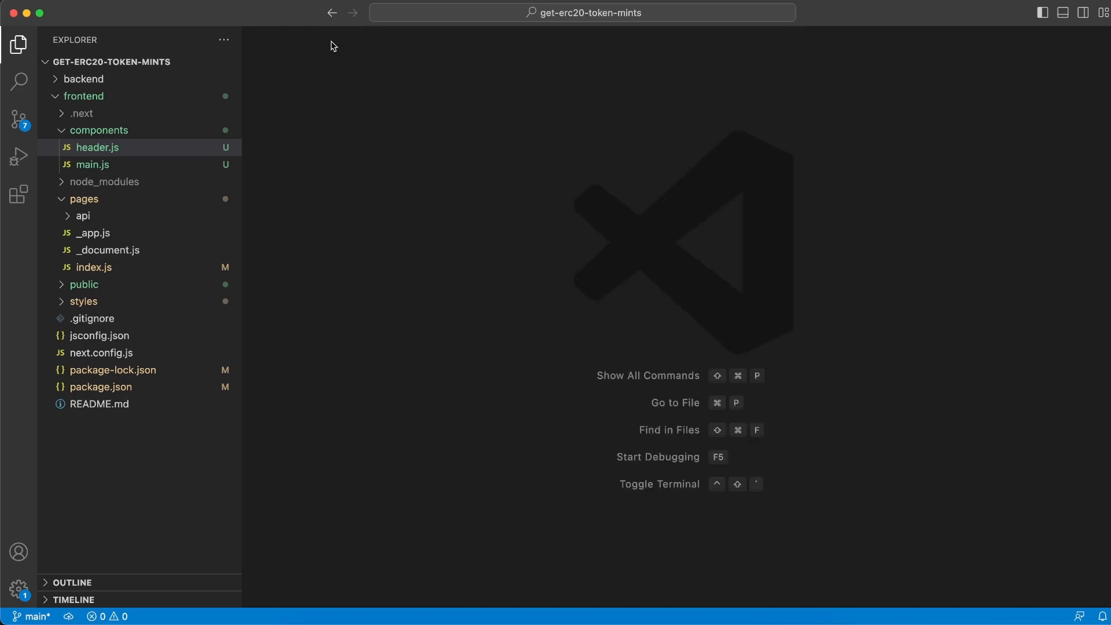
In components/main.js rename the exported function from Header to Main.
click(92, 164)
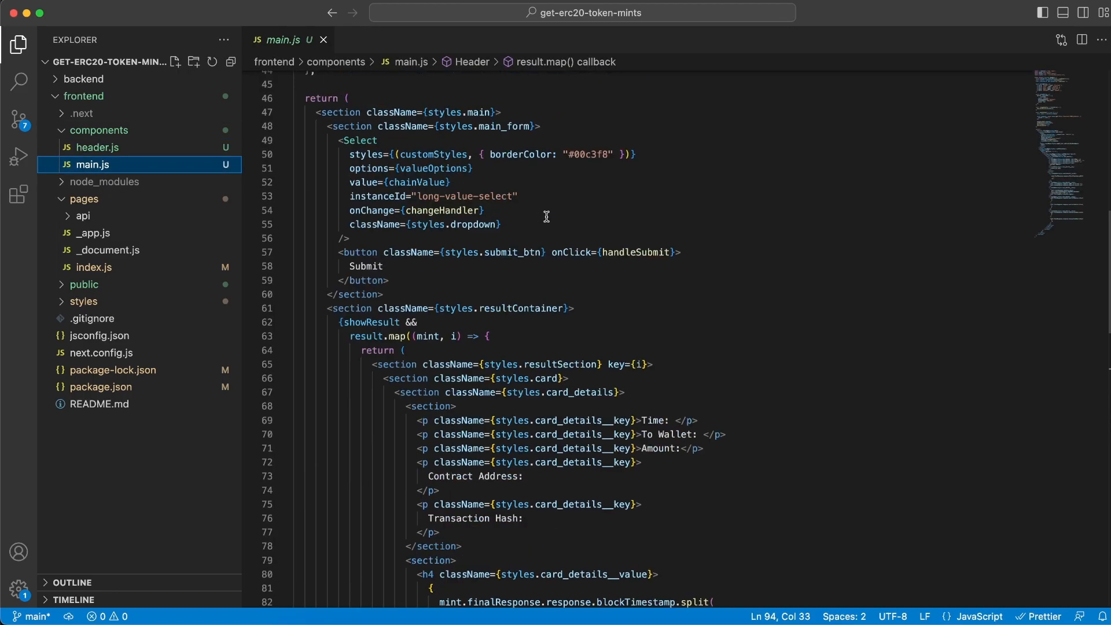
scroll(up, 3)
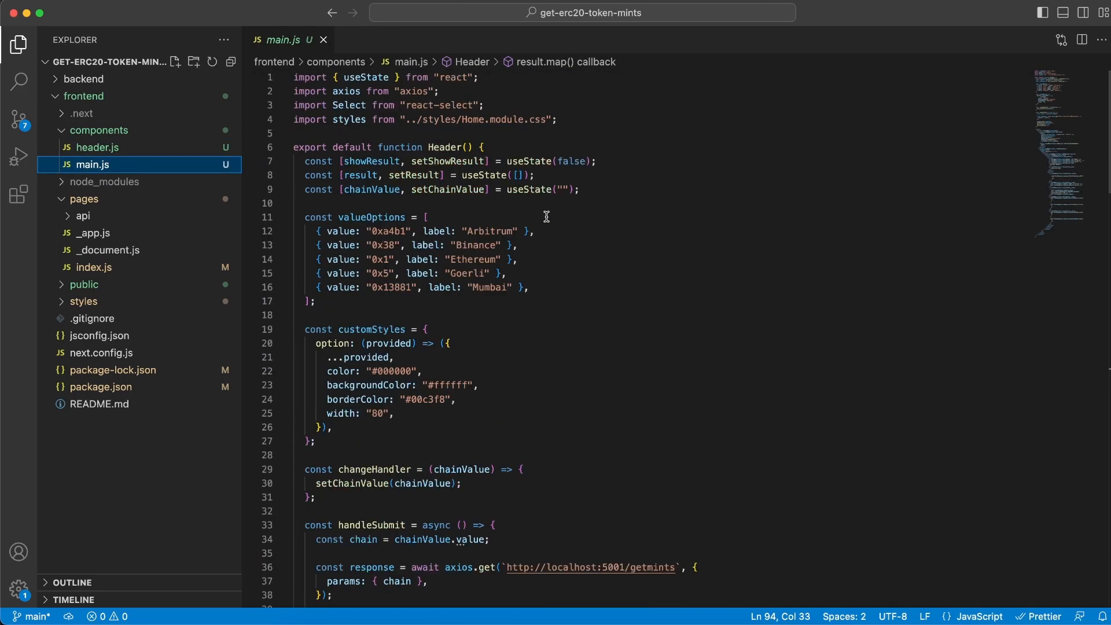
double_click(365, 78)
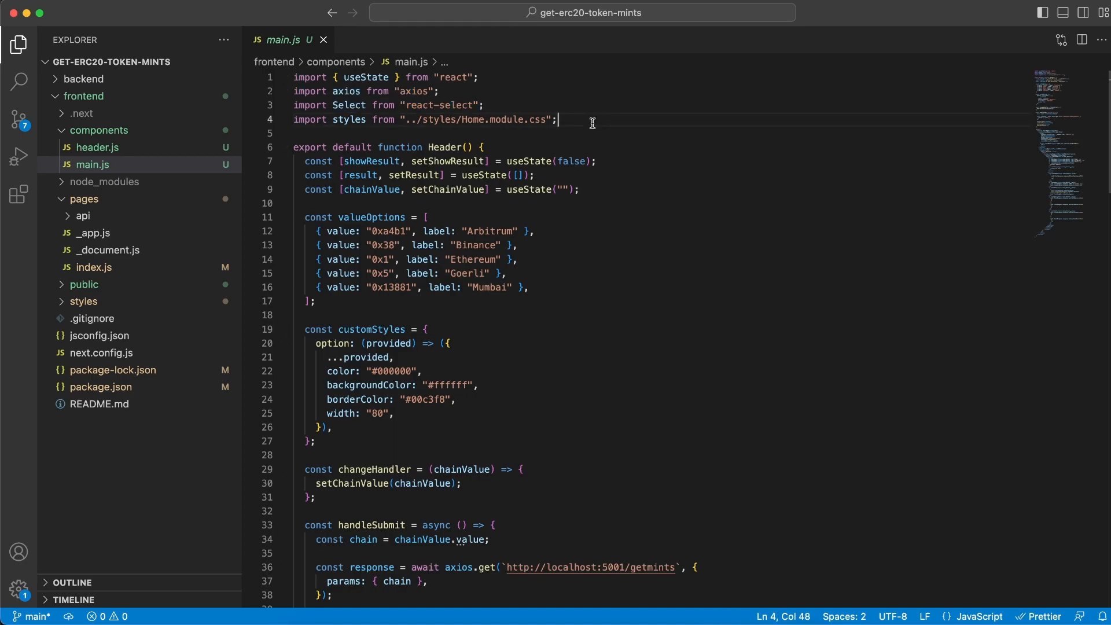
double_click(444, 147)
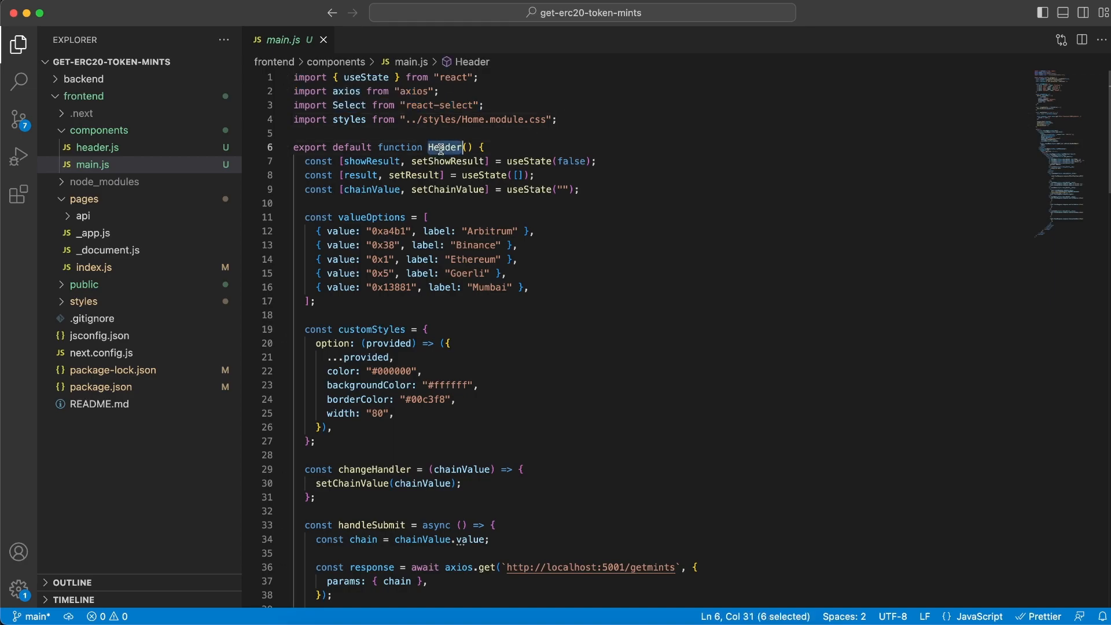
text(Main)
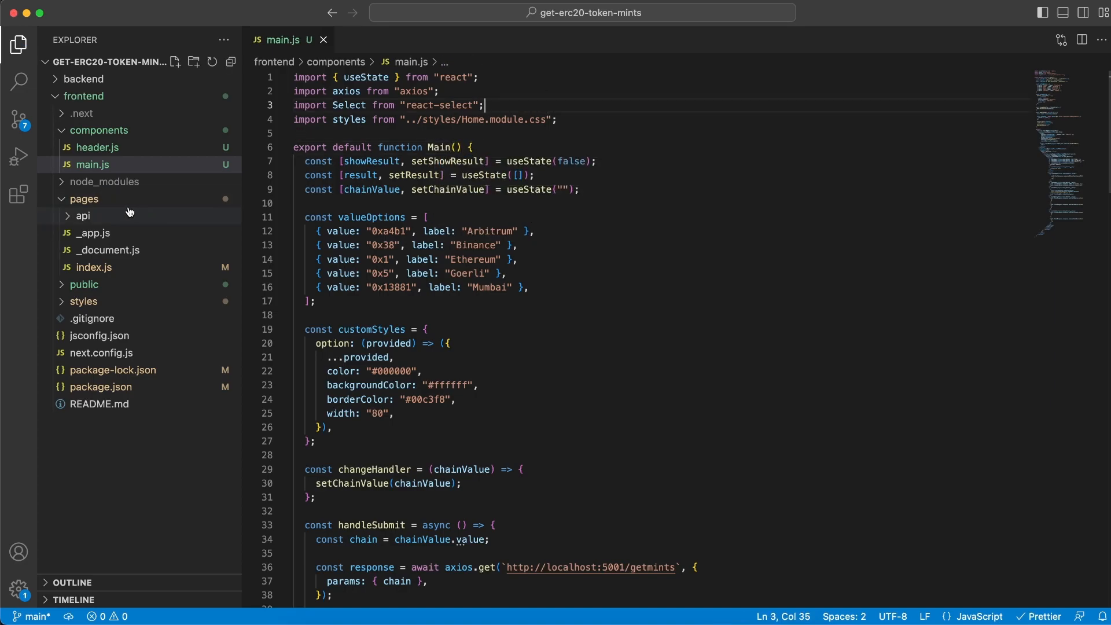
mouse_move(106, 270)
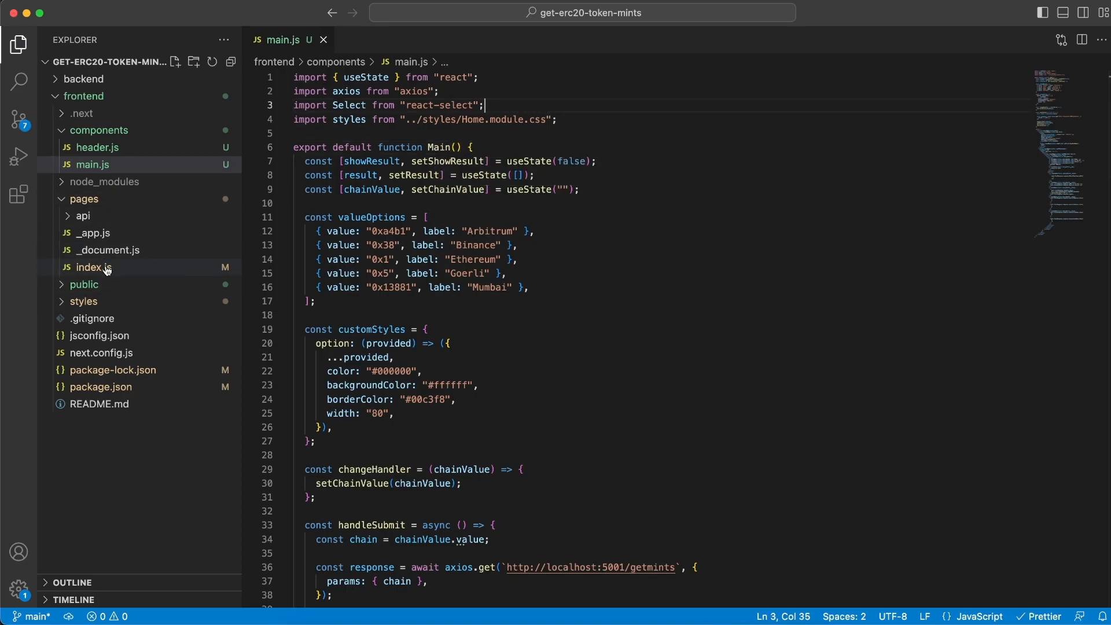
Check the component imports in pages/index.js and return to main.js.
click(92, 266)
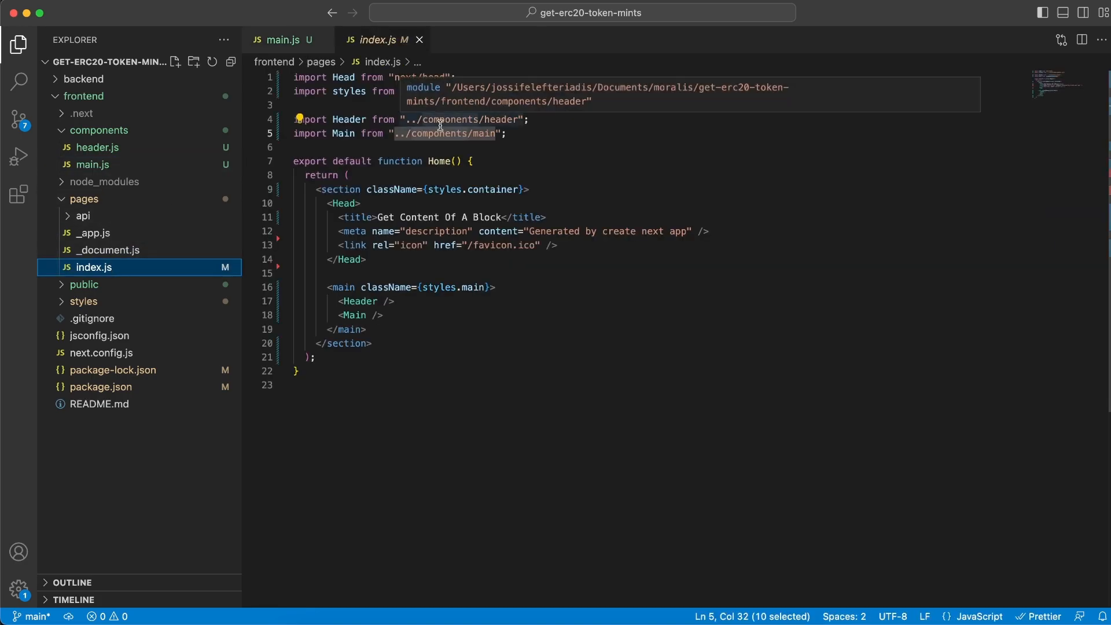
click(91, 164)
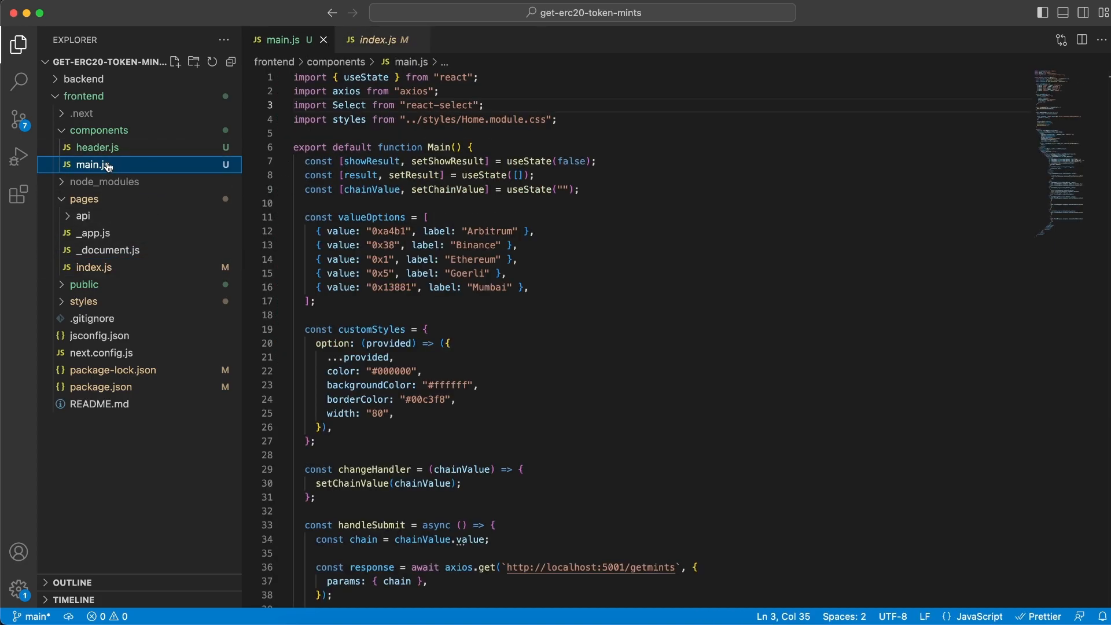
mouse_move(616, 193)
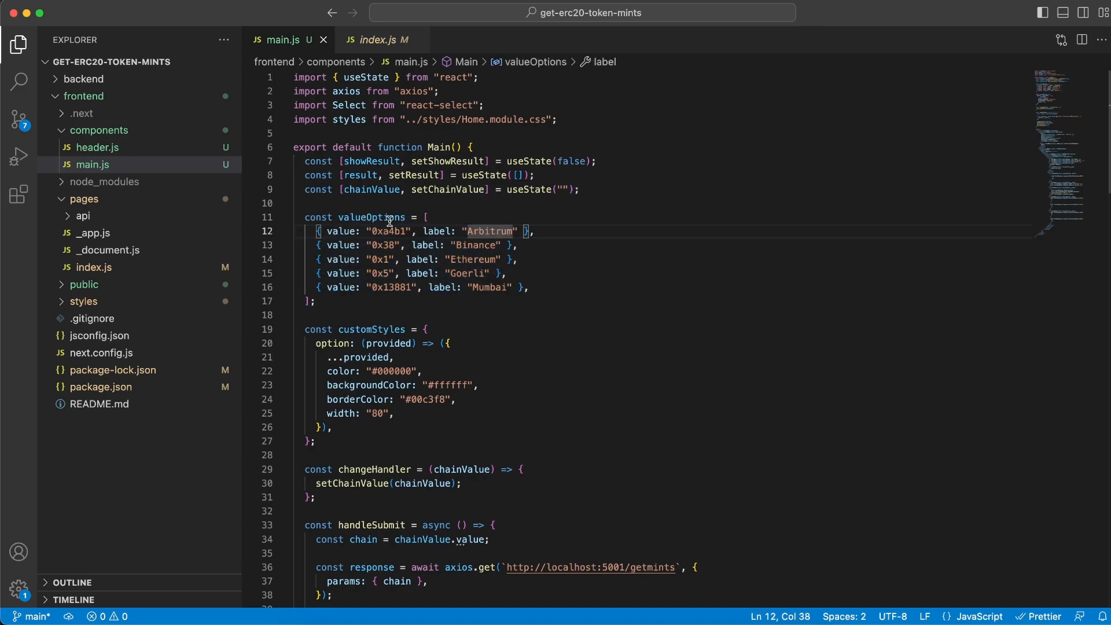
mouse_move(389, 267)
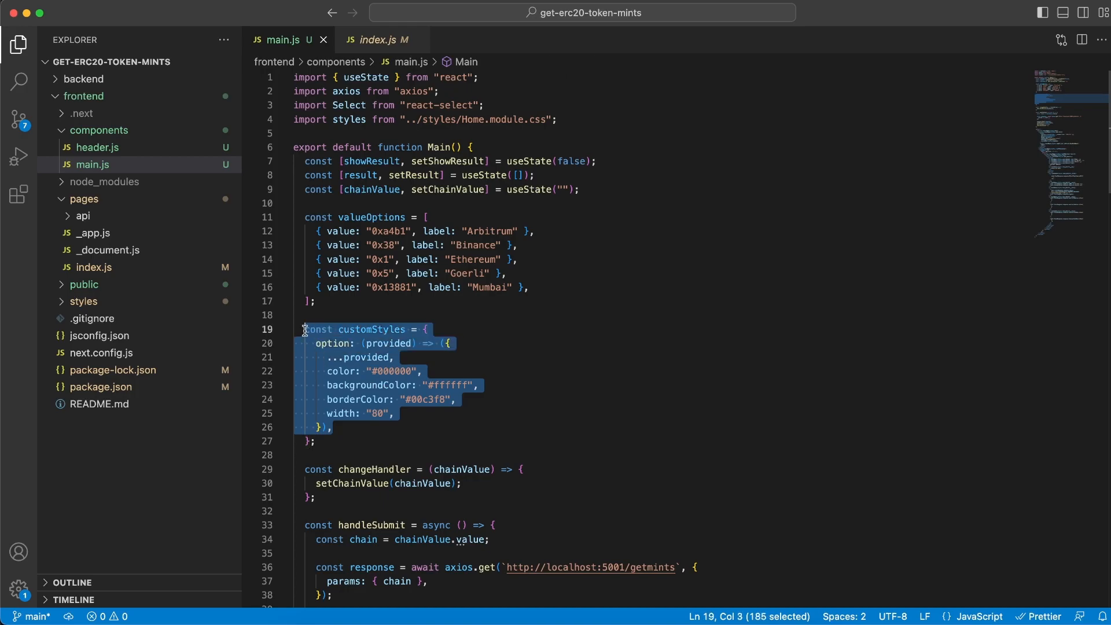
scroll(down, 3)
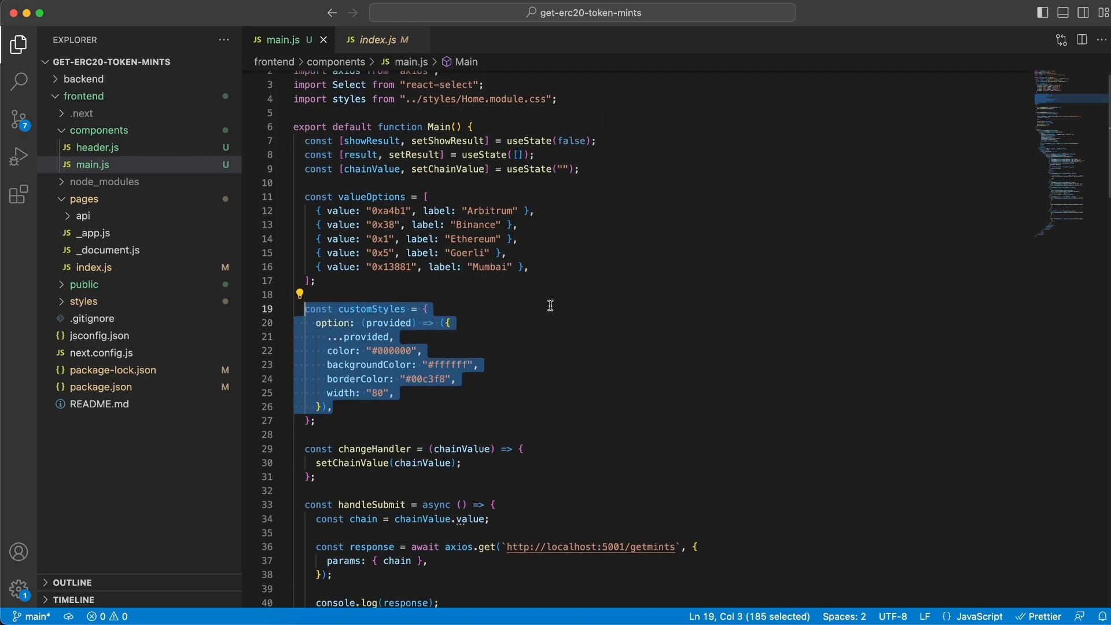
scroll(down, 3)
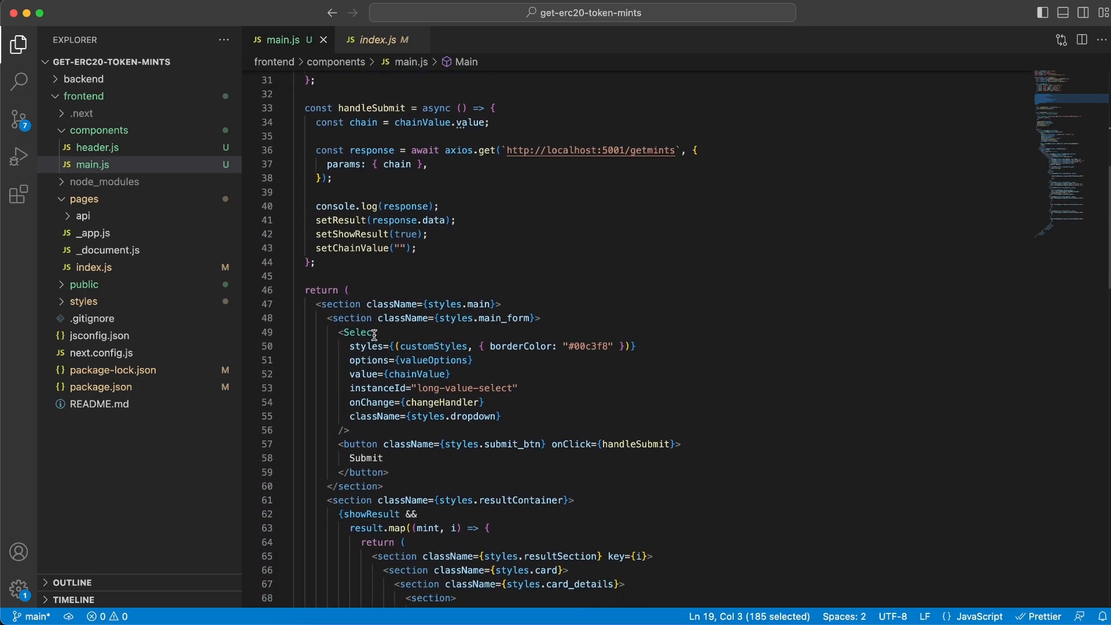
click(365, 290)
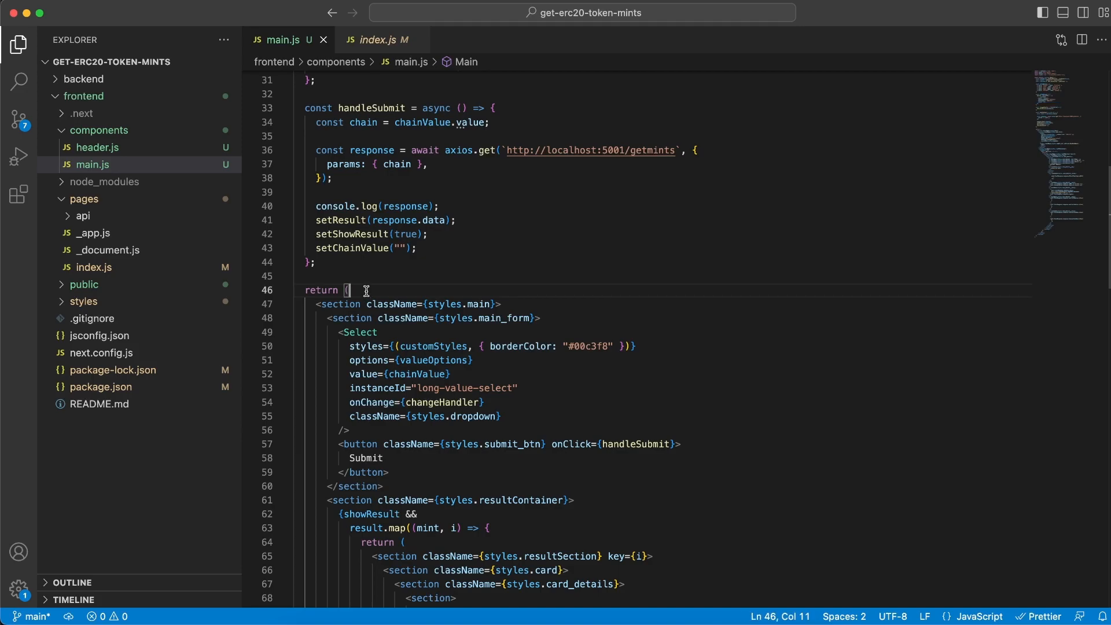
click(348, 431)
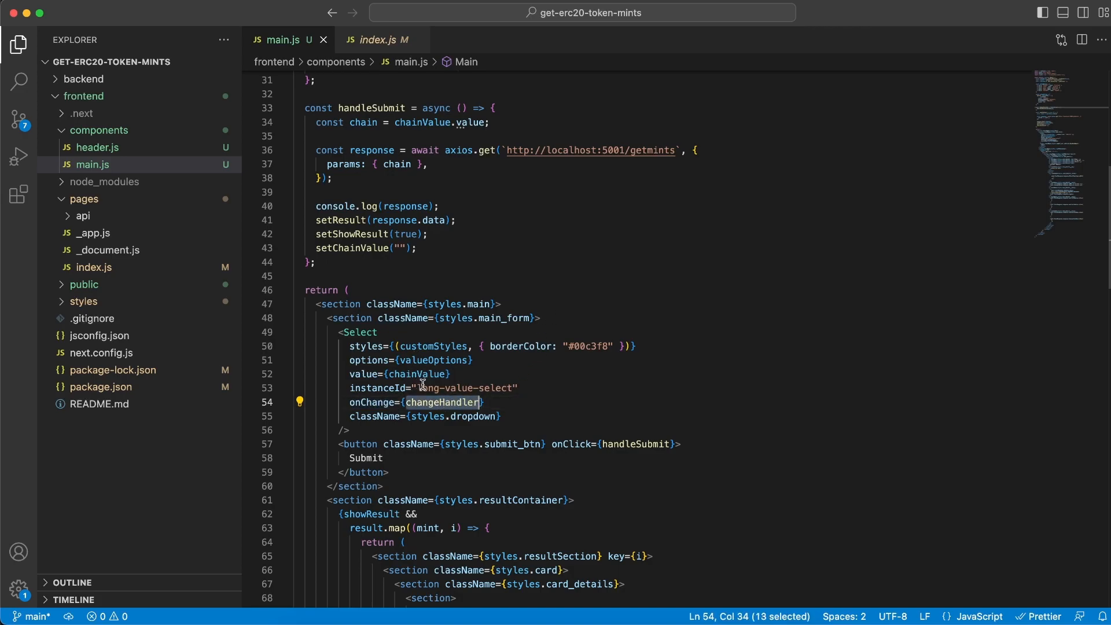
mouse_move(443, 360)
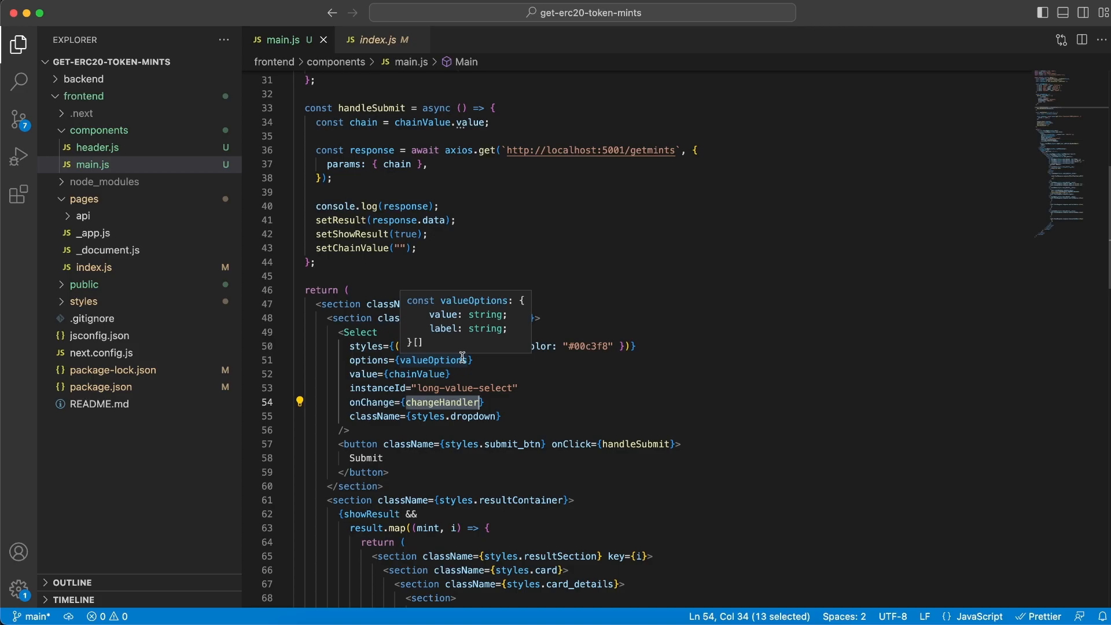
scroll(up, 3)
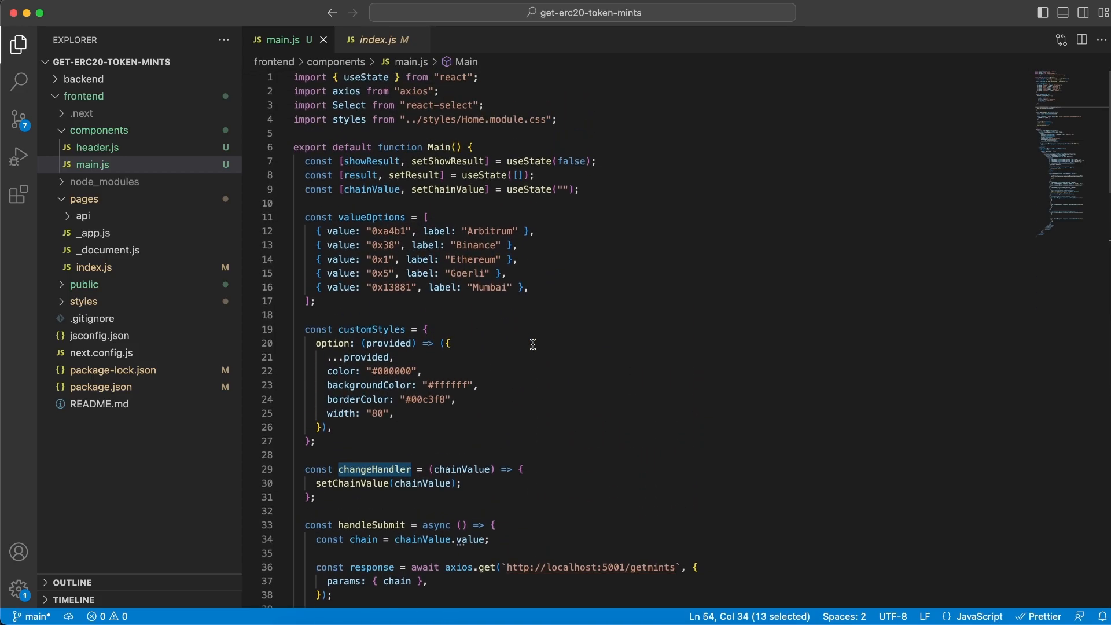
scroll(down, 3)
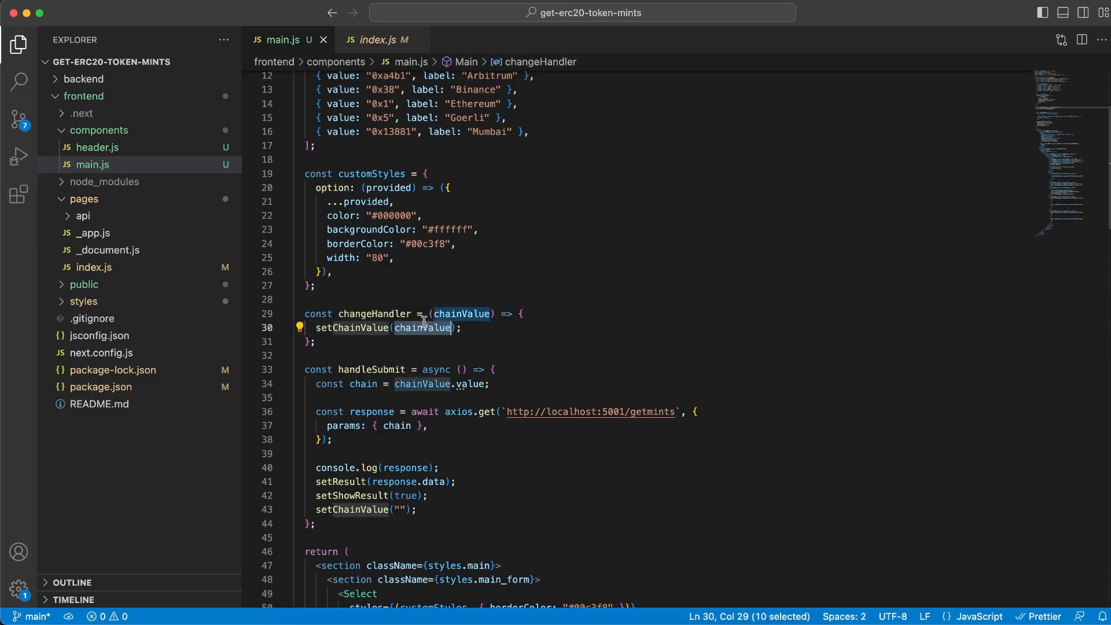
scroll(up, 3)
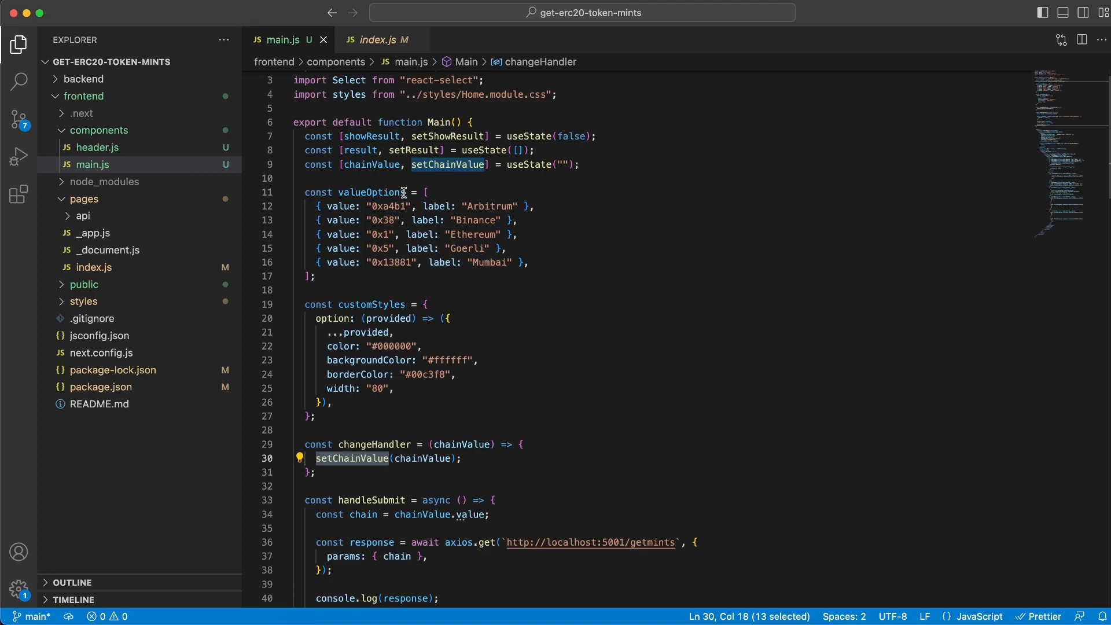
mouse_move(374, 164)
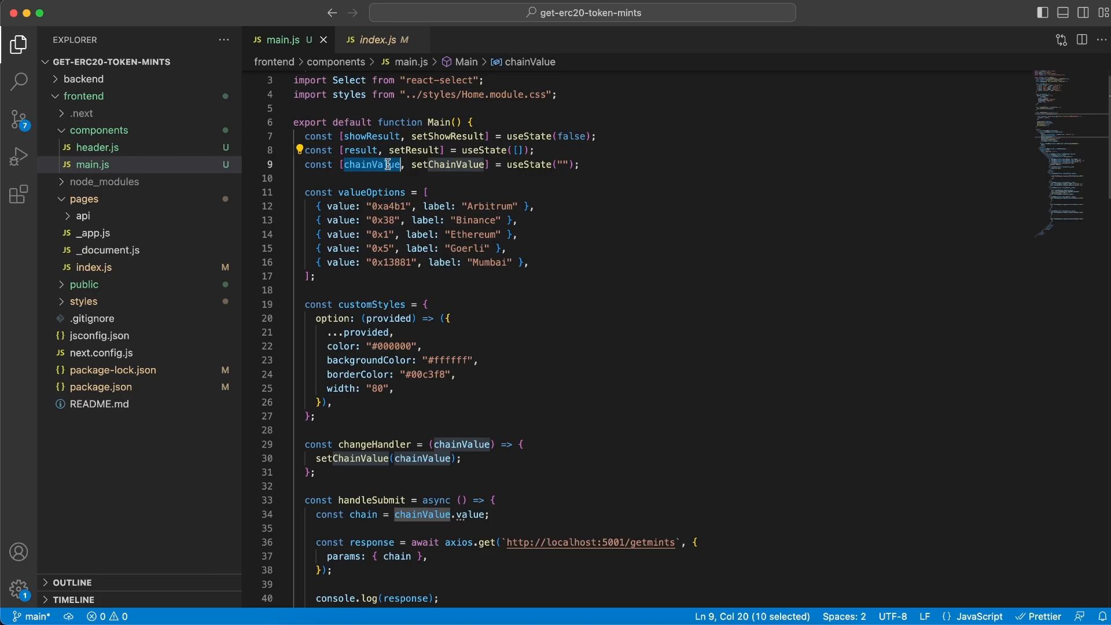
mouse_move(546, 206)
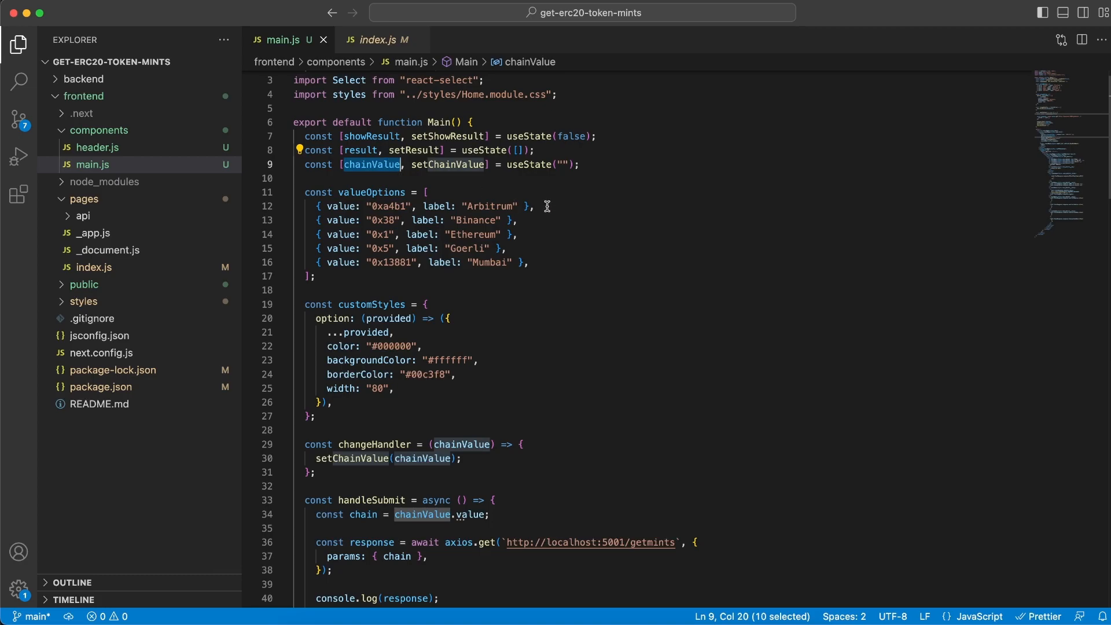
click(317, 206)
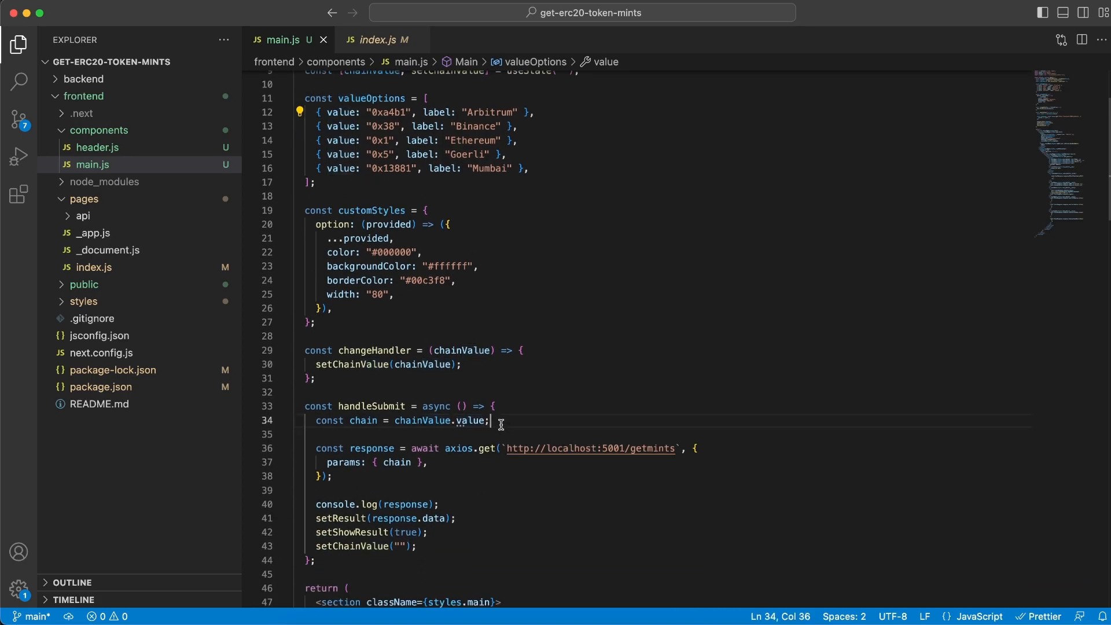
double_click(372, 406)
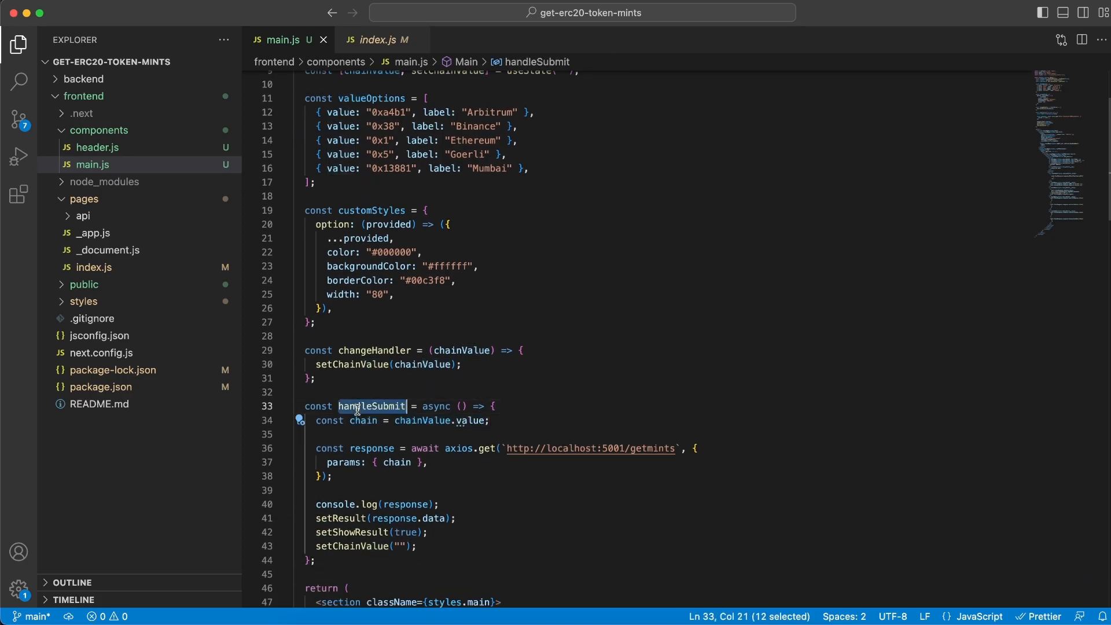
scroll(down, 3)
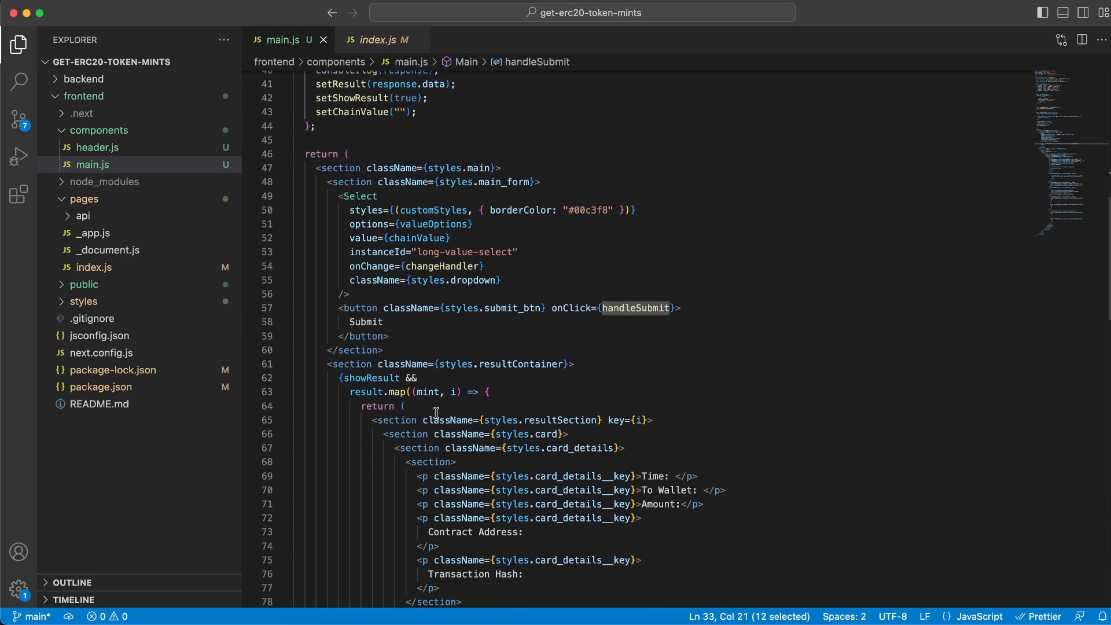
mouse_move(577, 310)
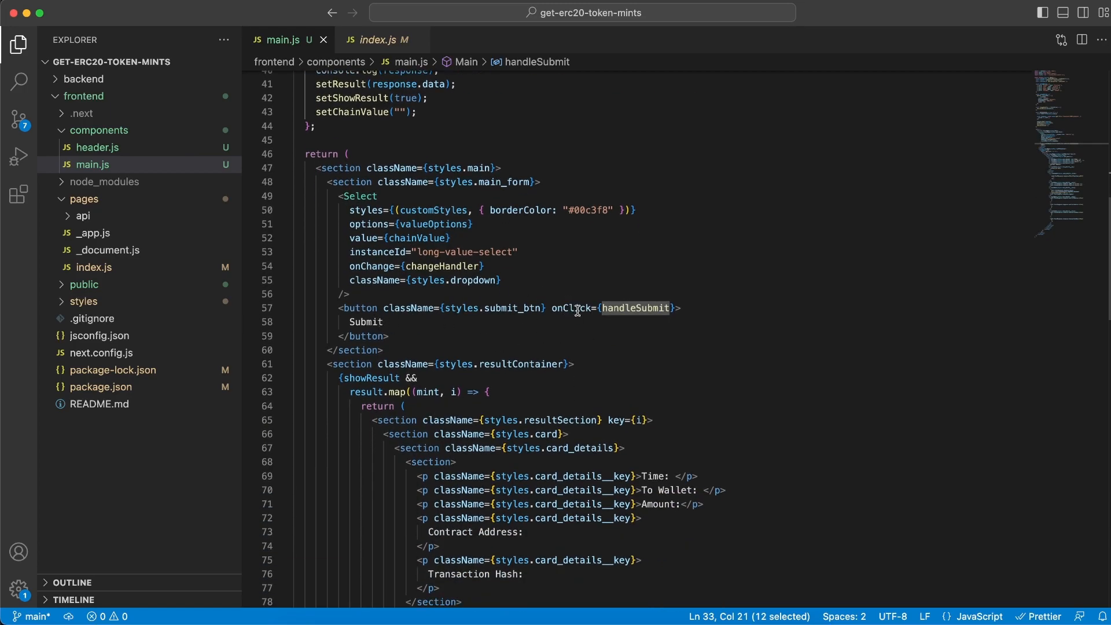
scroll(up, 3)
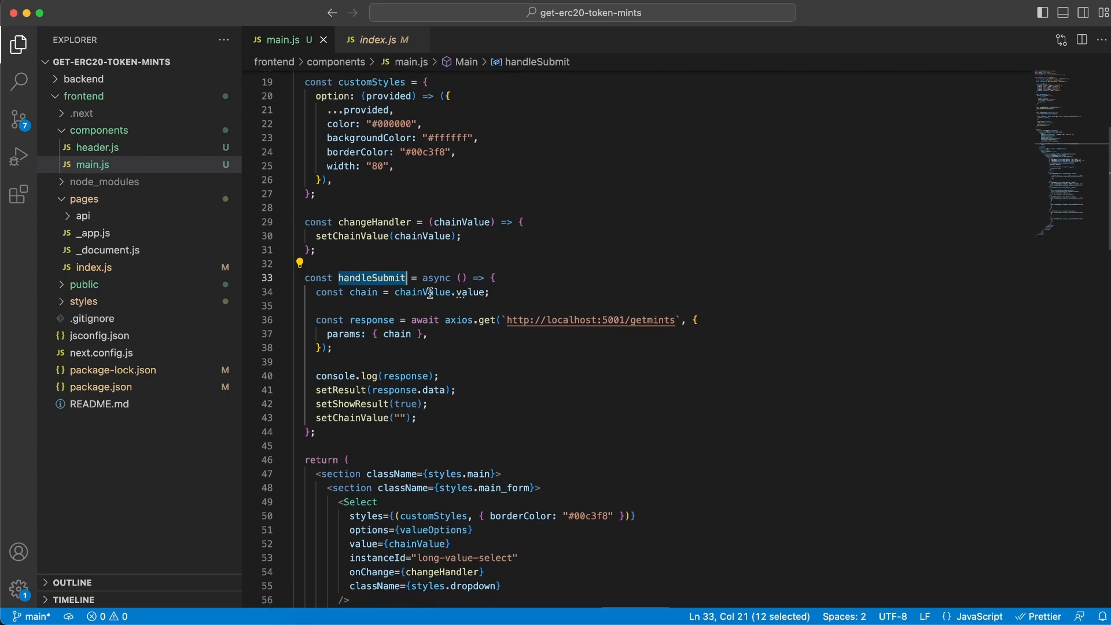
mouse_move(352, 305)
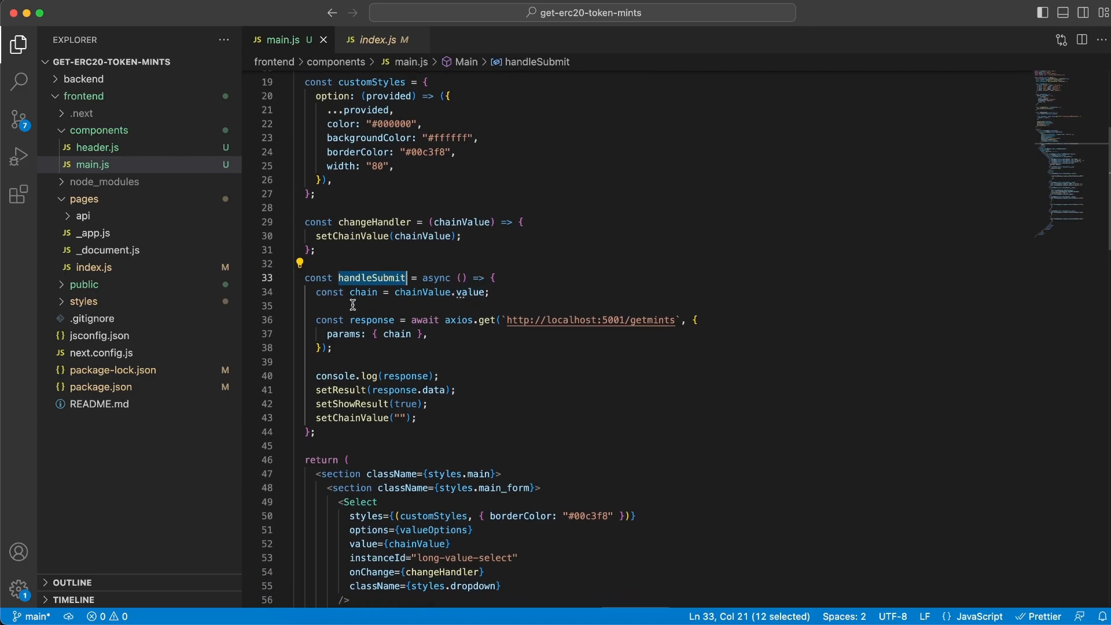
double_click(363, 292)
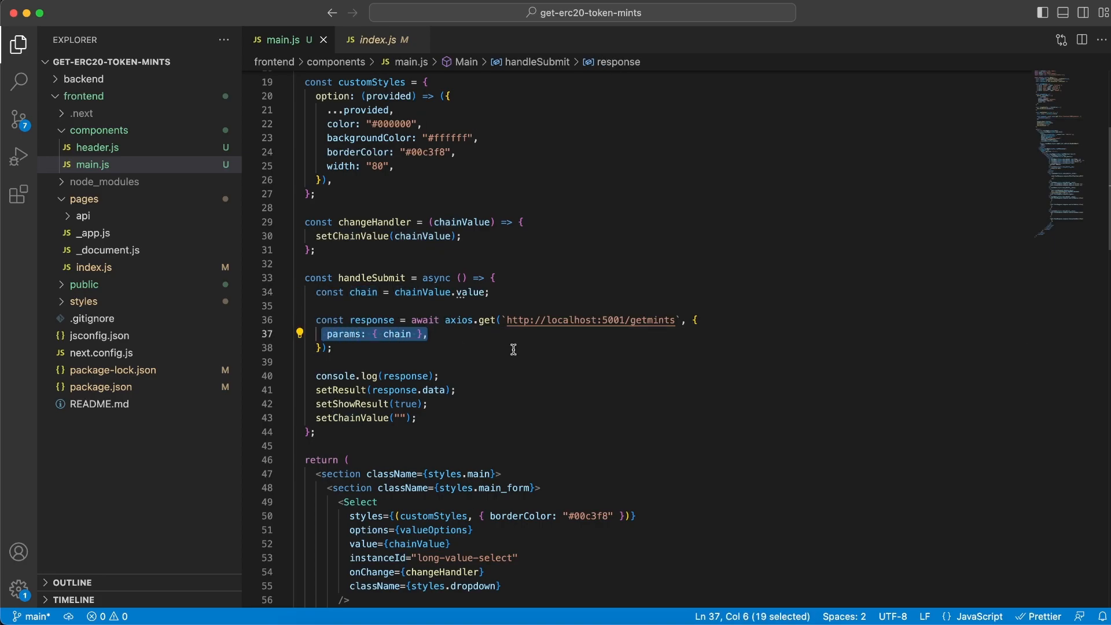
mouse_move(593, 325)
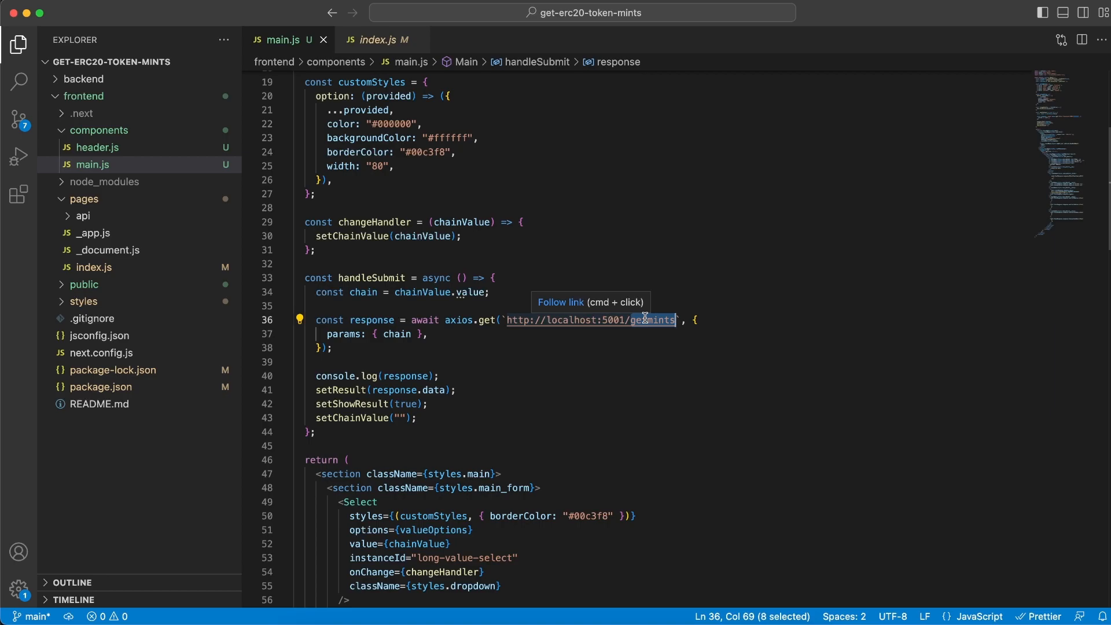
mouse_move(442, 380)
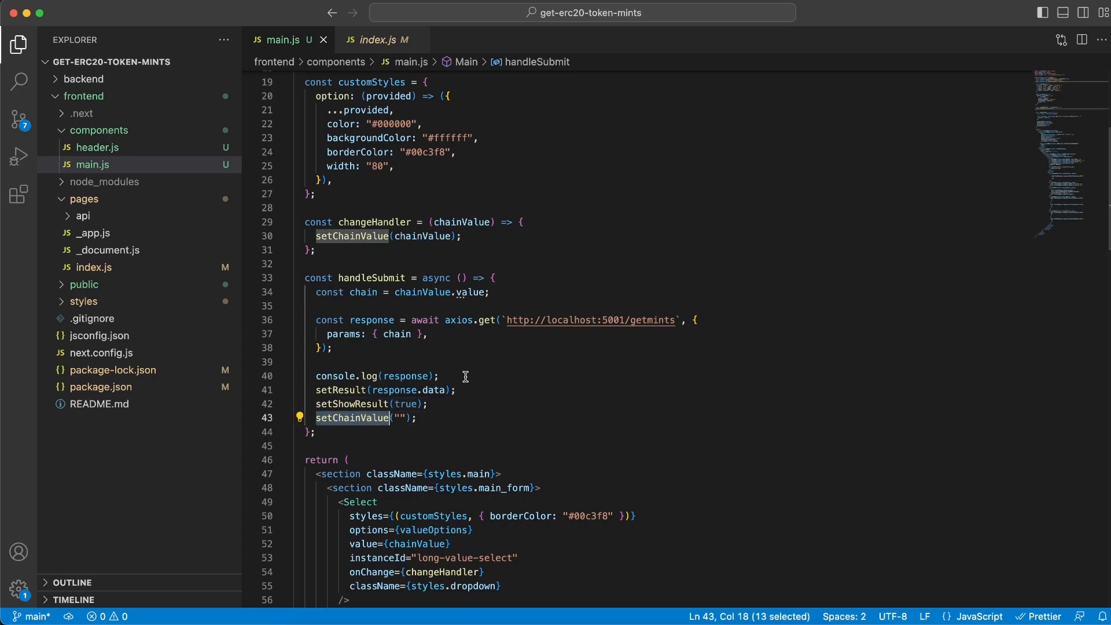
mouse_move(405, 390)
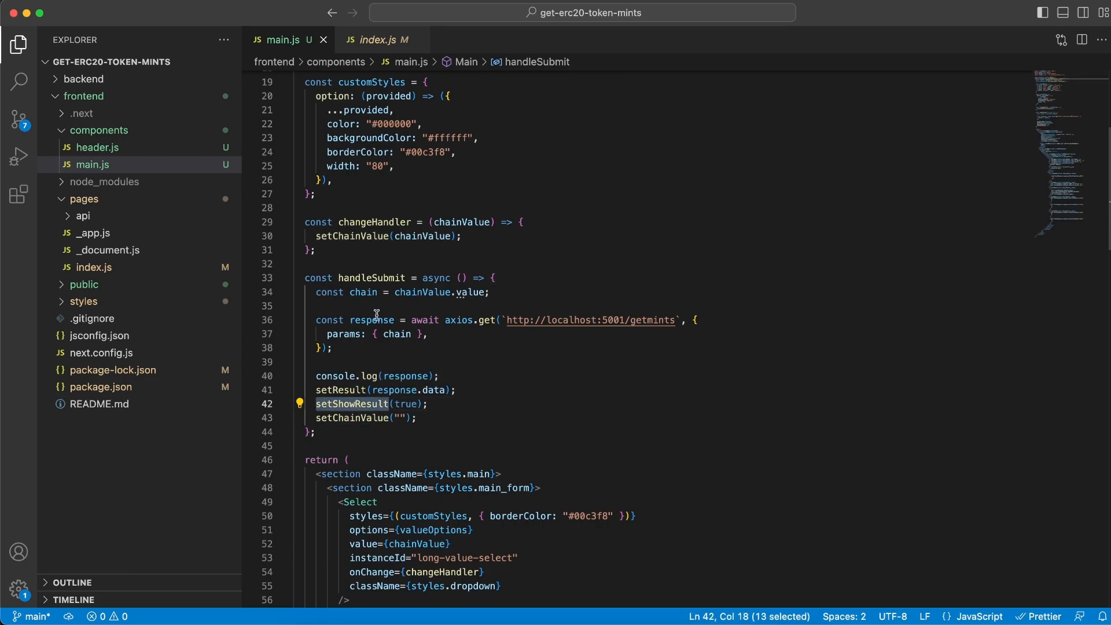
Review the result.map card JSX and the section holding the card labels in main.js.
scroll(up, 3)
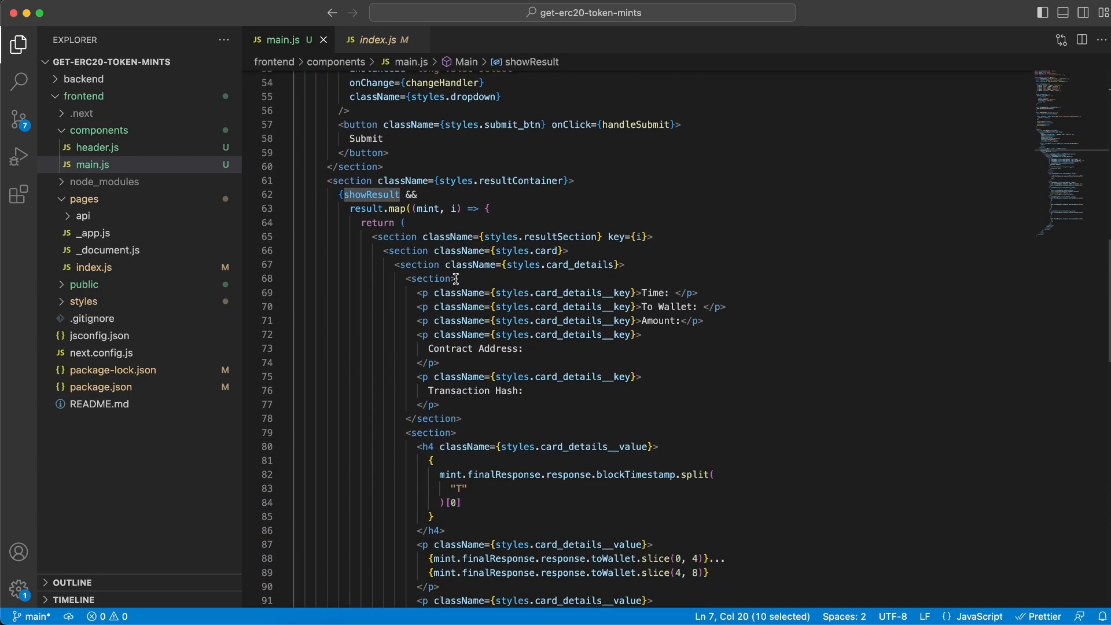
click(504, 208)
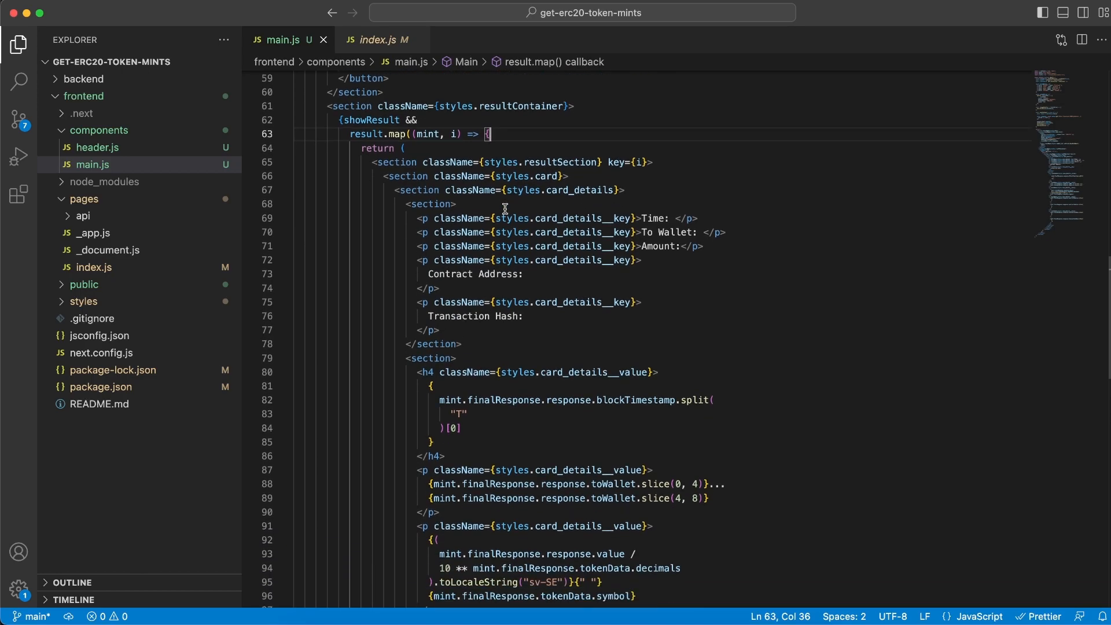
click(457, 203)
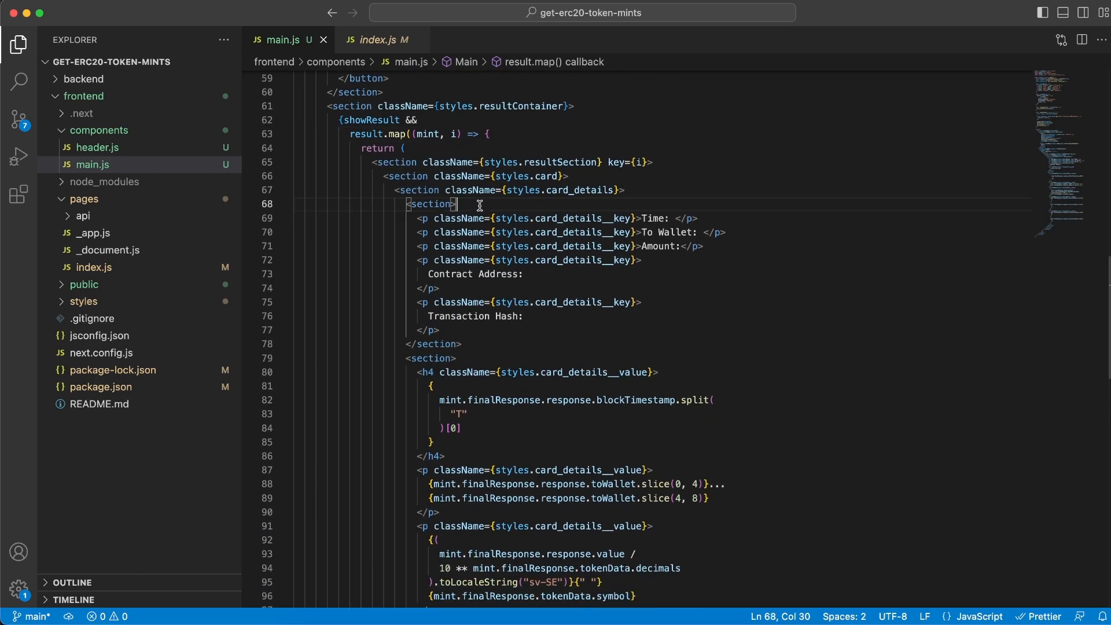
mouse_move(484, 344)
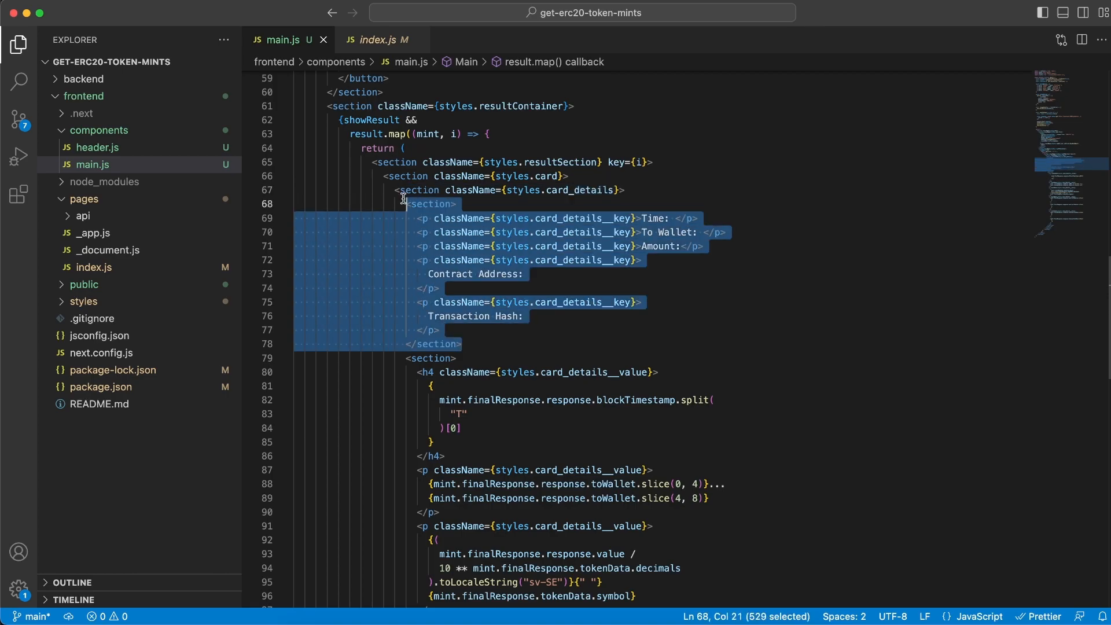
mouse_move(547, 342)
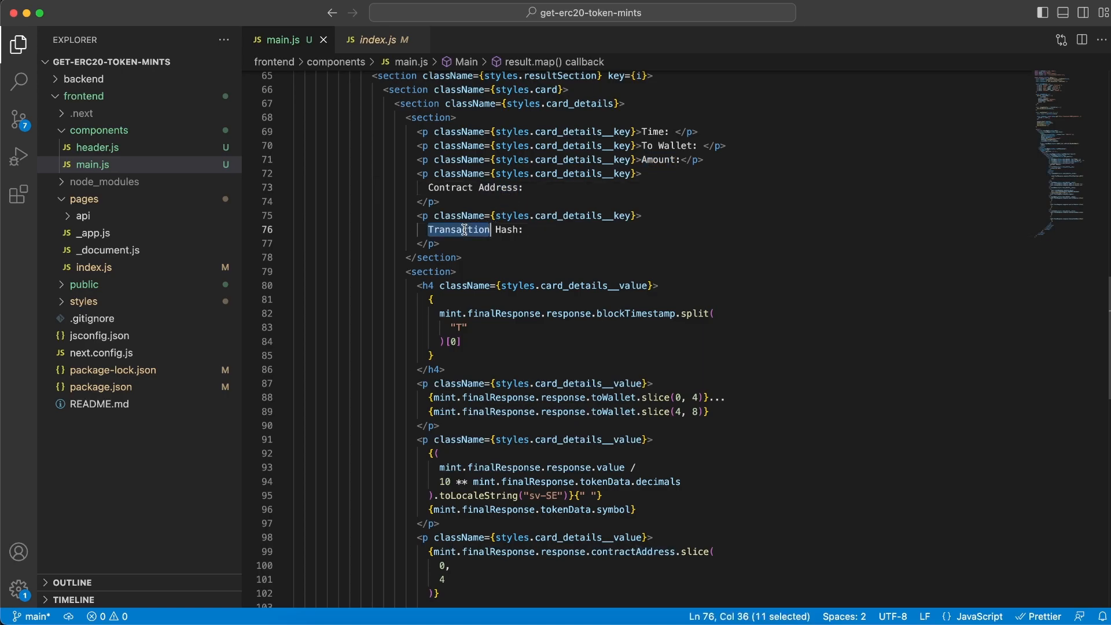
scroll(down, 3)
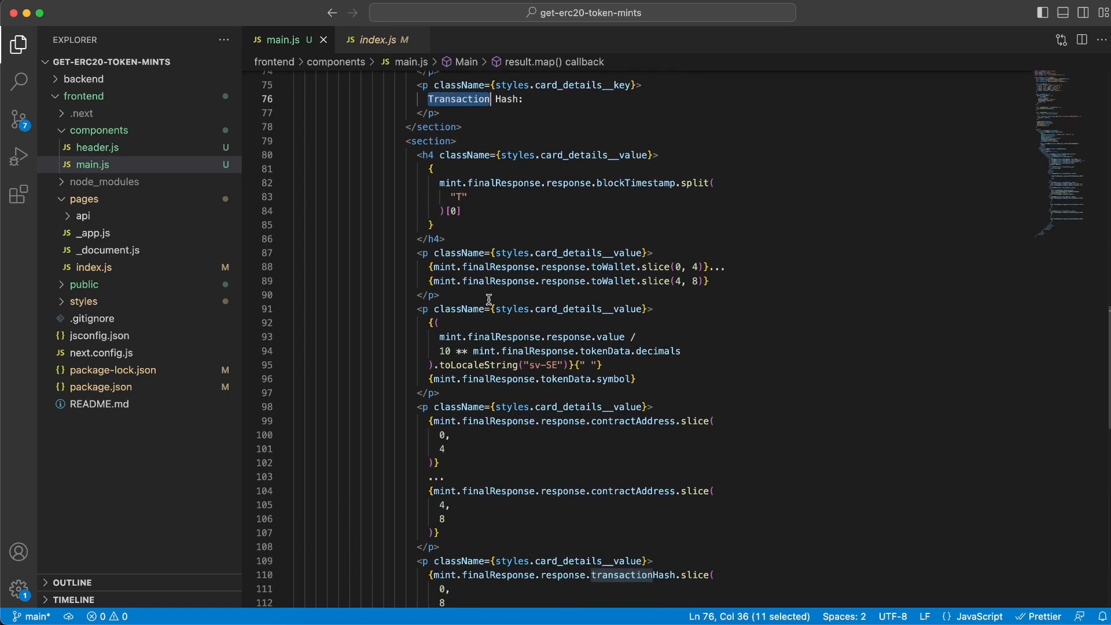
mouse_move(488, 181)
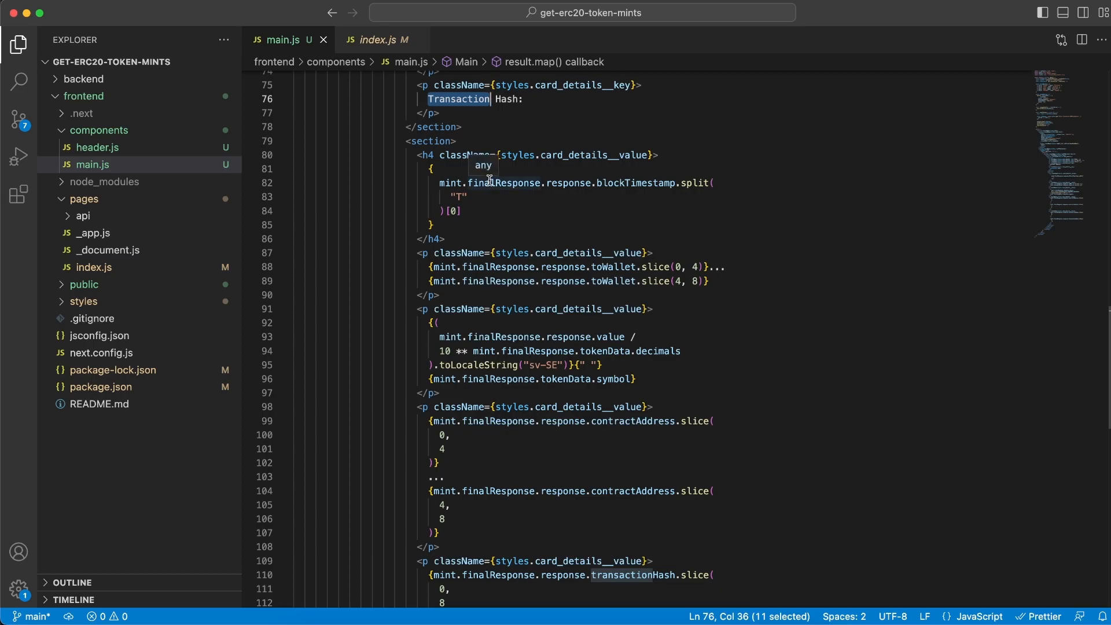
mouse_move(440, 182)
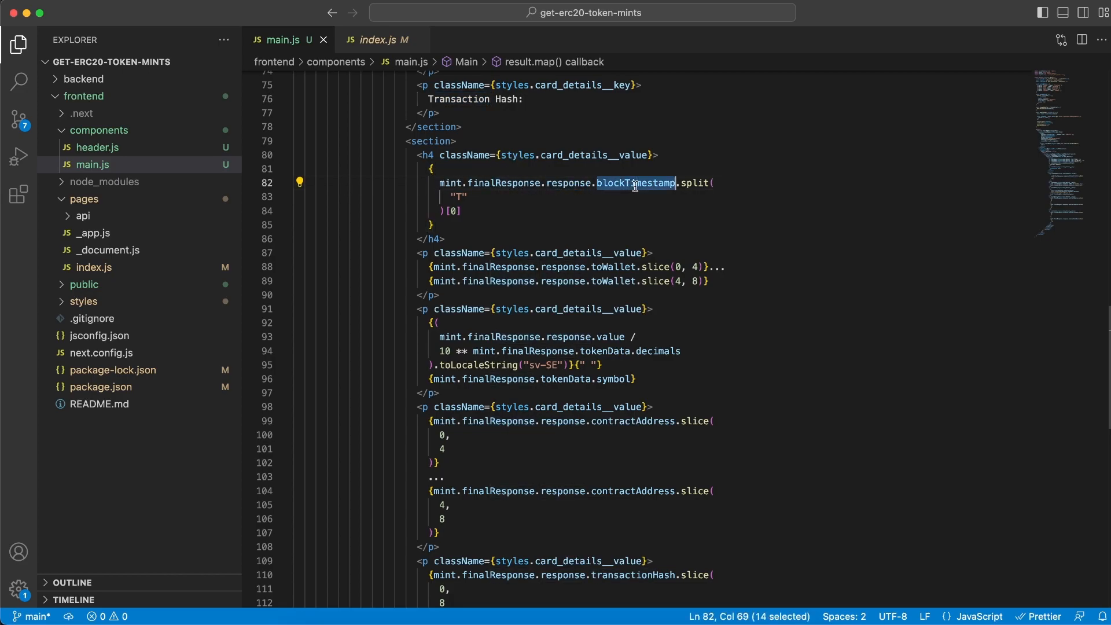
Highlight the timestamp split keeping only the date and the shortened wallet address code.
click(464, 210)
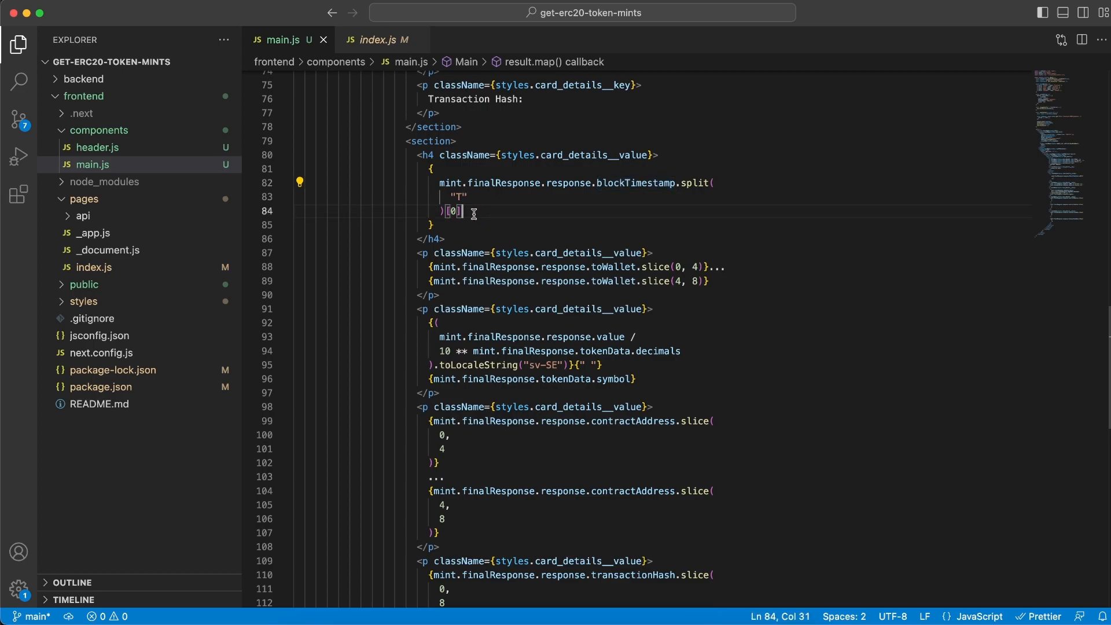
drag(474, 214, 431, 197)
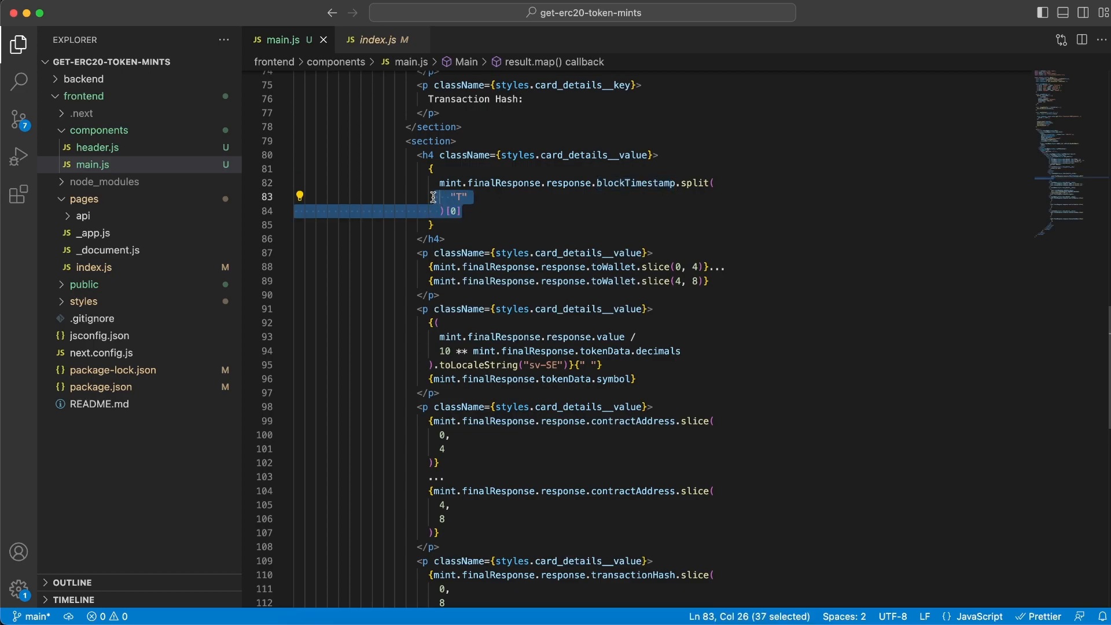
double_click(612, 267)
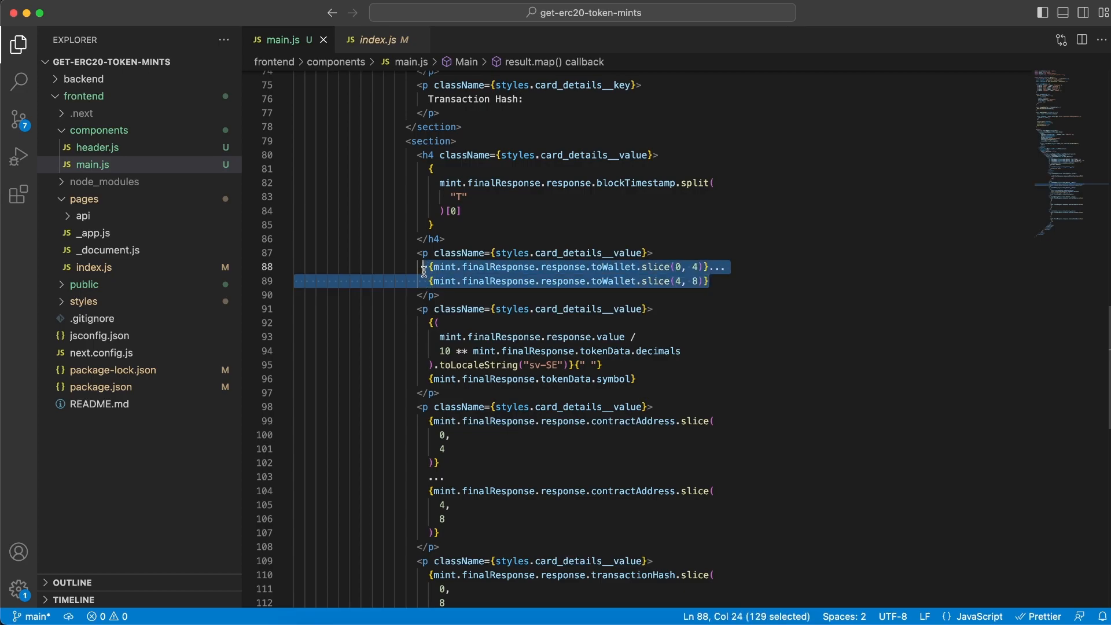
scroll(down, 3)
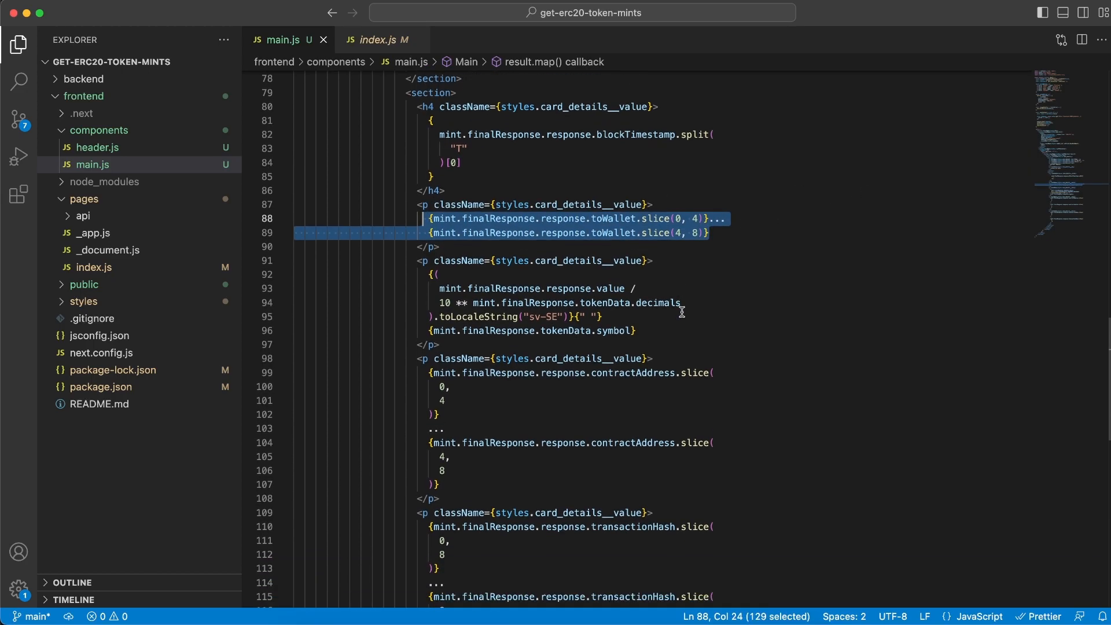
scroll(up, 3)
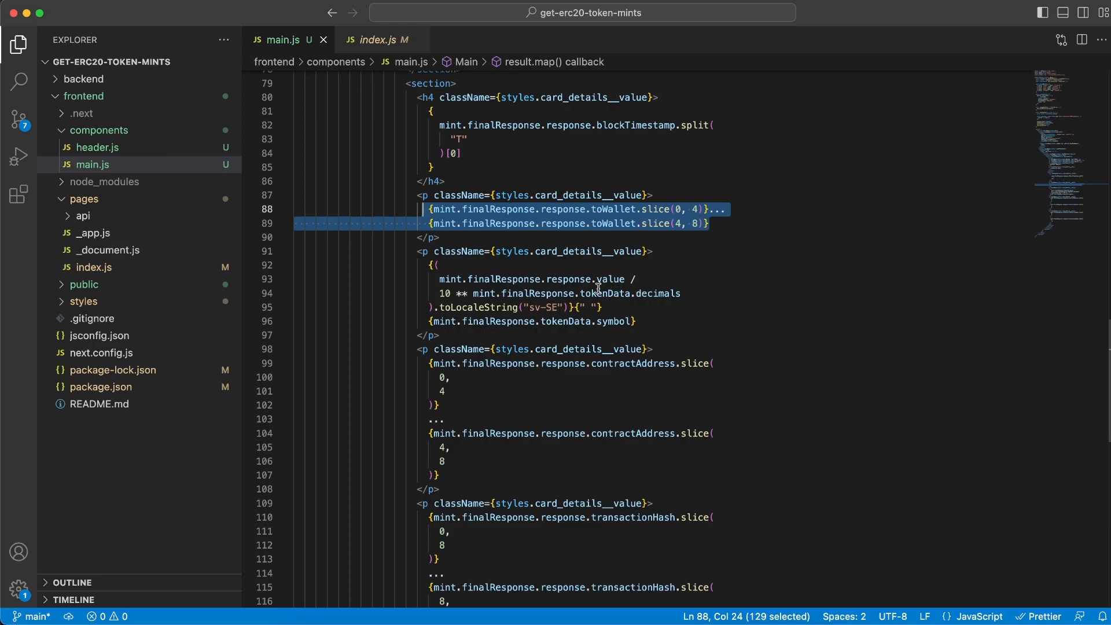
Highlight the amount divided by token decimals, its locale formatting, and the shortened contract address.
double_click(612, 279)
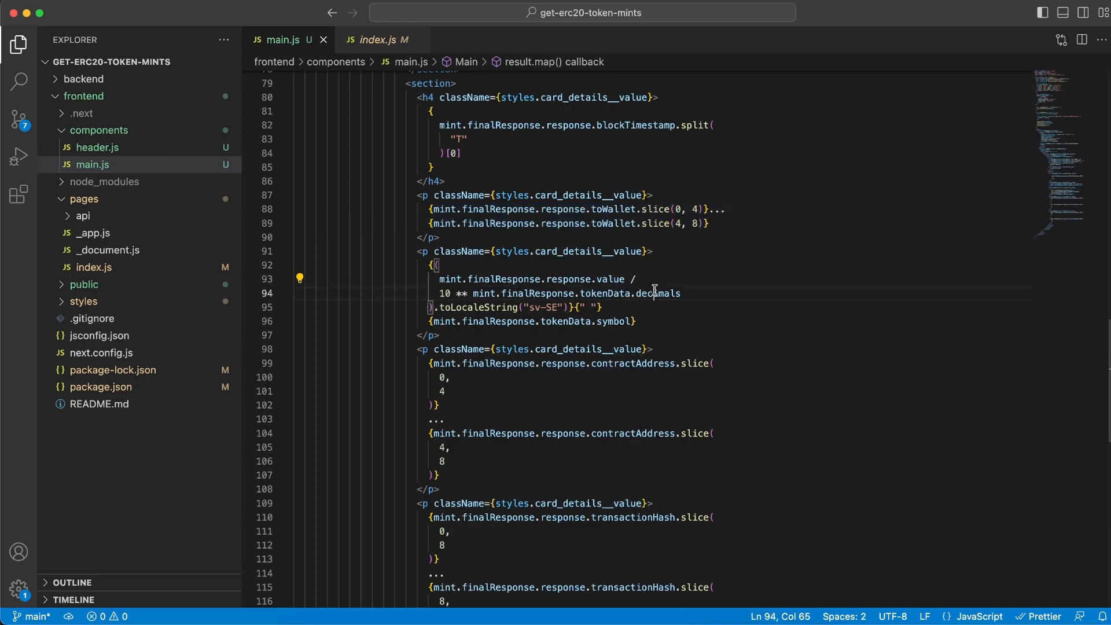
double_click(656, 293)
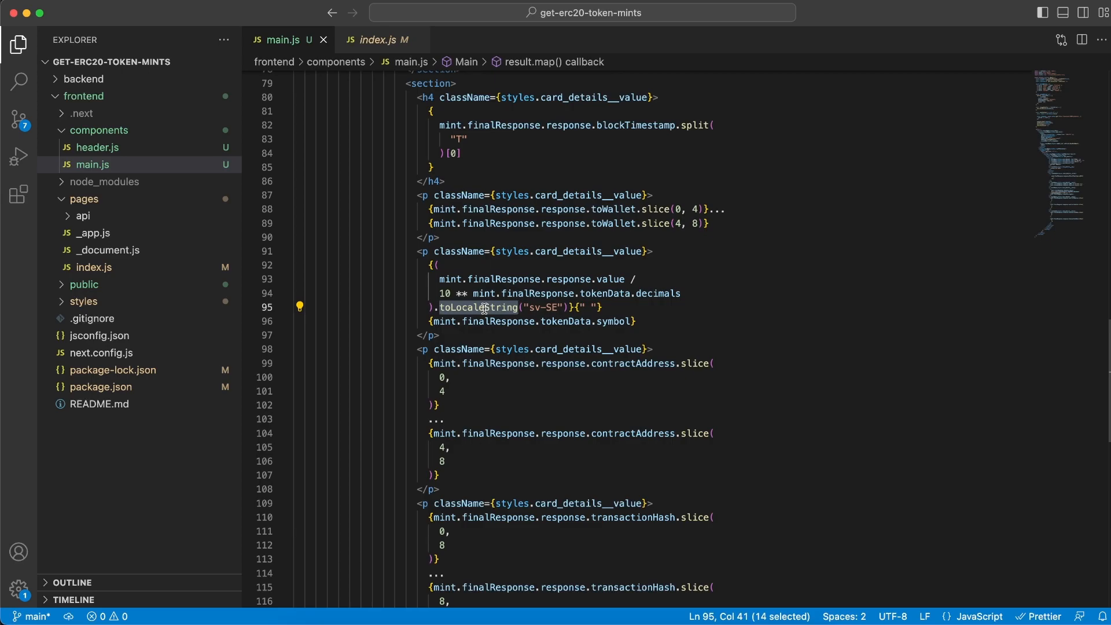
scroll(down, 3)
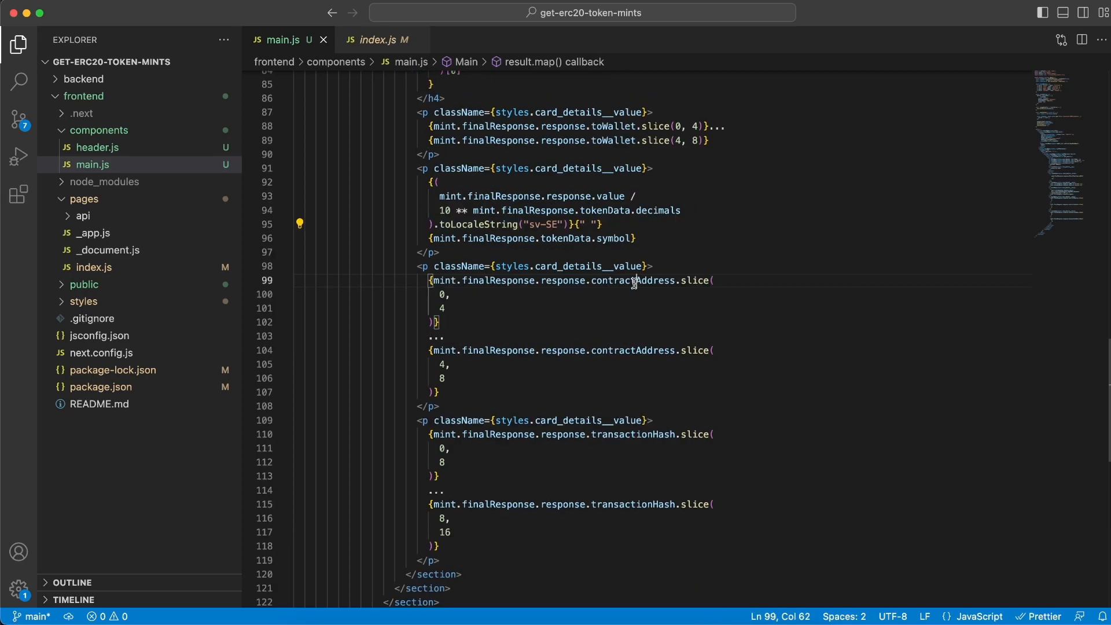
double_click(632, 208)
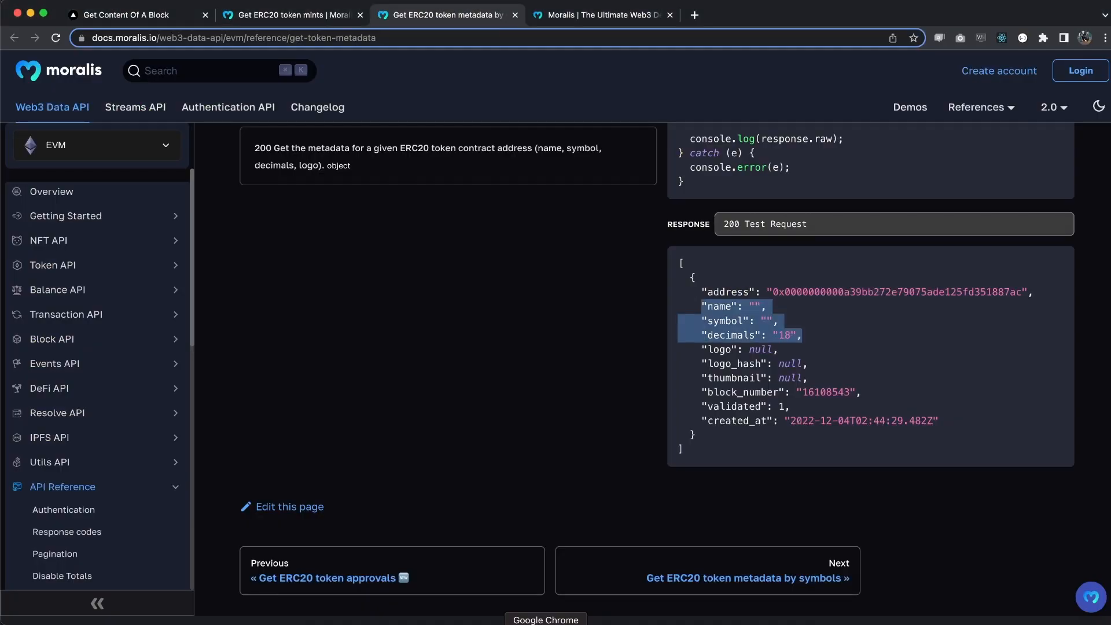
In the localhost token mints app, choose the Binance chain and submit to fetch its mints.
click(134, 13)
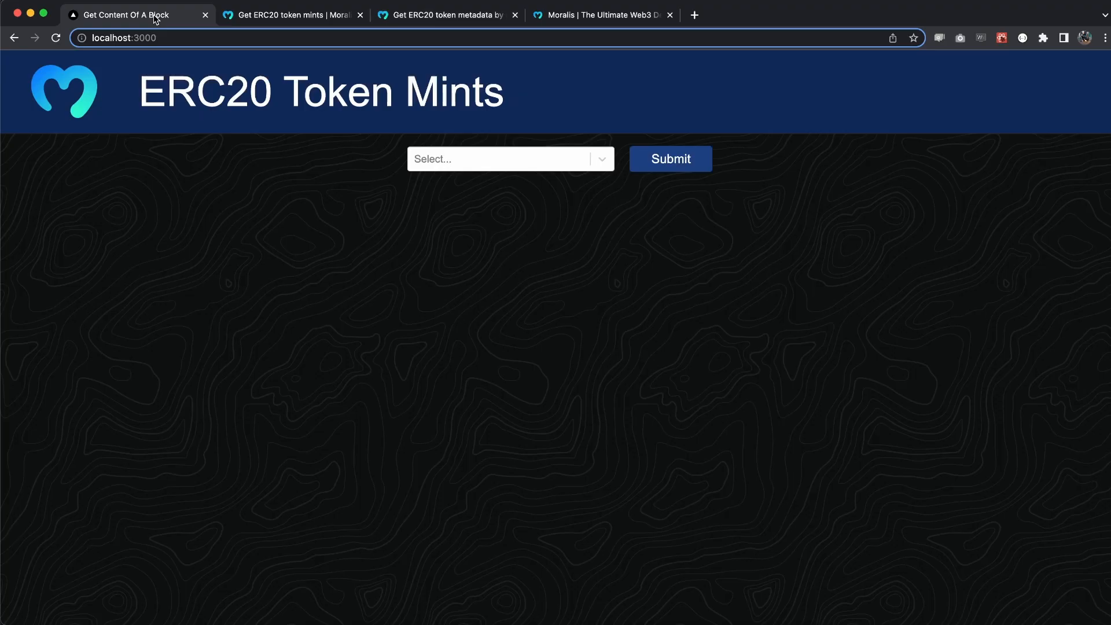
click(503, 158)
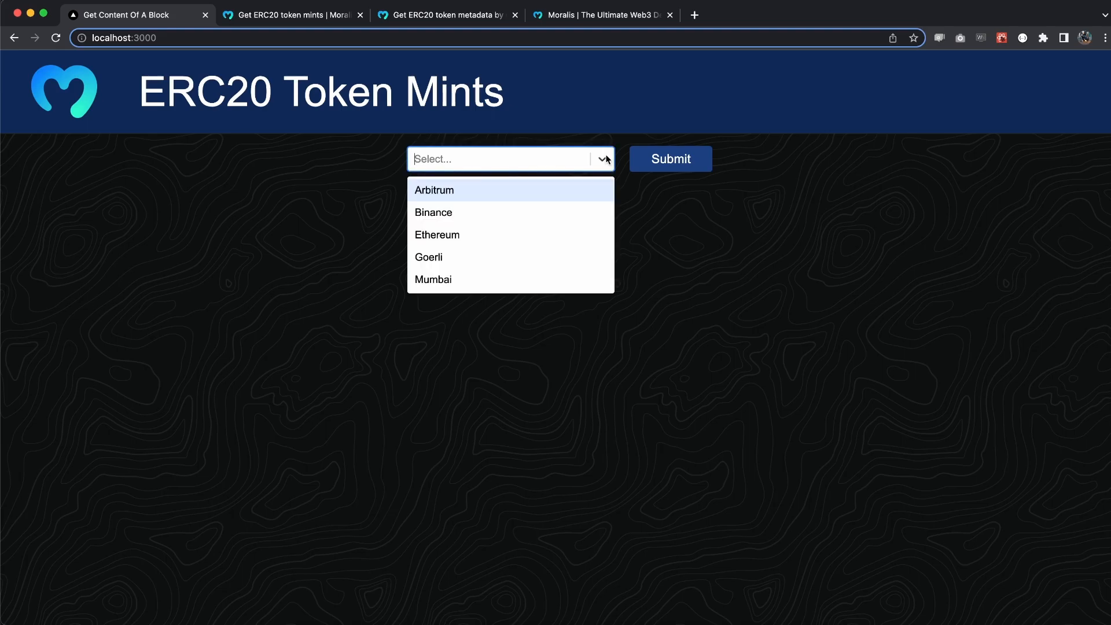
click(433, 212)
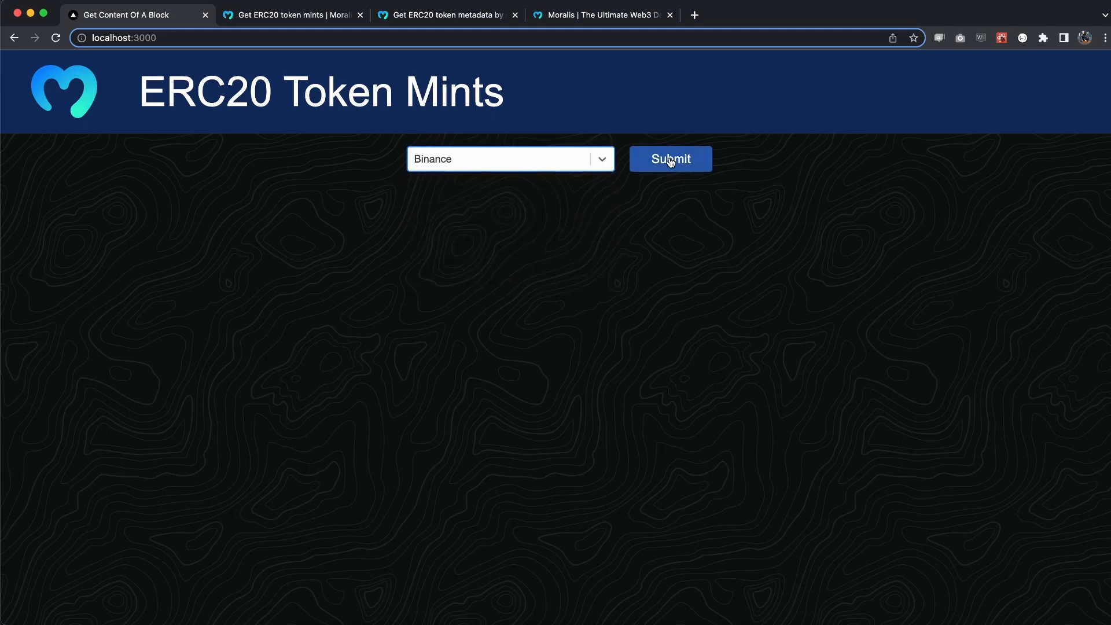
mouse_move(540, 245)
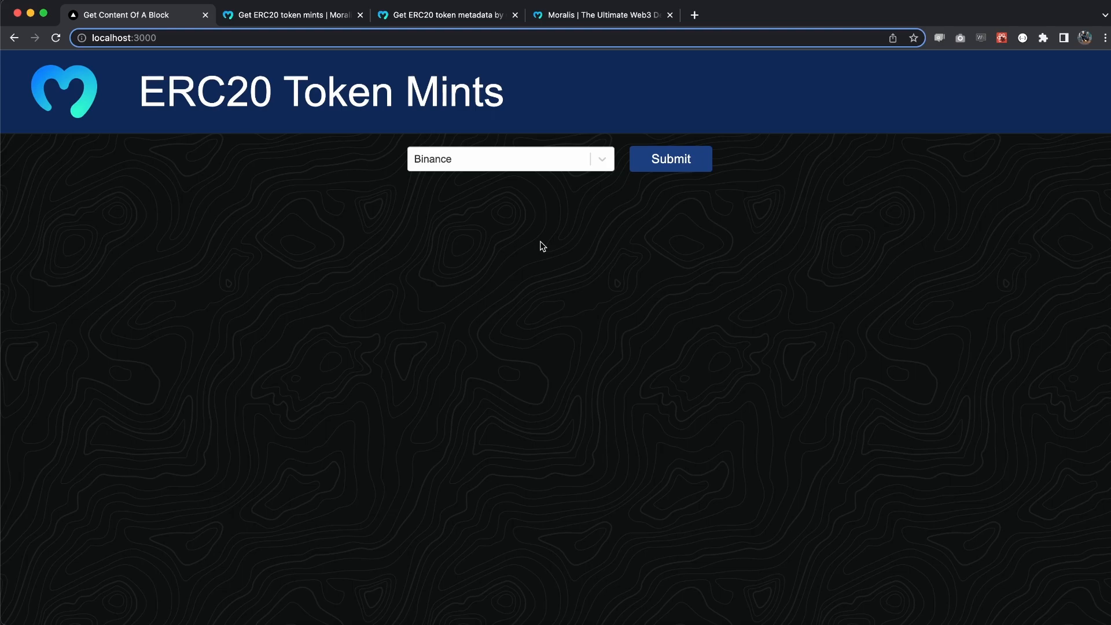
click(669, 158)
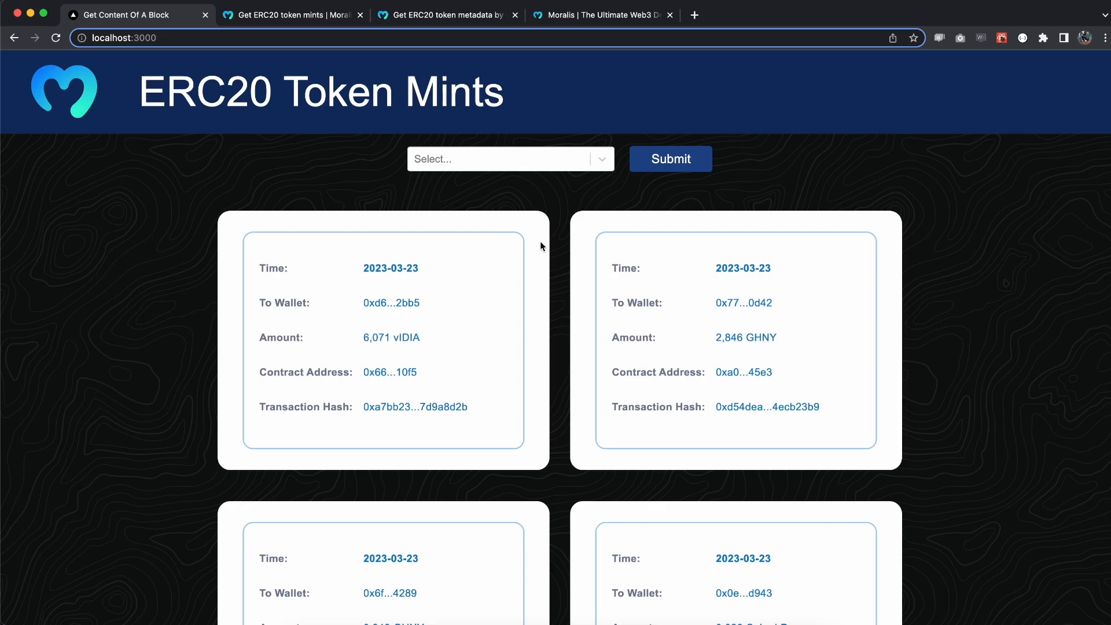
Scroll through the Binance mint cards showing GHNY, vIDIA and Cake-LP amounts.
scroll(down, 3)
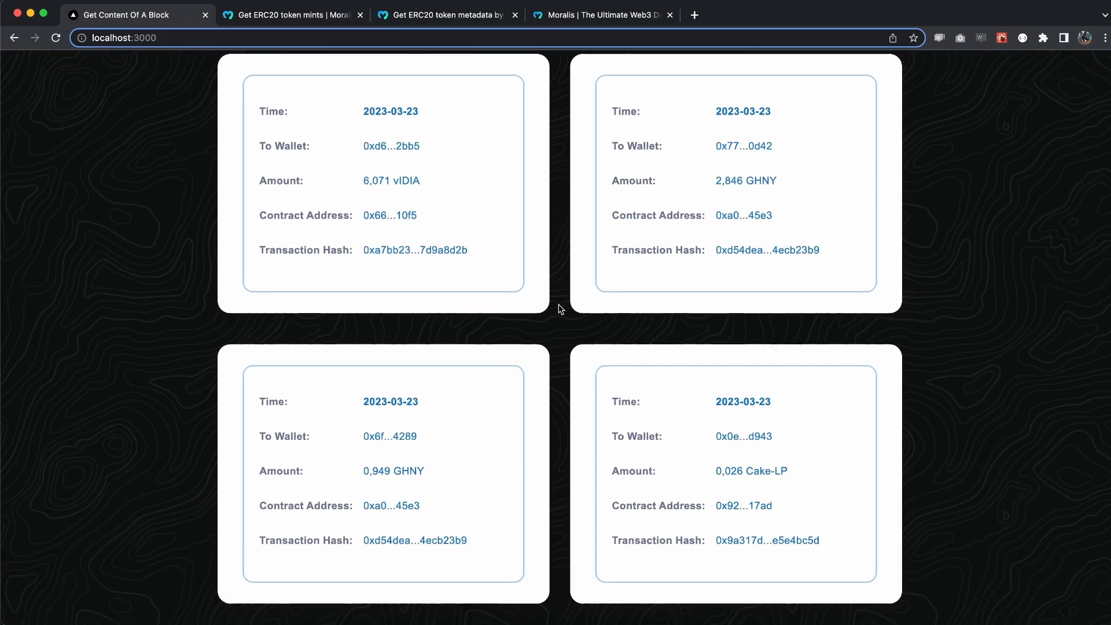
scroll(down, 3)
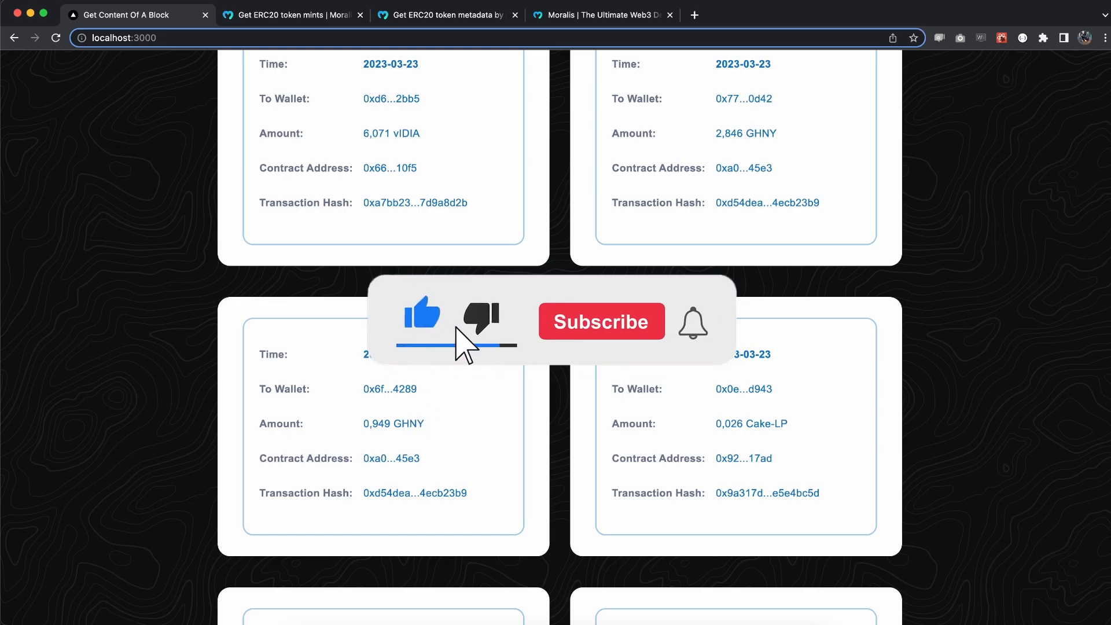
click(601, 321)
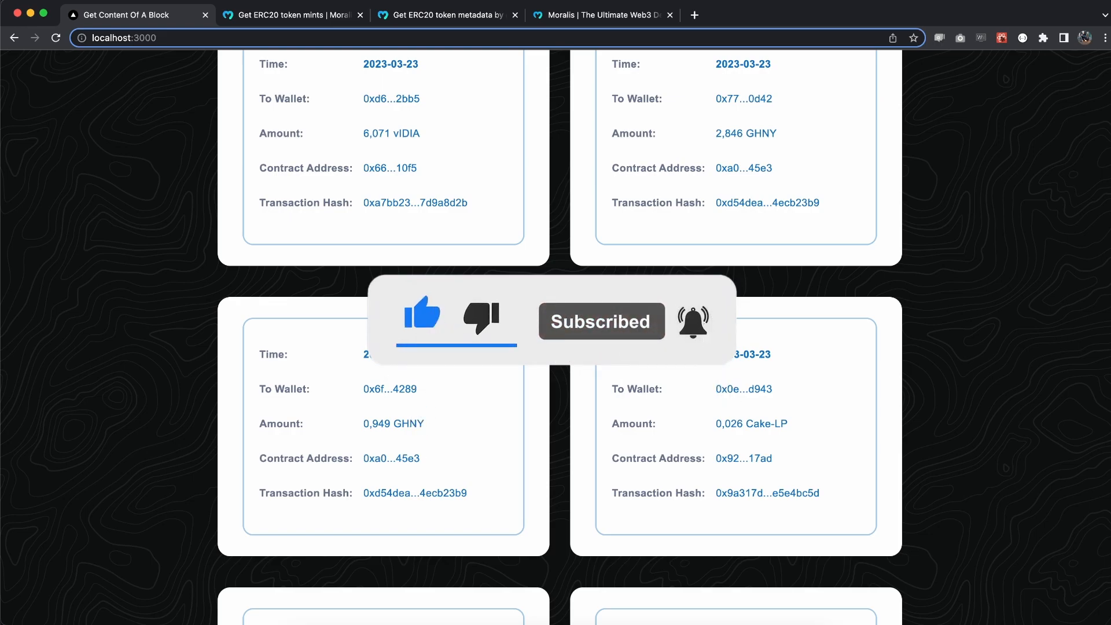